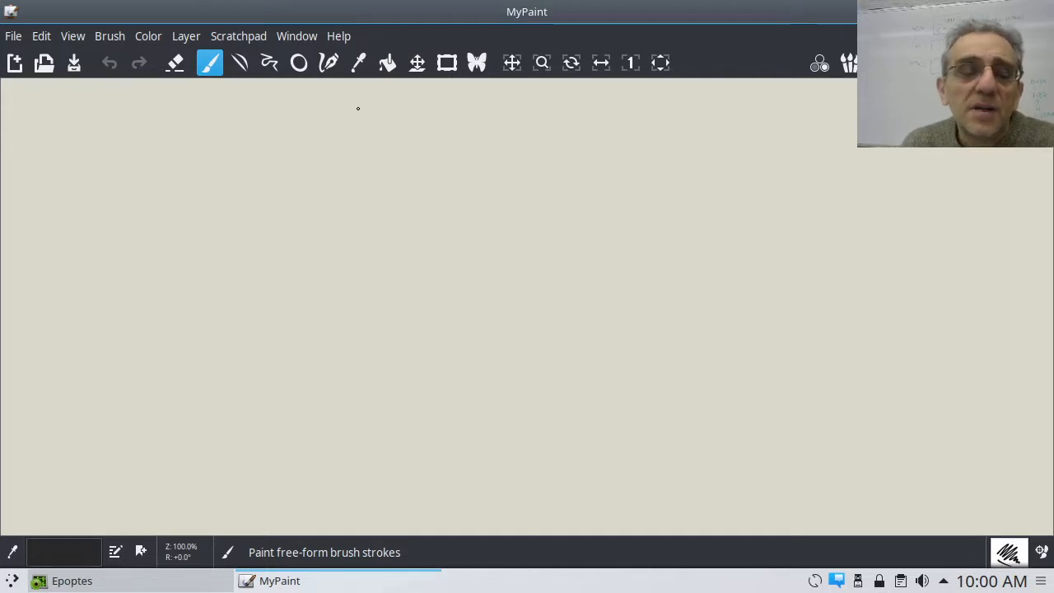
Step: Handwrite the heading ENCRYPTION near the top of the canvas
drag(359, 108, 366, 132)
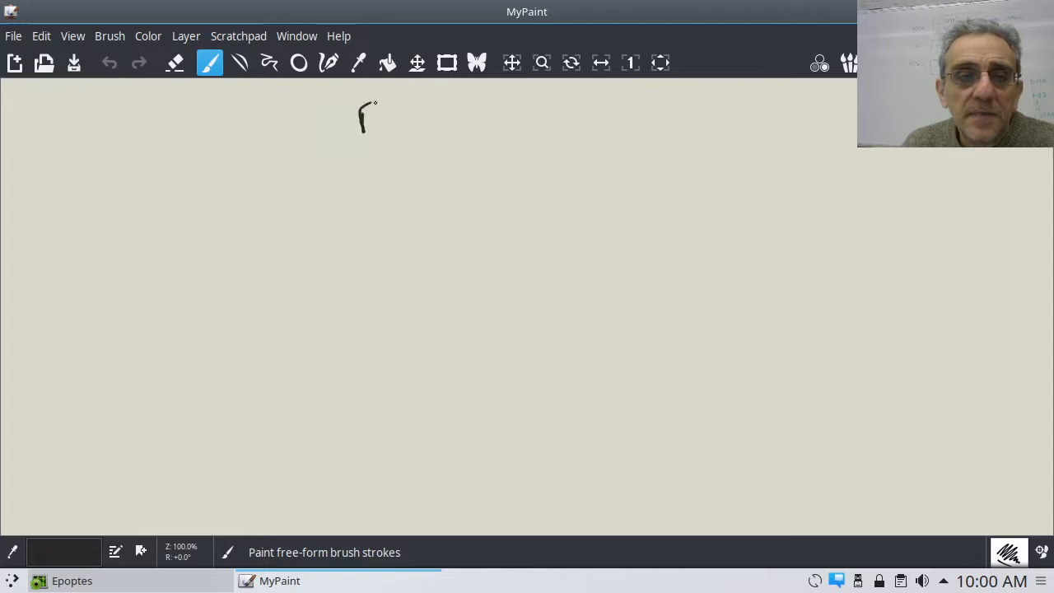
drag(378, 116, 481, 123)
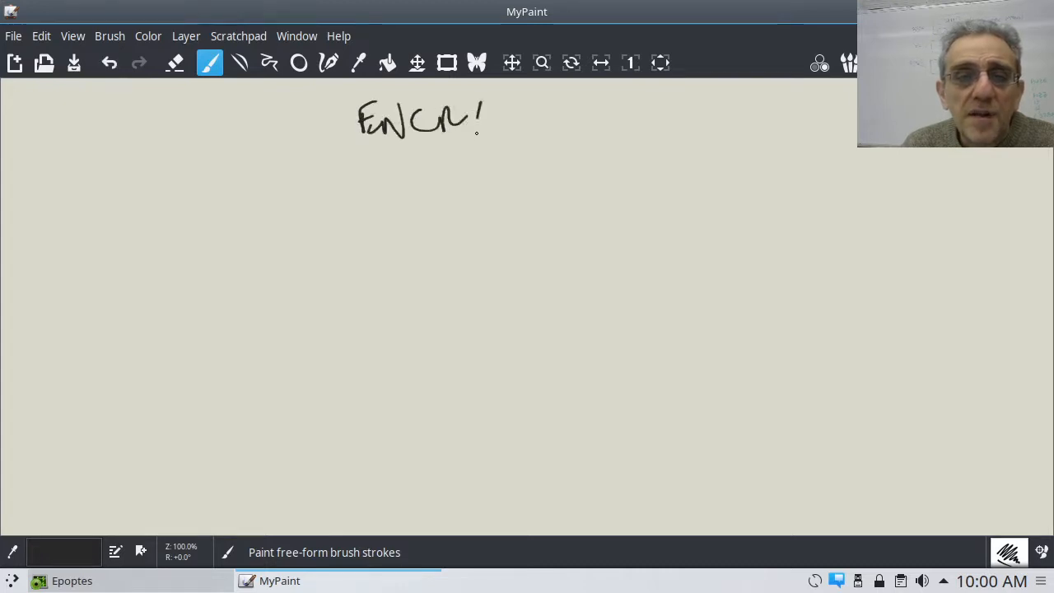
drag(494, 115, 622, 116)
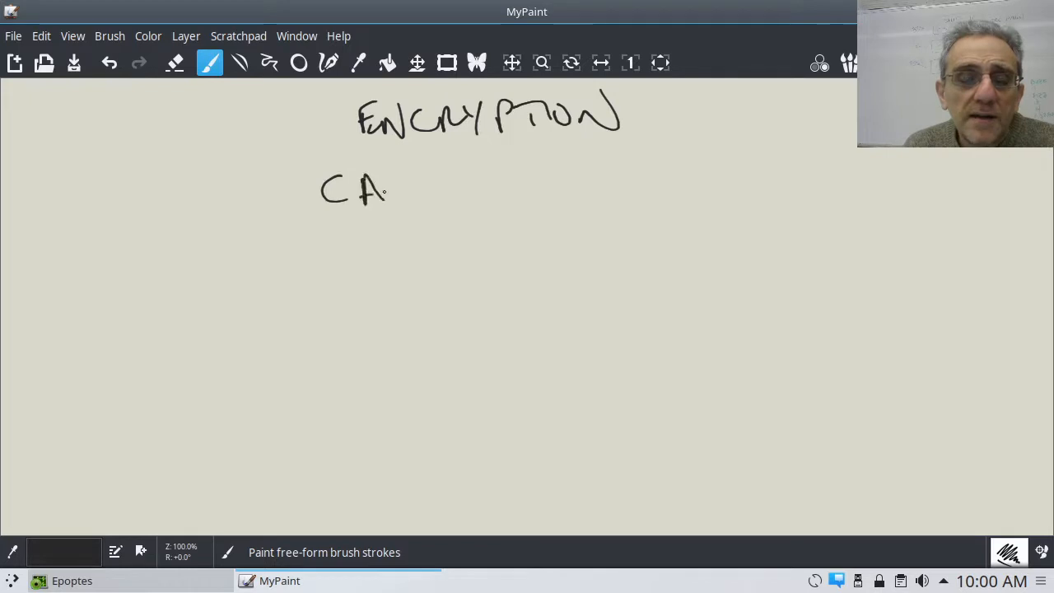
Step: Handwrite CAESAR CIPHER on the line beneath the heading
drag(395, 189, 470, 190)
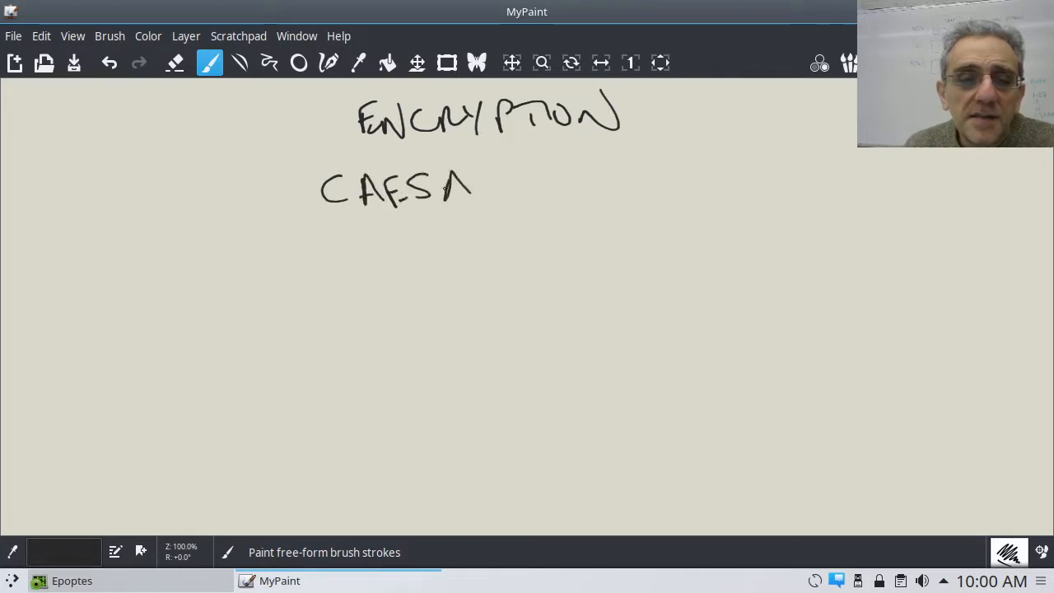
drag(475, 184, 639, 178)
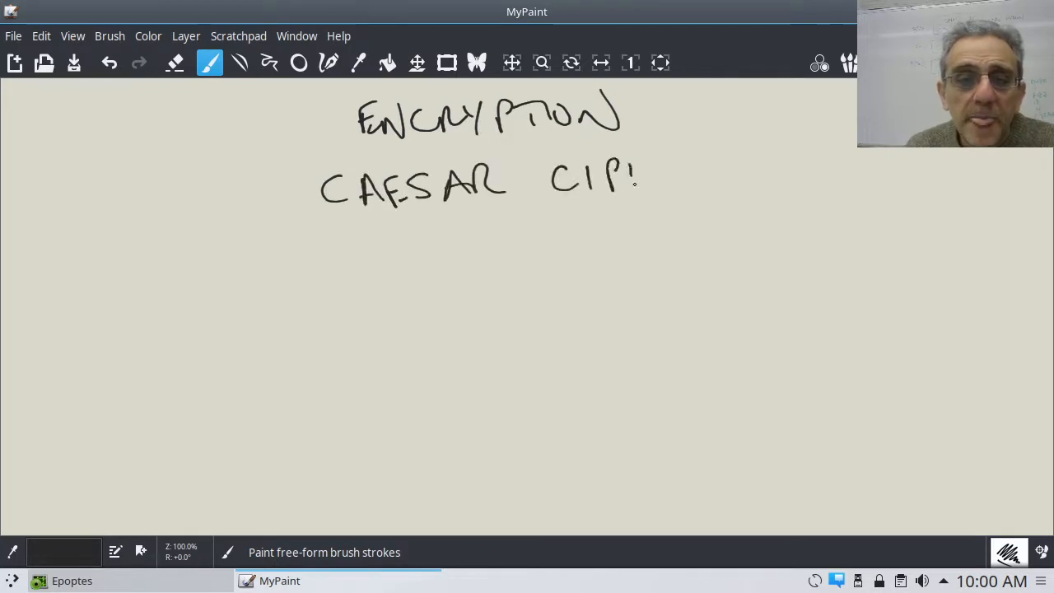
drag(640, 178, 725, 177)
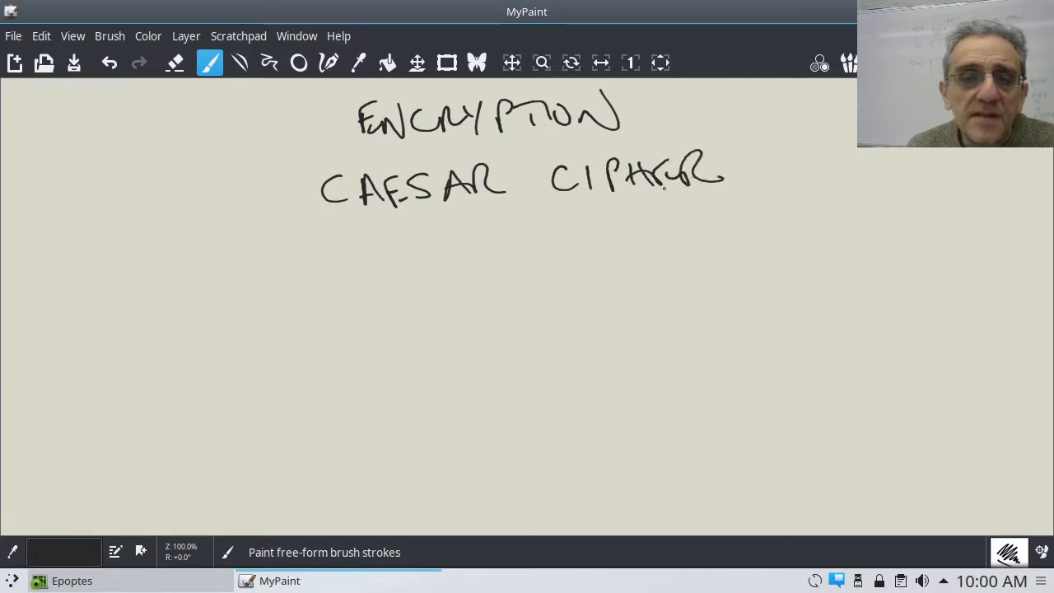
Step: Dismiss the accidental context menu and erase the stray long diagonal line
right_click(458, 264)
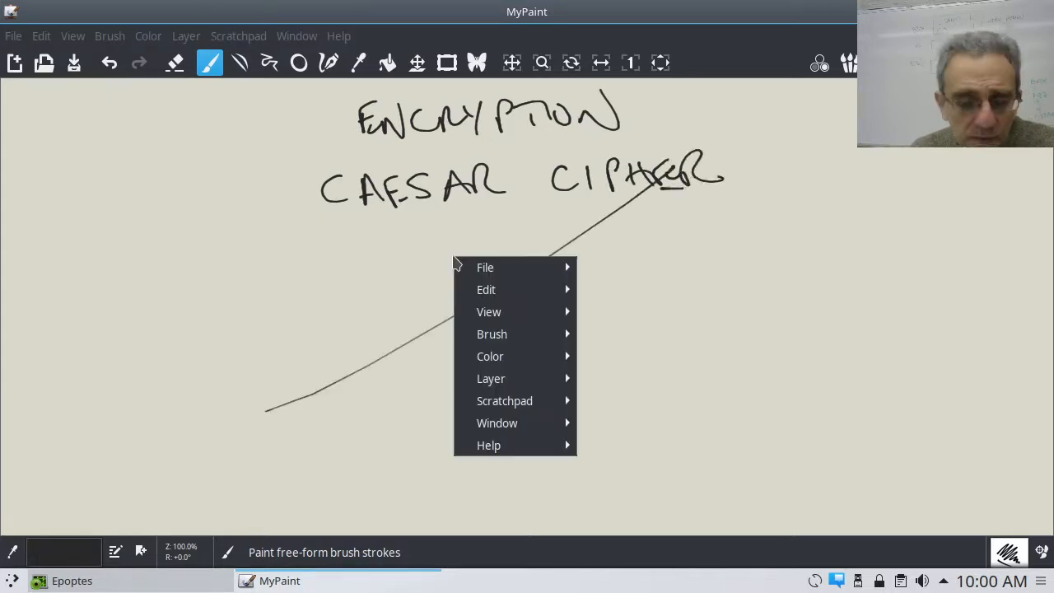
click(329, 280)
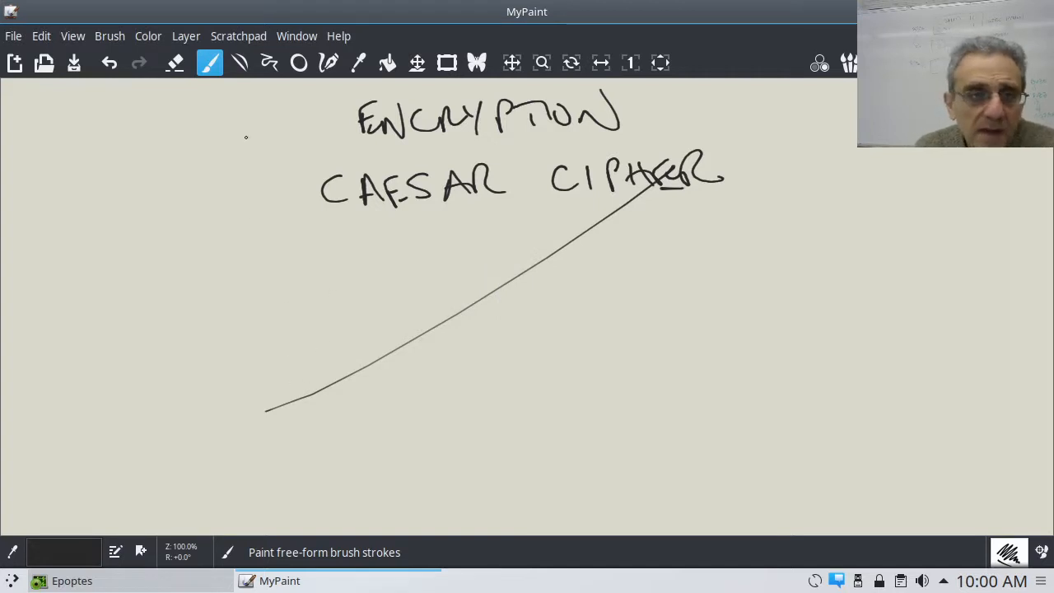
click(174, 62)
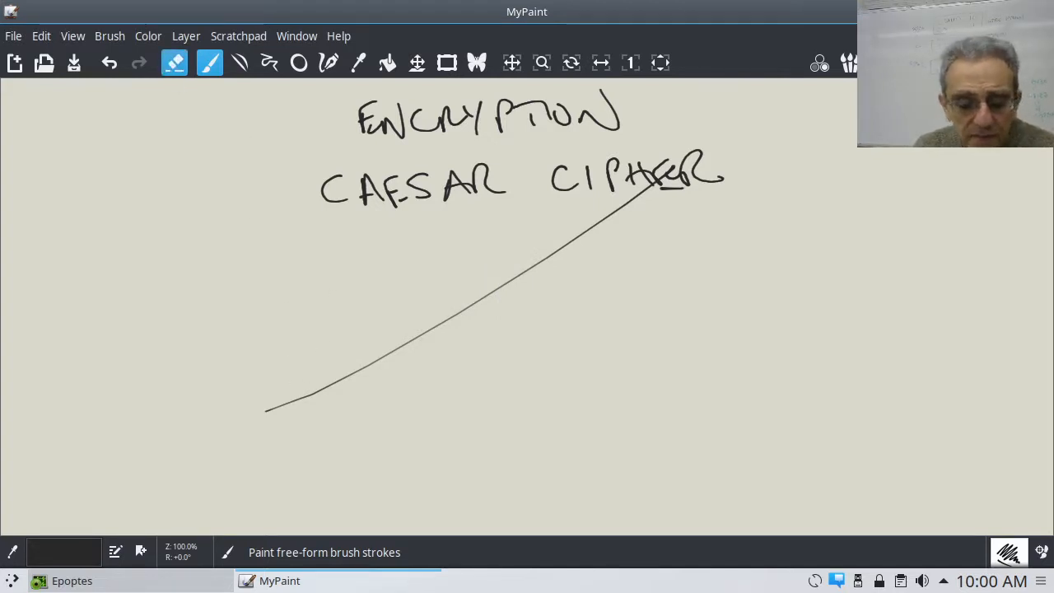
drag(264, 409, 540, 254)
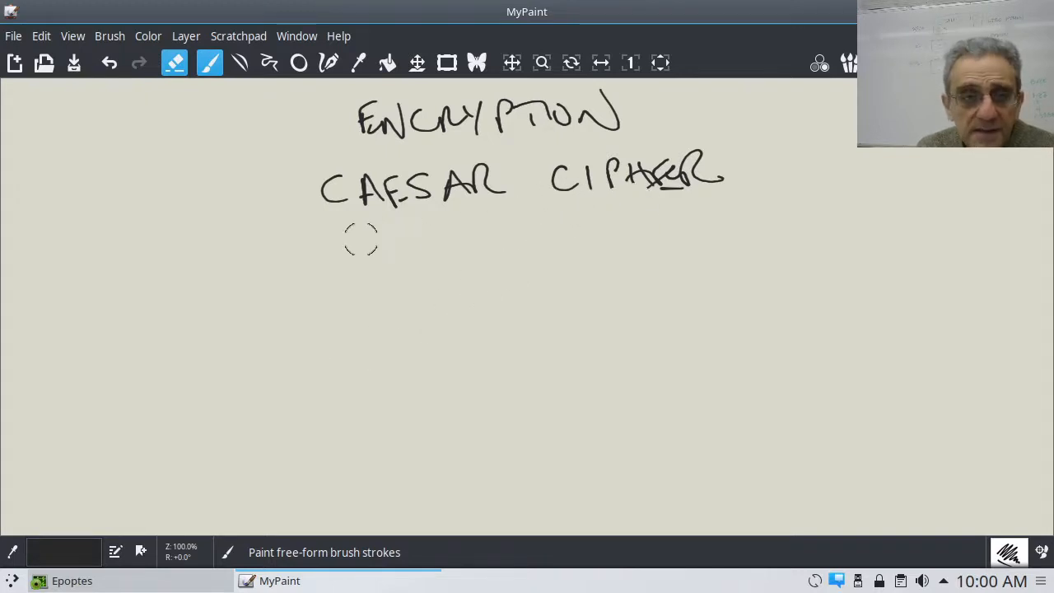
Step: Draw a brush underline beneath CAESAR CIPHER
click(209, 63)
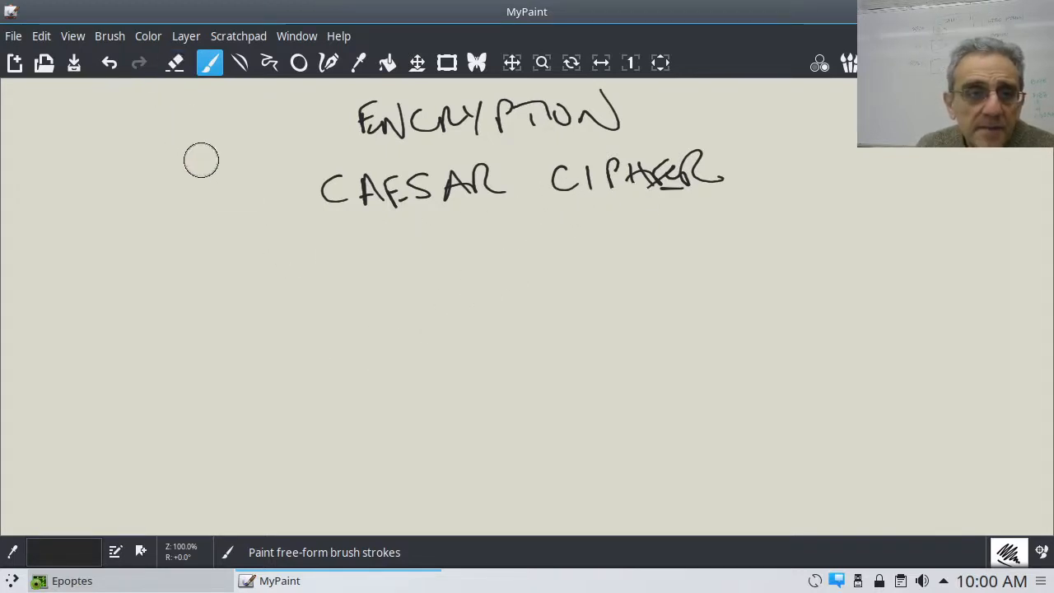
drag(293, 216, 343, 215)
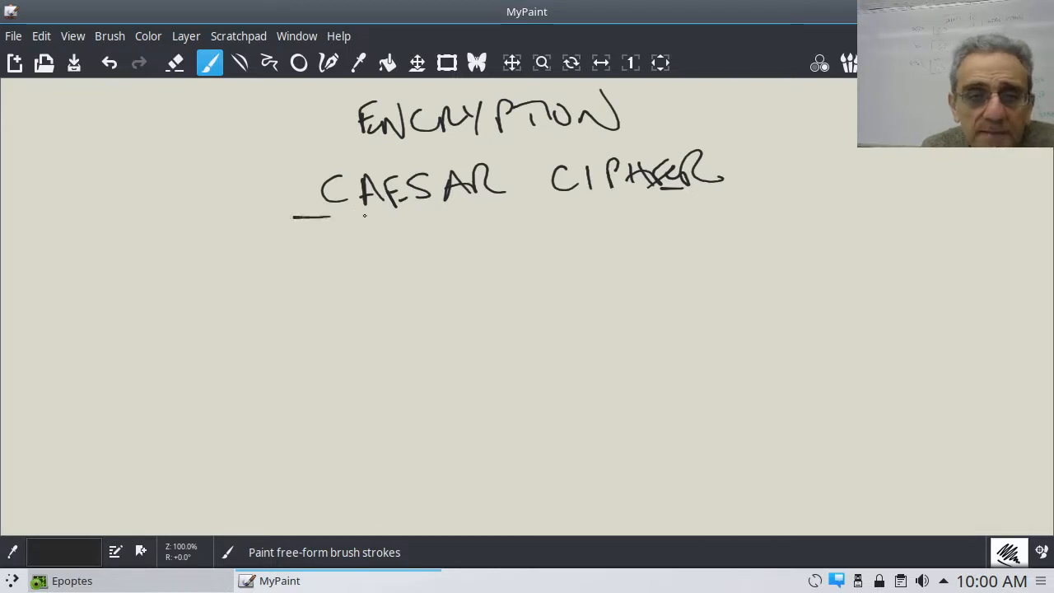
drag(296, 216, 777, 201)
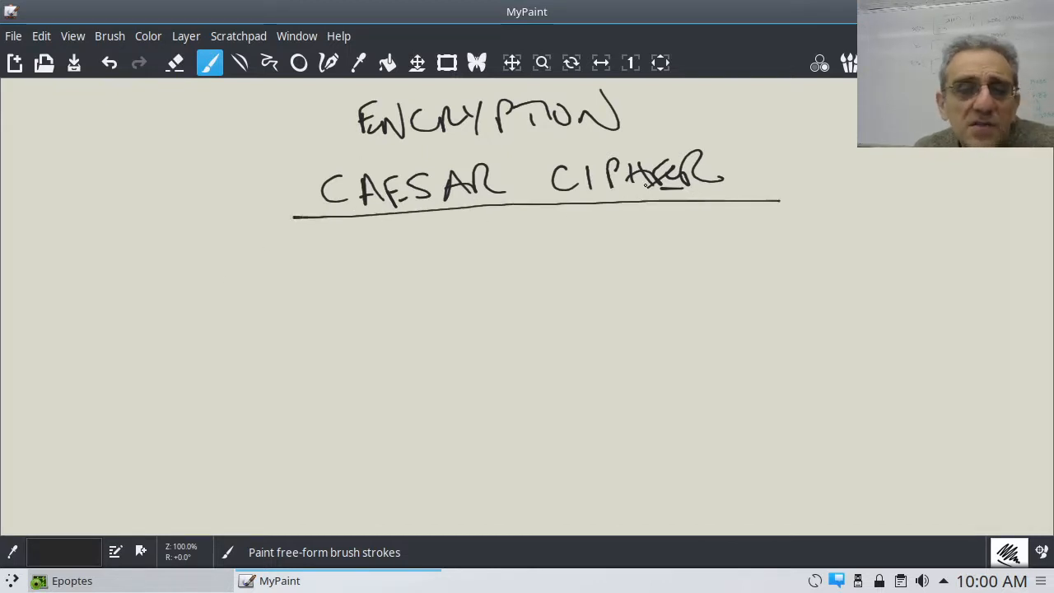
Step: Call up the canvas command list and close it without choosing anything
right_click(645, 188)
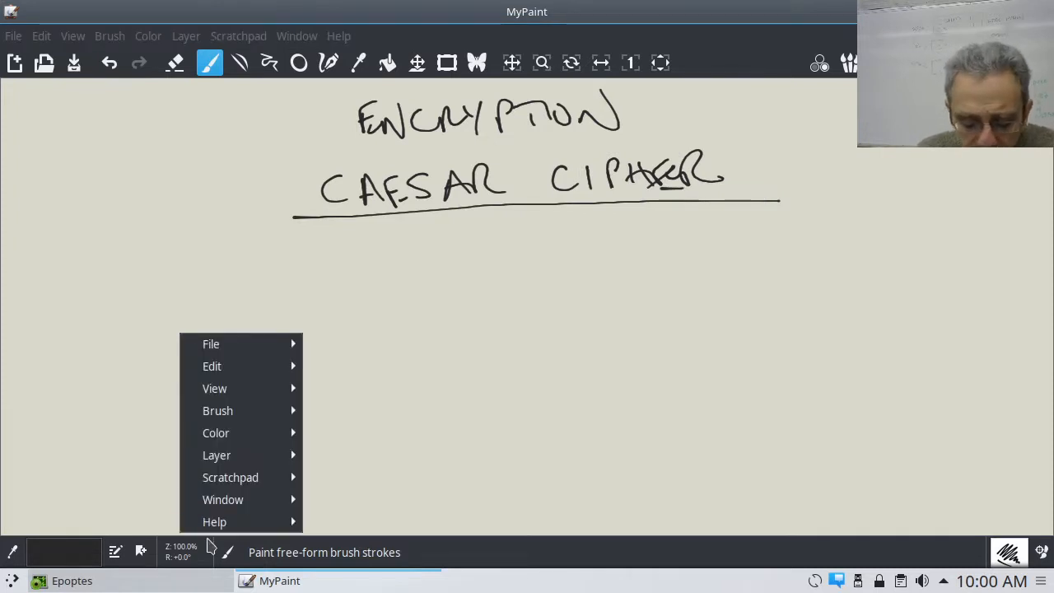
mouse_move(223, 500)
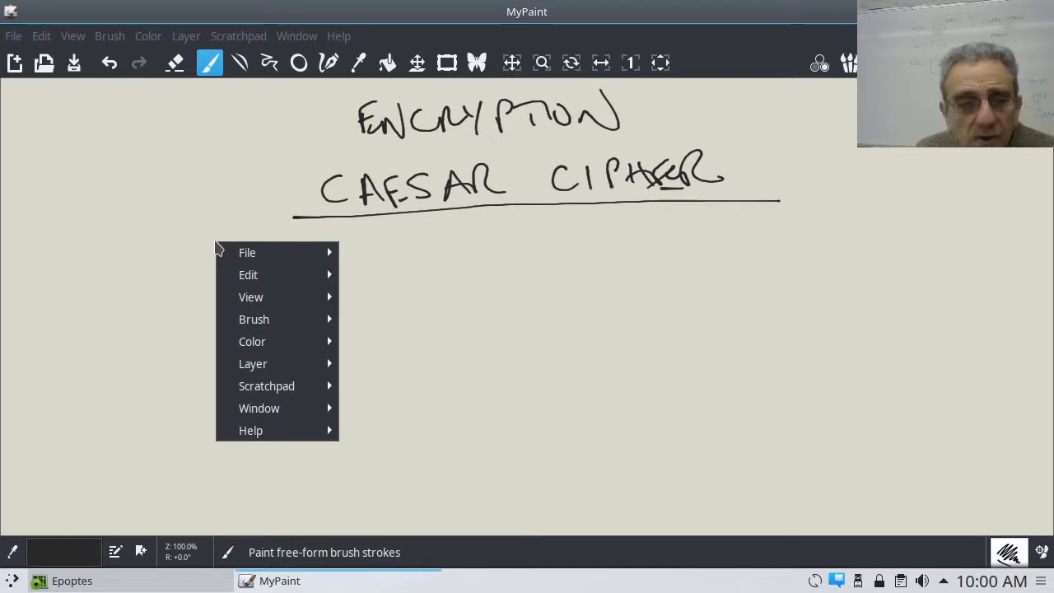
click(208, 280)
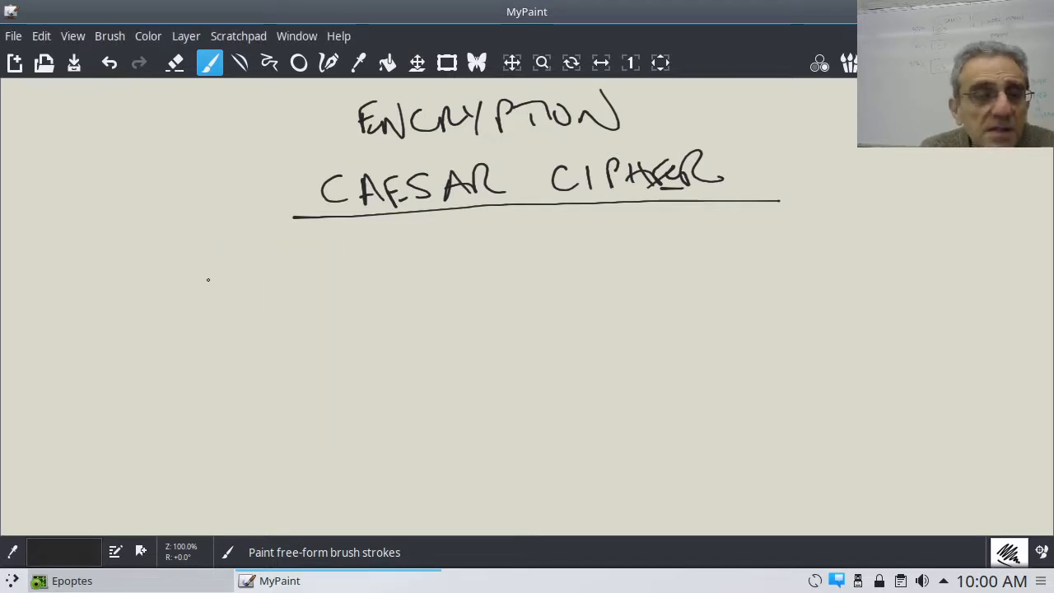
mouse_move(195, 295)
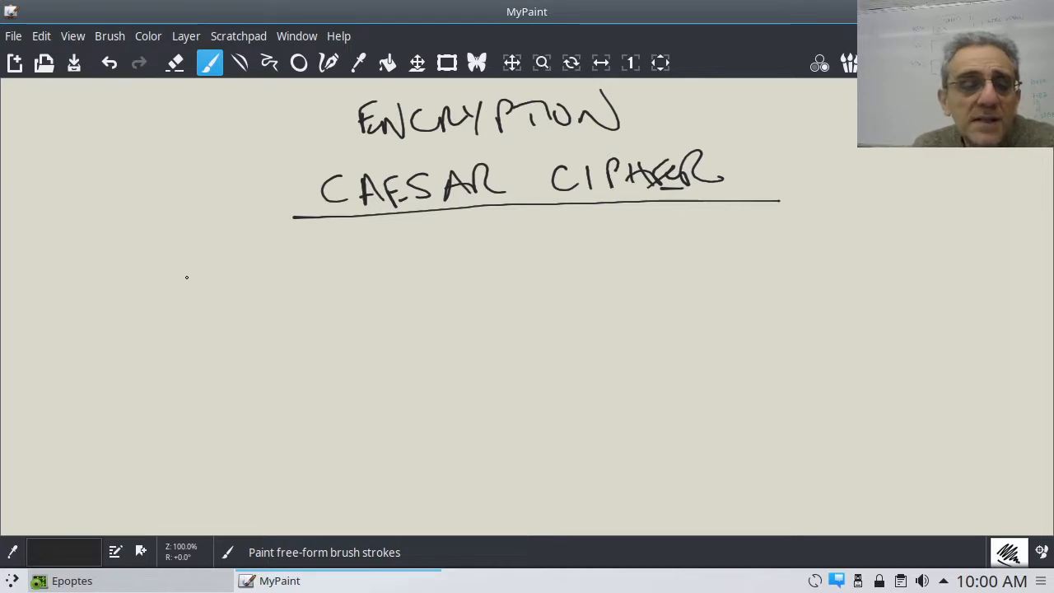
mouse_move(183, 290)
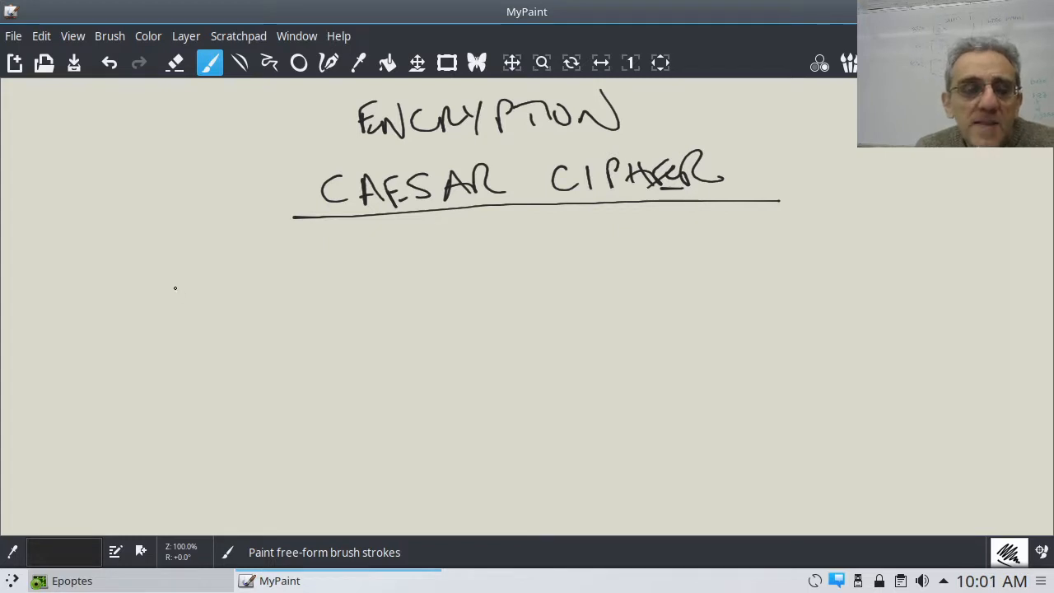
mouse_move(151, 274)
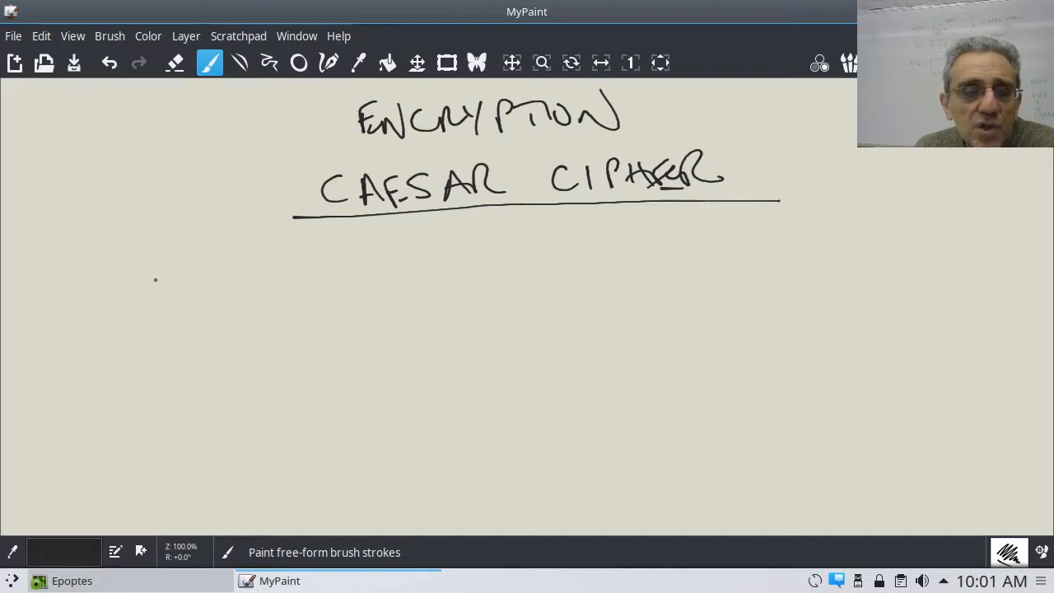
mouse_move(164, 262)
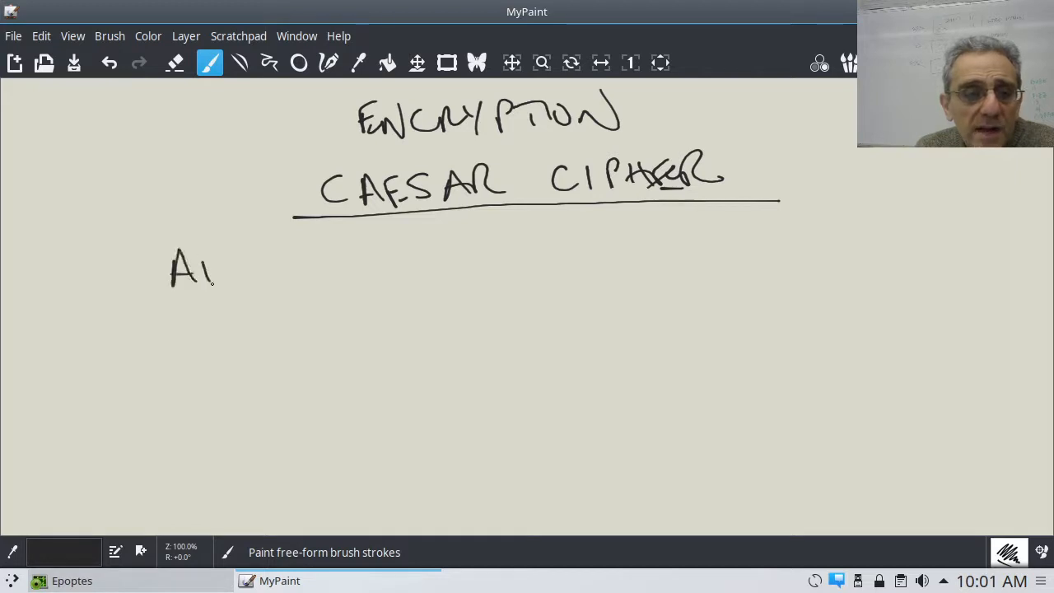
Step: Handwrite the alphabet letters B through Q in a row under the heading
drag(198, 267, 297, 266)
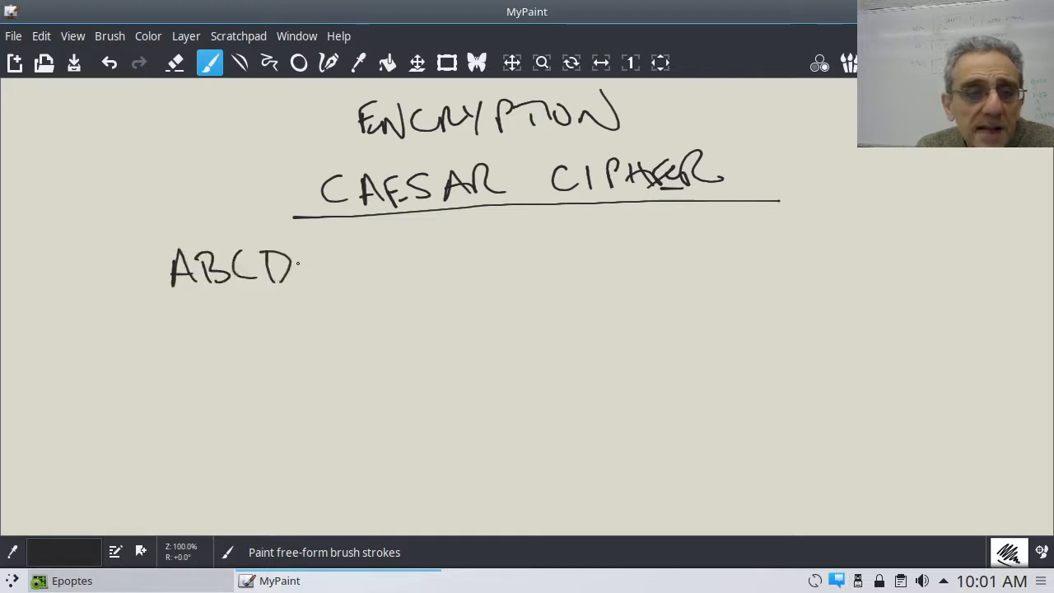
drag(300, 250, 336, 289)
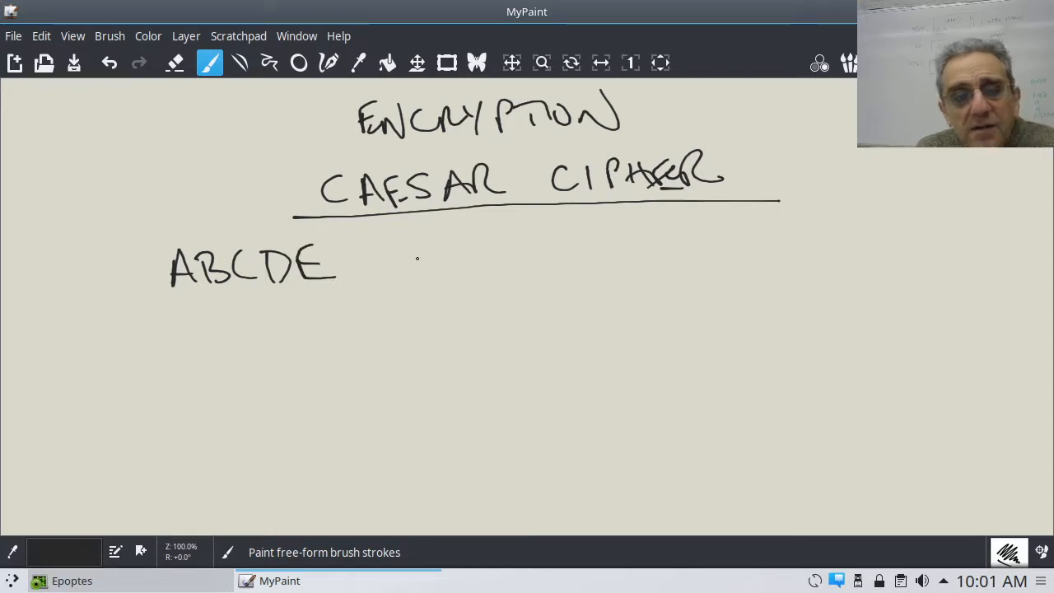
mouse_move(418, 260)
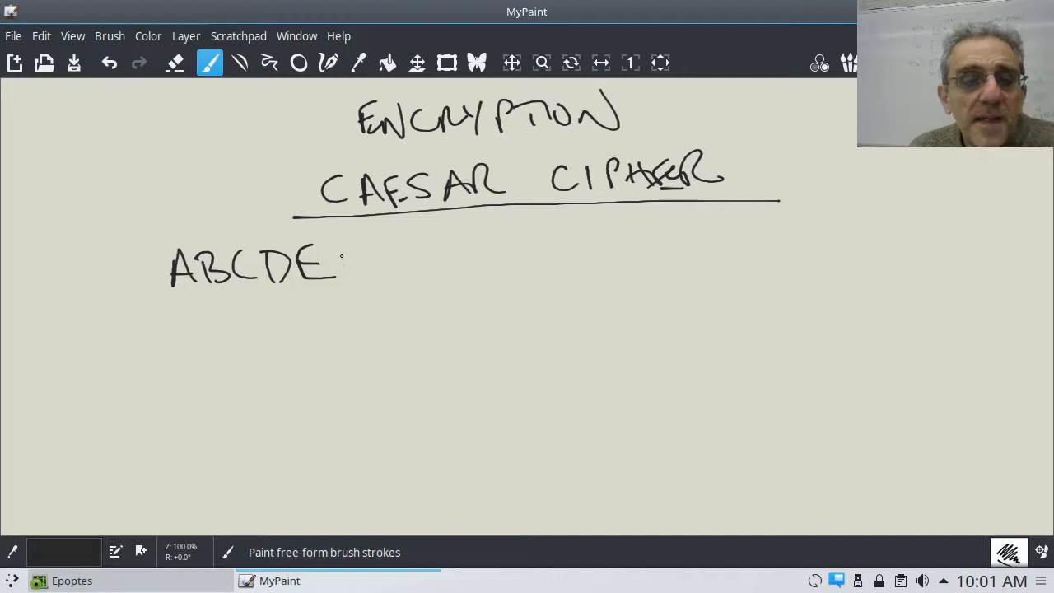
drag(346, 264, 425, 264)
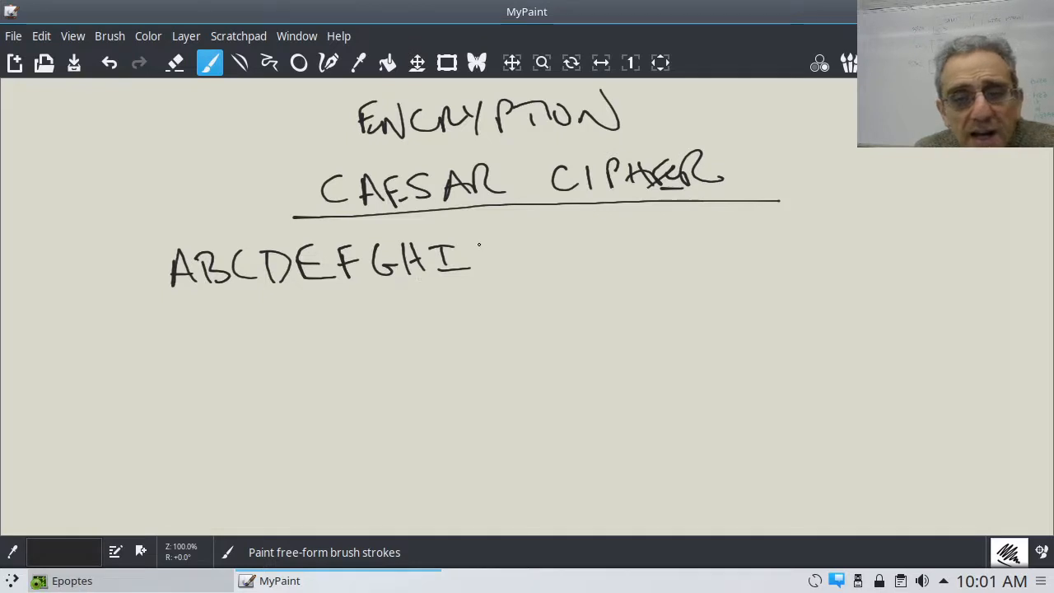
drag(481, 264, 544, 264)
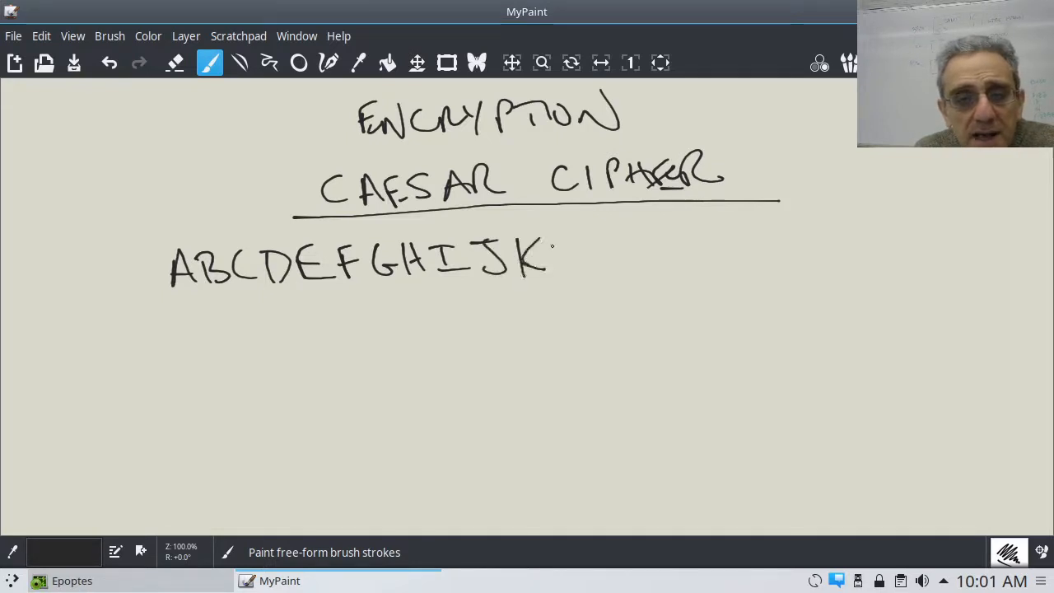
drag(568, 260, 672, 261)
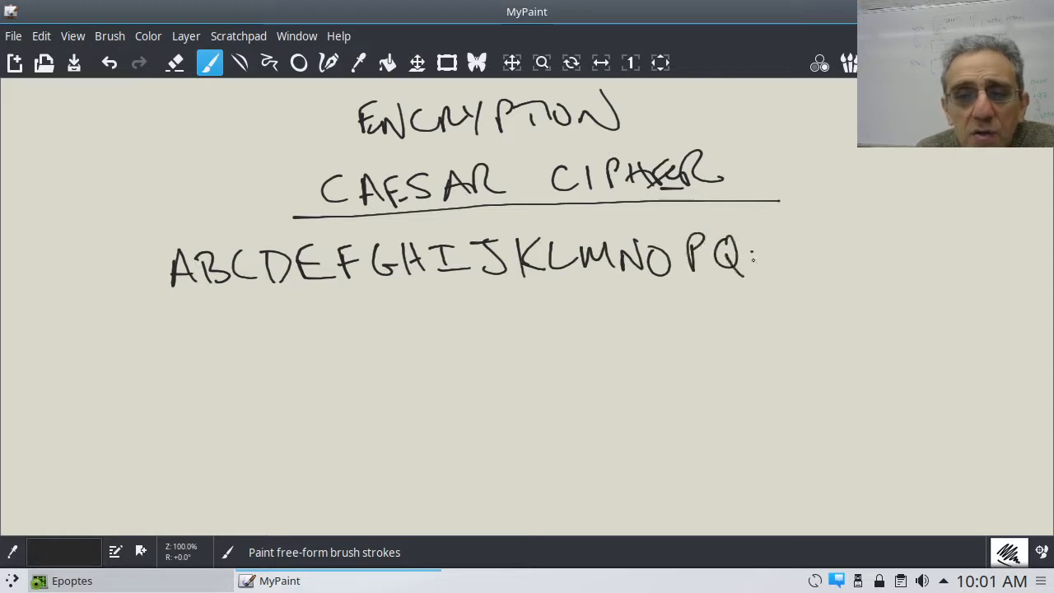
Step: Continue the row with R through Z to complete the alphabet
drag(757, 250, 860, 255)
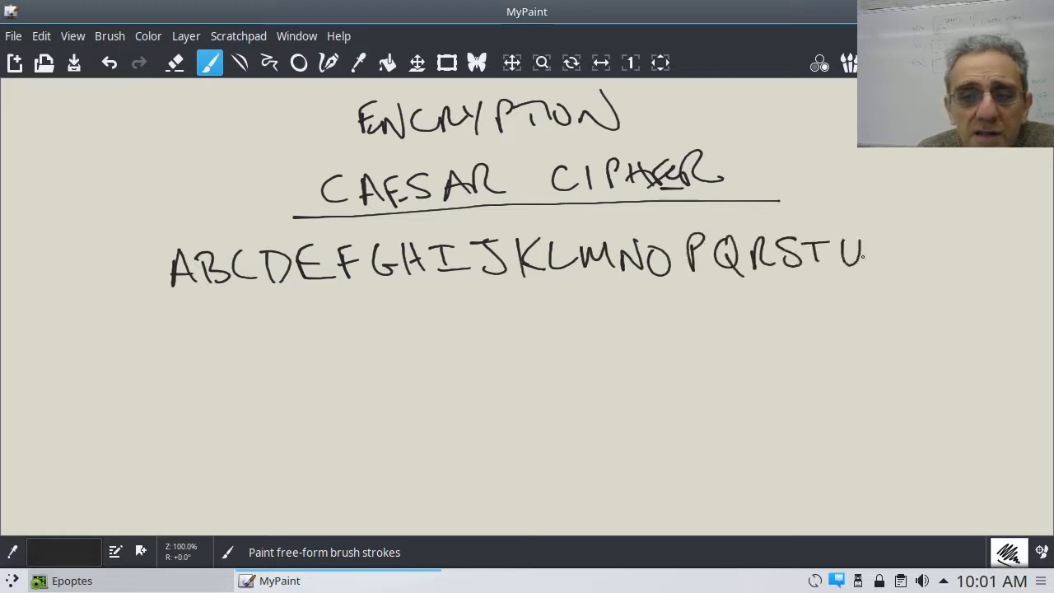
drag(865, 239, 893, 271)
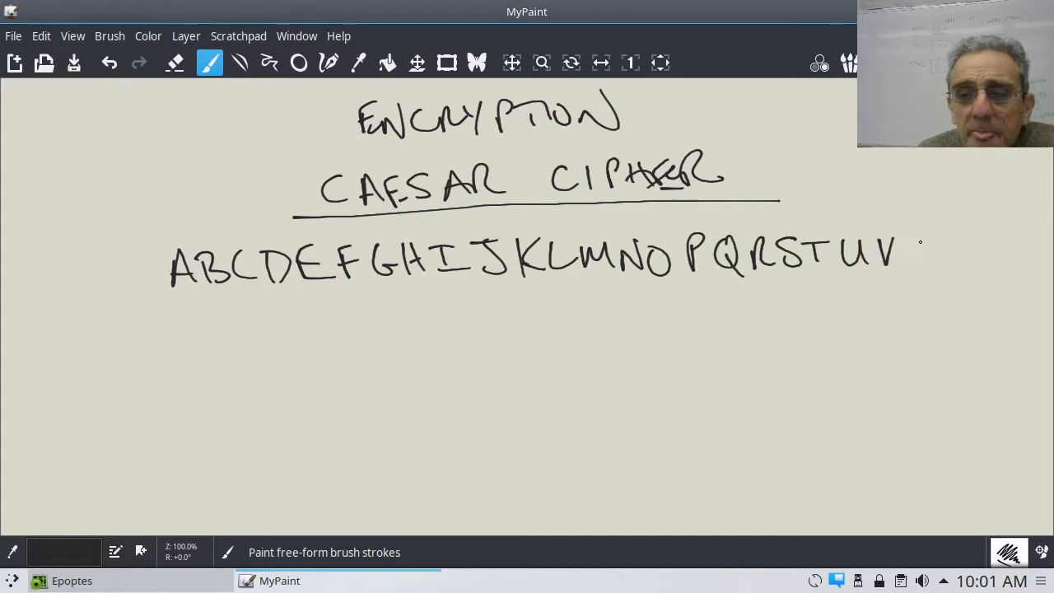
drag(906, 247, 959, 260)
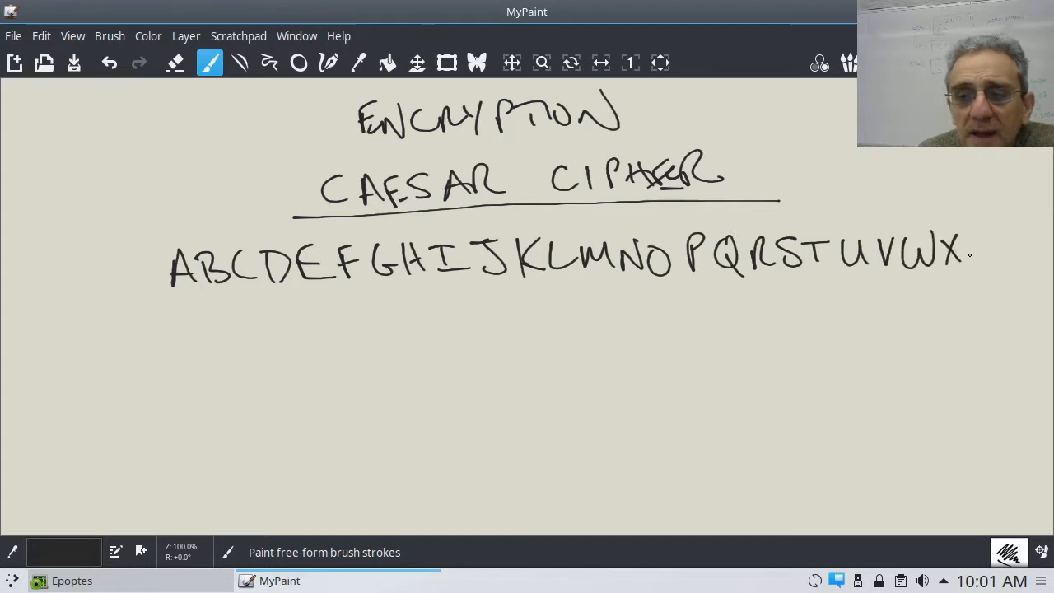
drag(964, 251, 1030, 261)
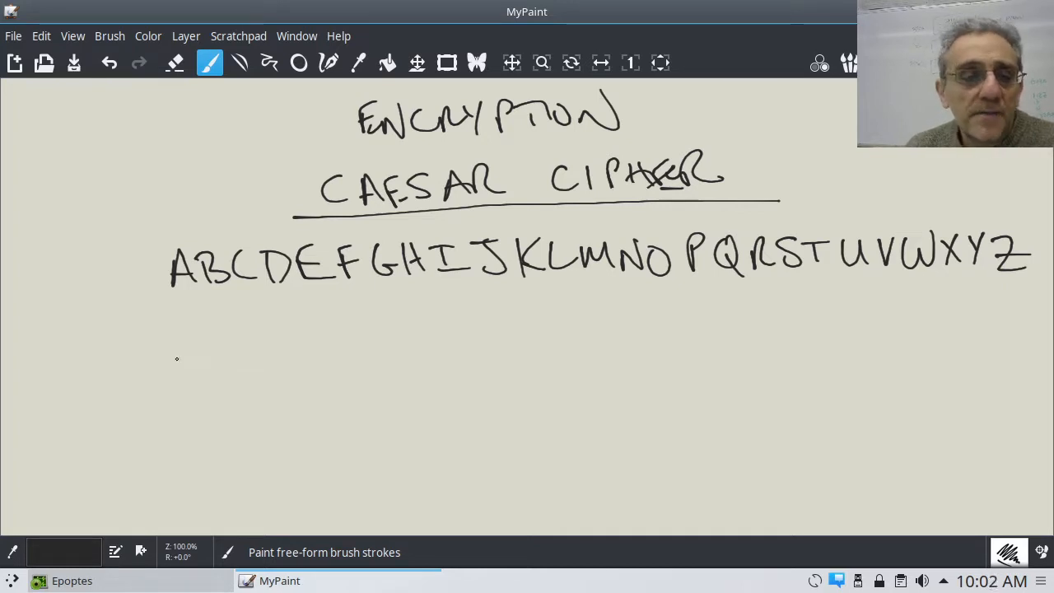
mouse_move(132, 372)
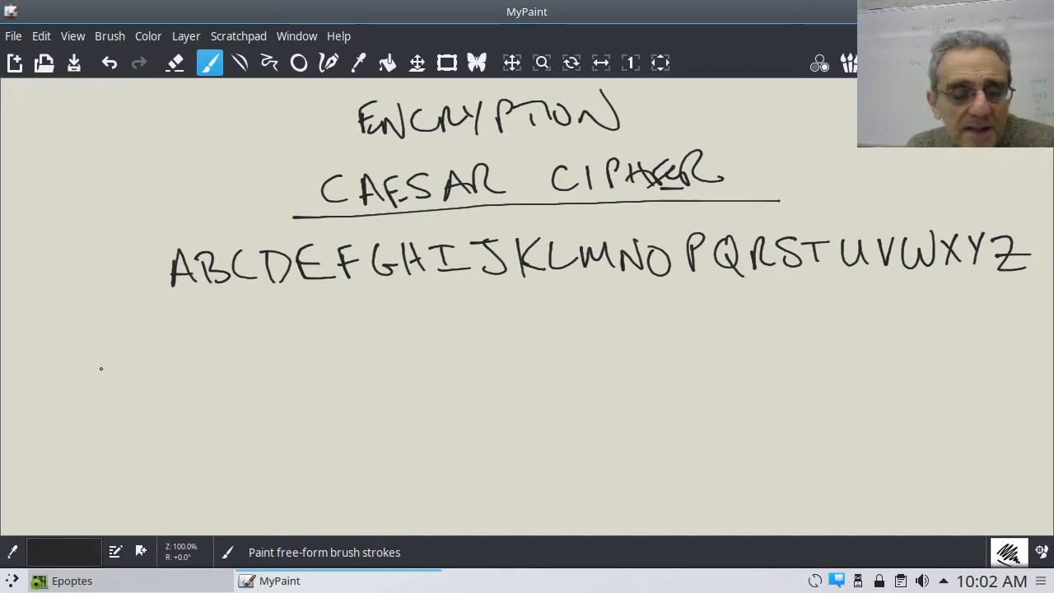
Step: Handwrite the plaintext THE MONEY IS IN THE below the alphabet
drag(102, 366, 105, 395)
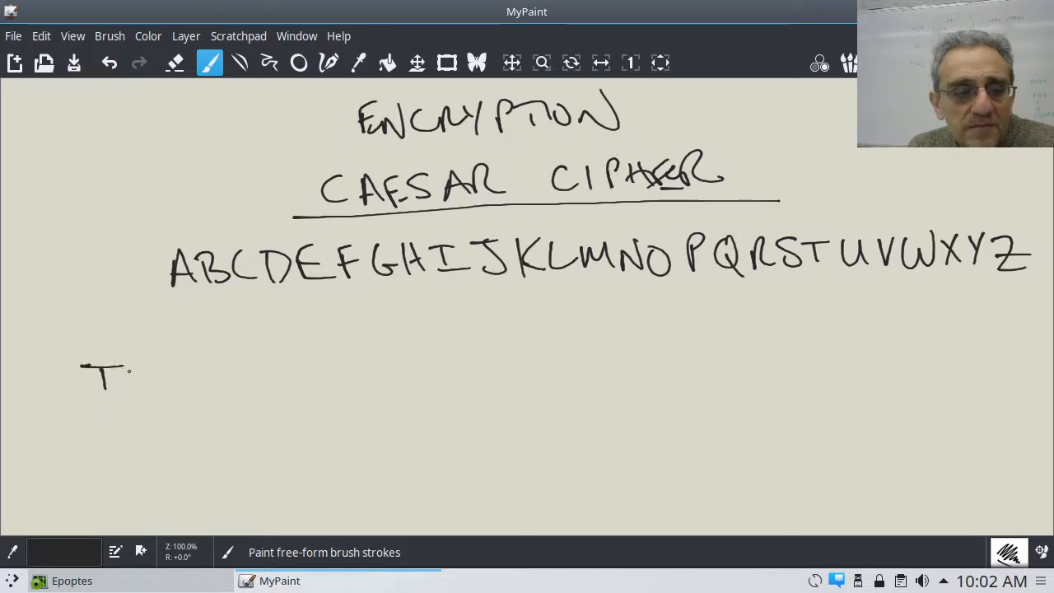
drag(123, 371, 189, 387)
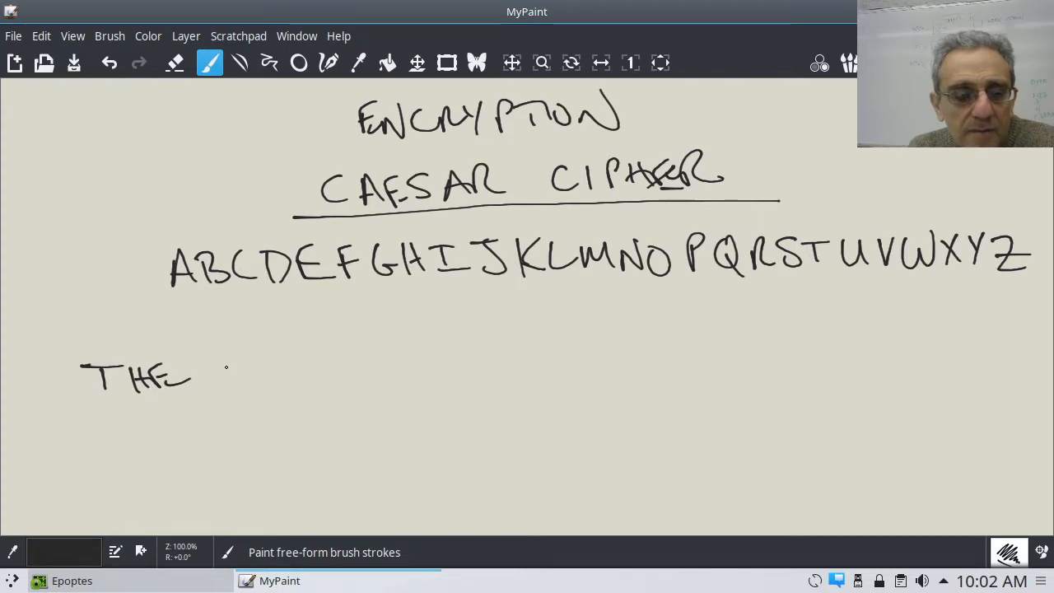
drag(223, 366, 260, 392)
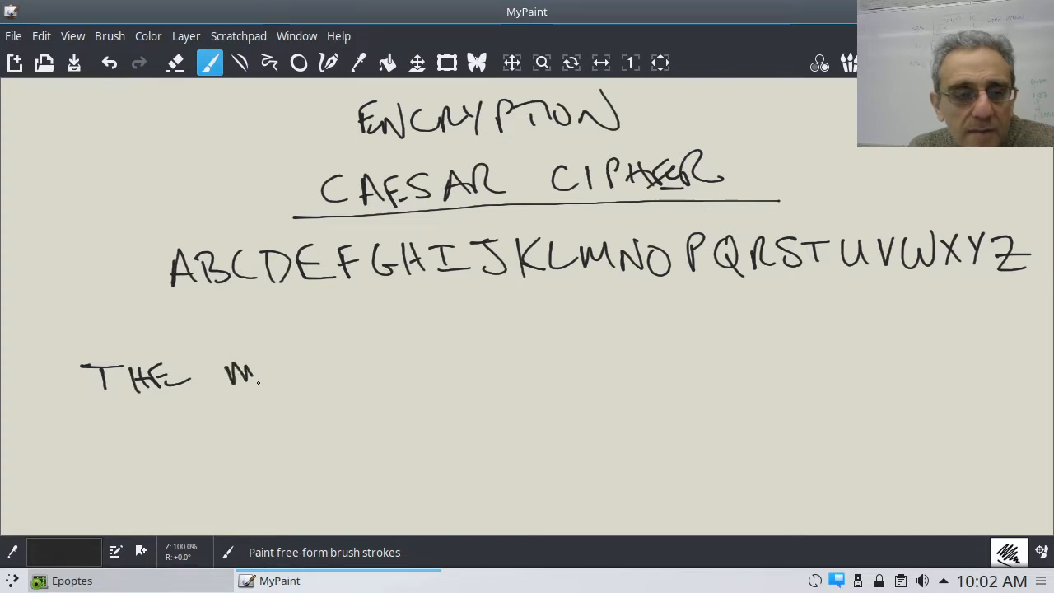
drag(263, 379, 343, 376)
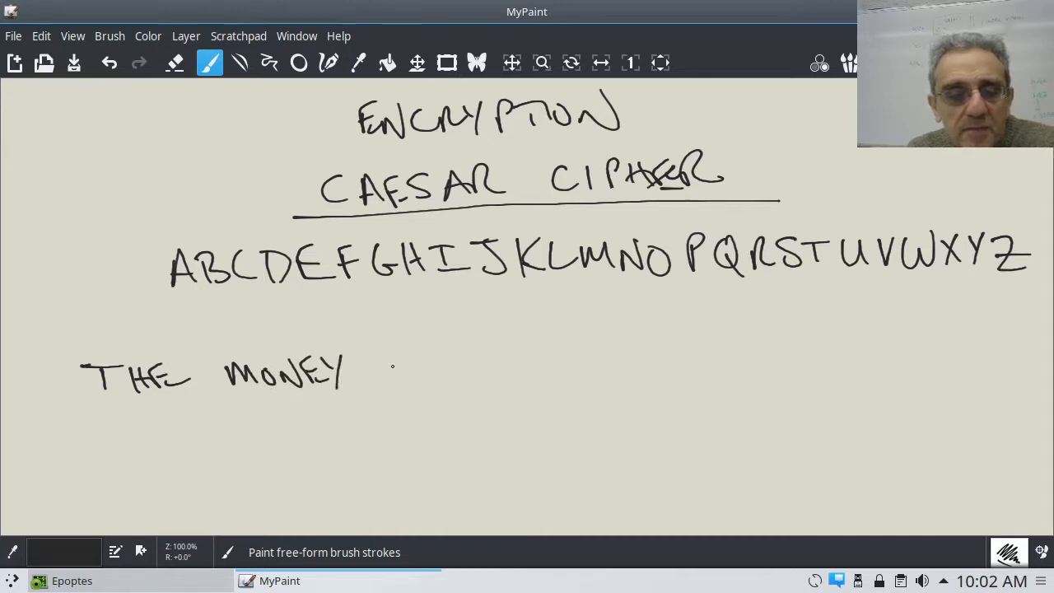
drag(371, 376, 420, 376)
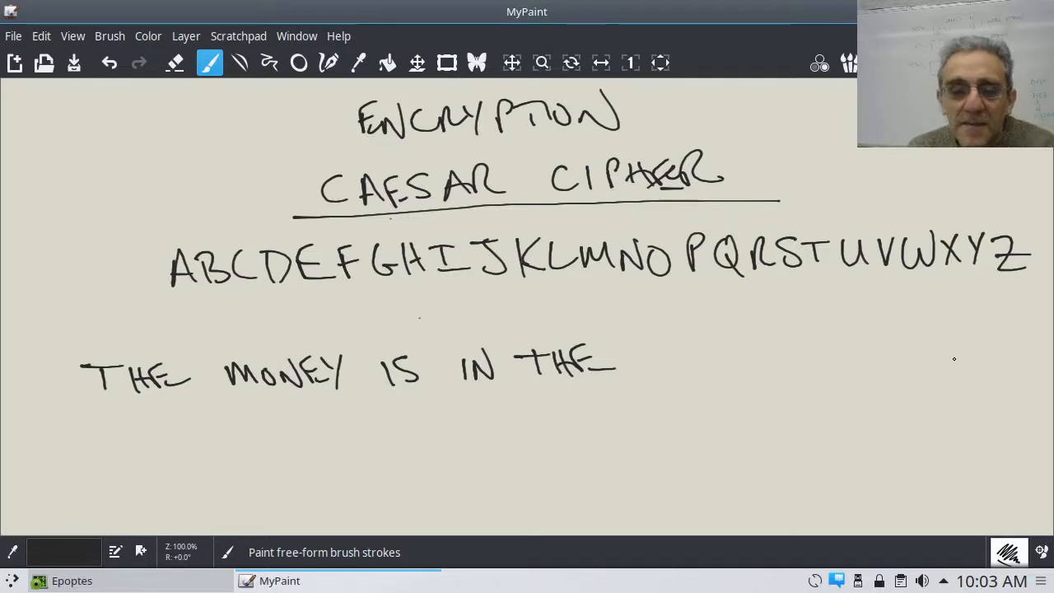
Step: Add the word SAFE to finish the sample message
drag(642, 354, 651, 371)
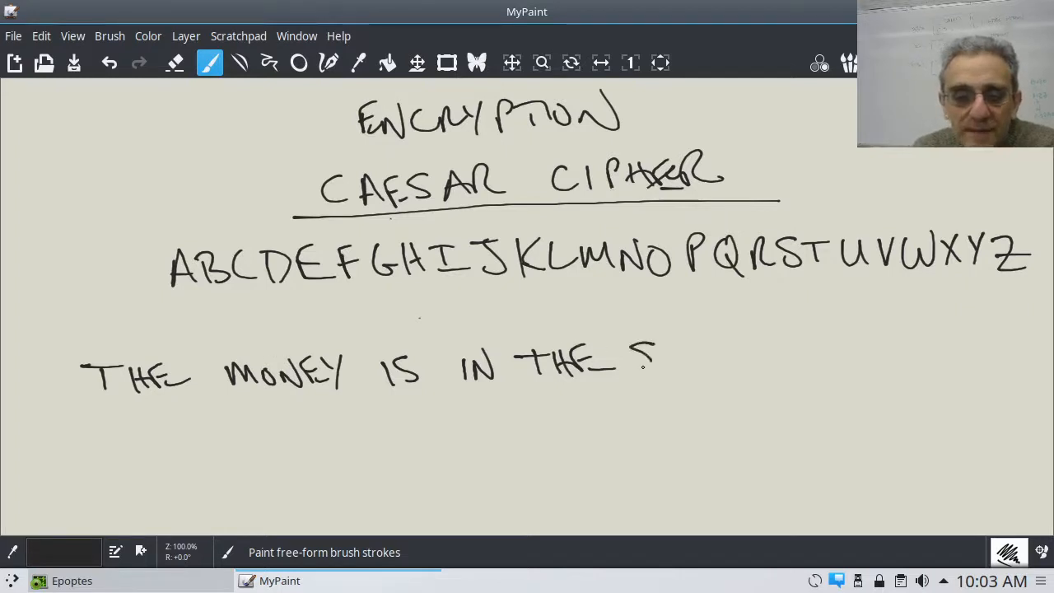
drag(659, 359, 725, 365)
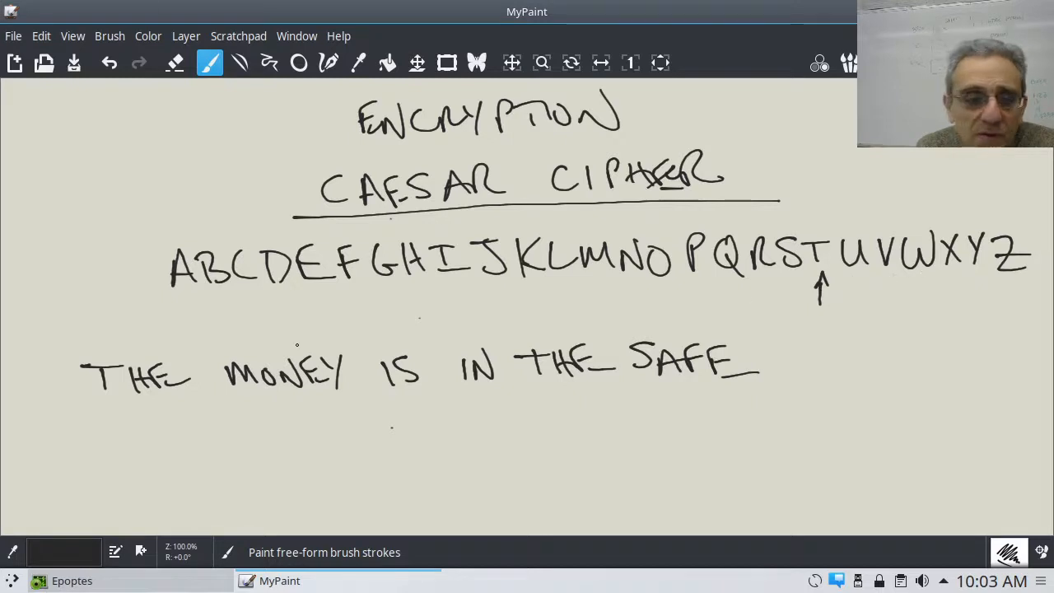
Step: Write WKH under THE as its Caesar-shifted encoding
drag(82, 412, 123, 445)
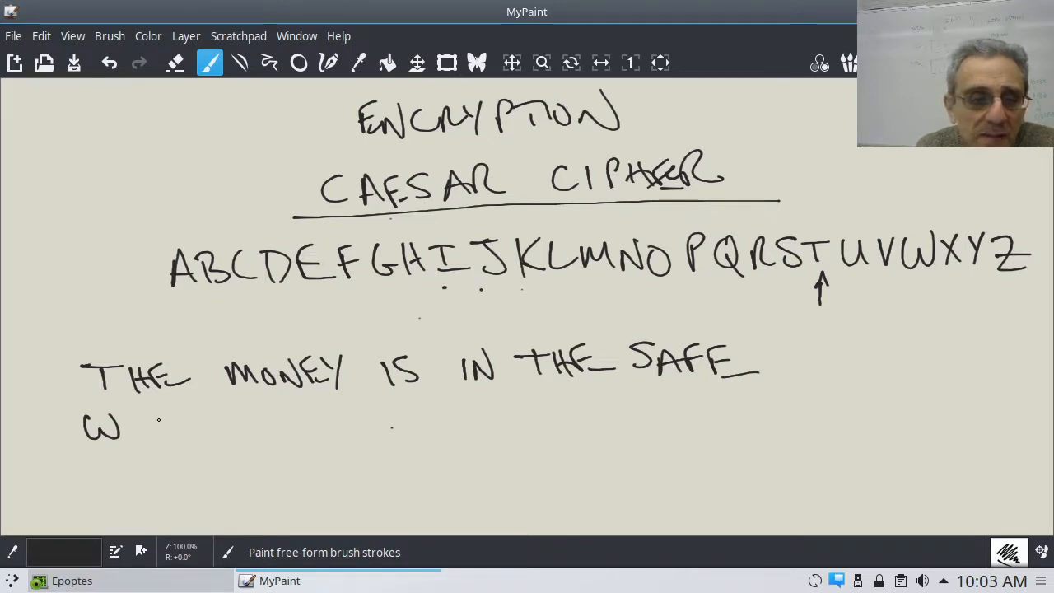
drag(145, 415, 161, 445)
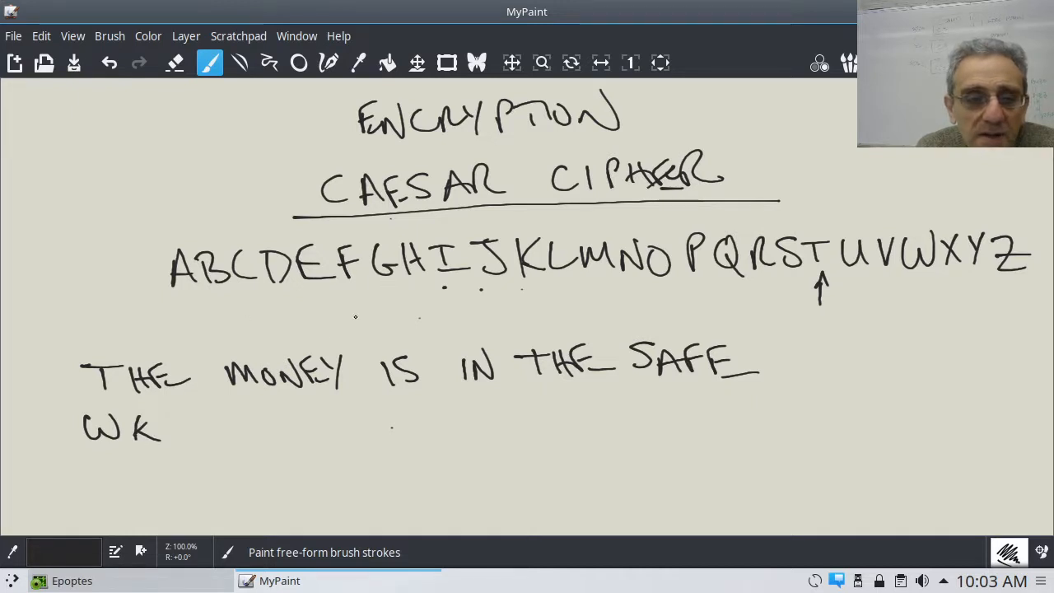
drag(173, 412, 189, 449)
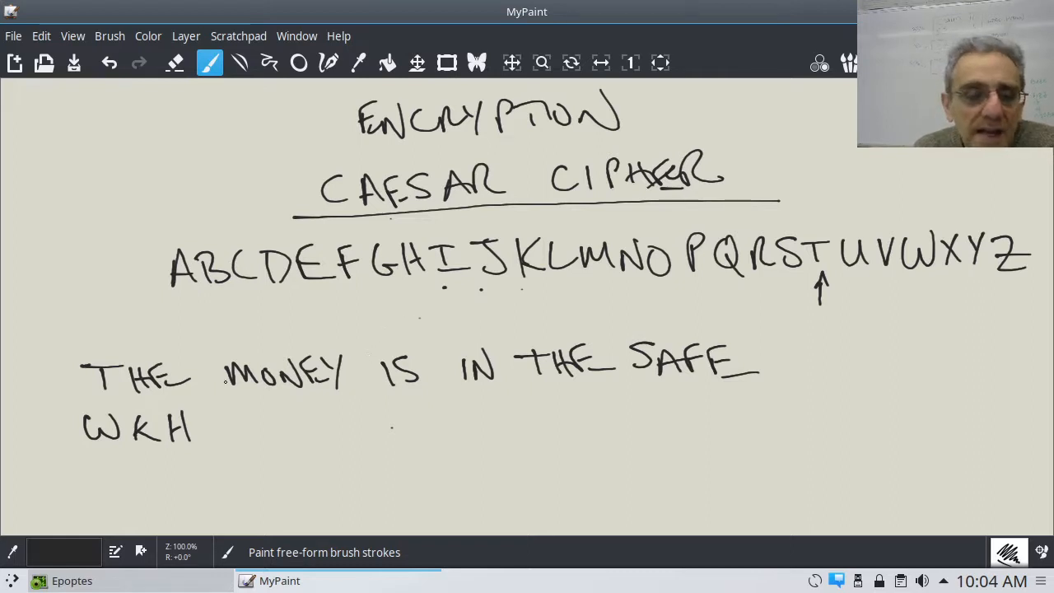
Step: Box the space after THE, briefly selecting the Pan tool and returning to the brush
drag(198, 354, 198, 404)
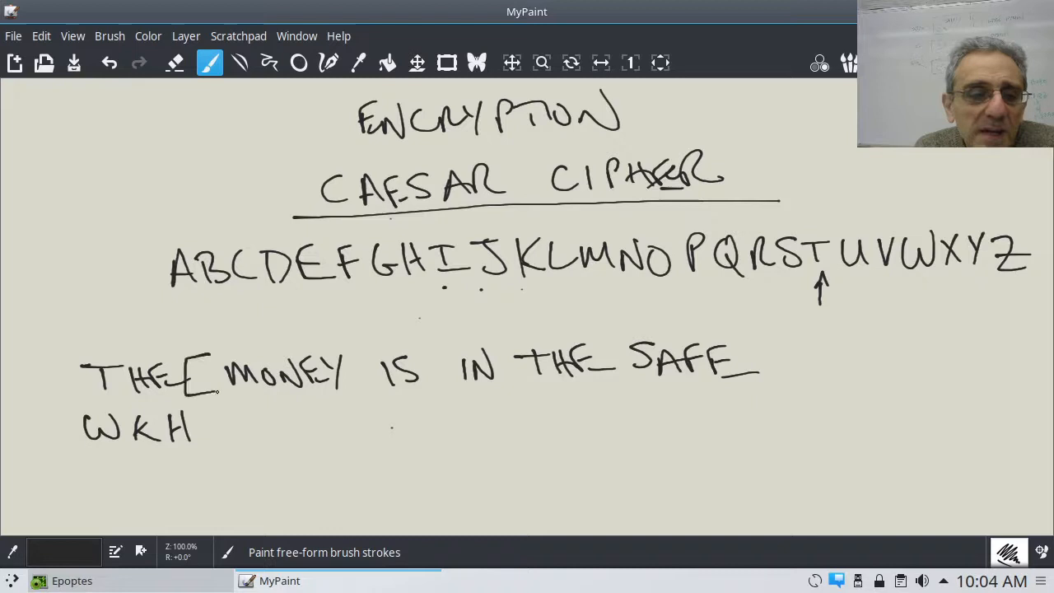
click(206, 376)
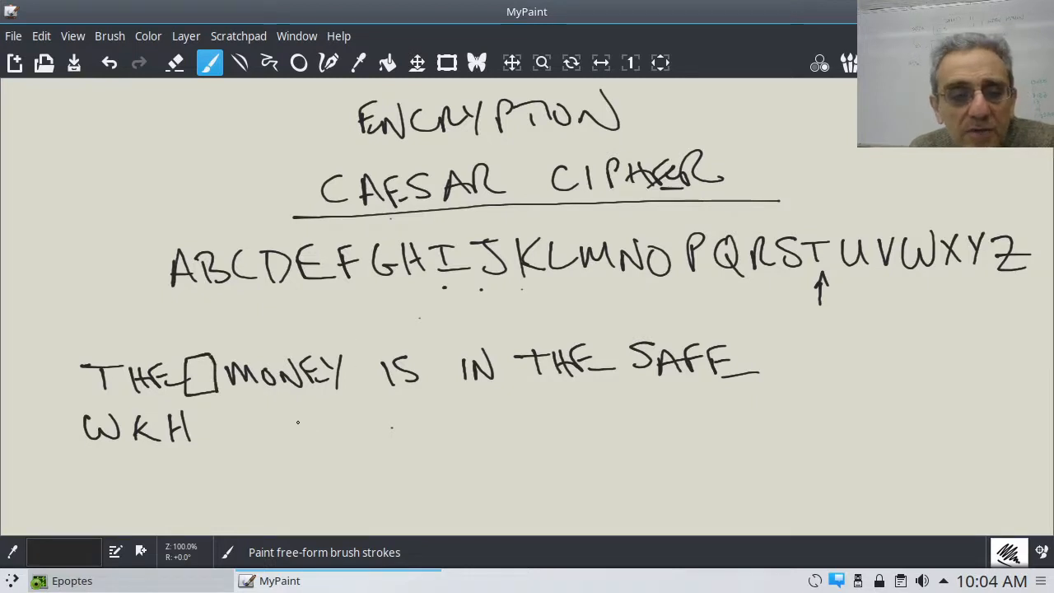
click(511, 62)
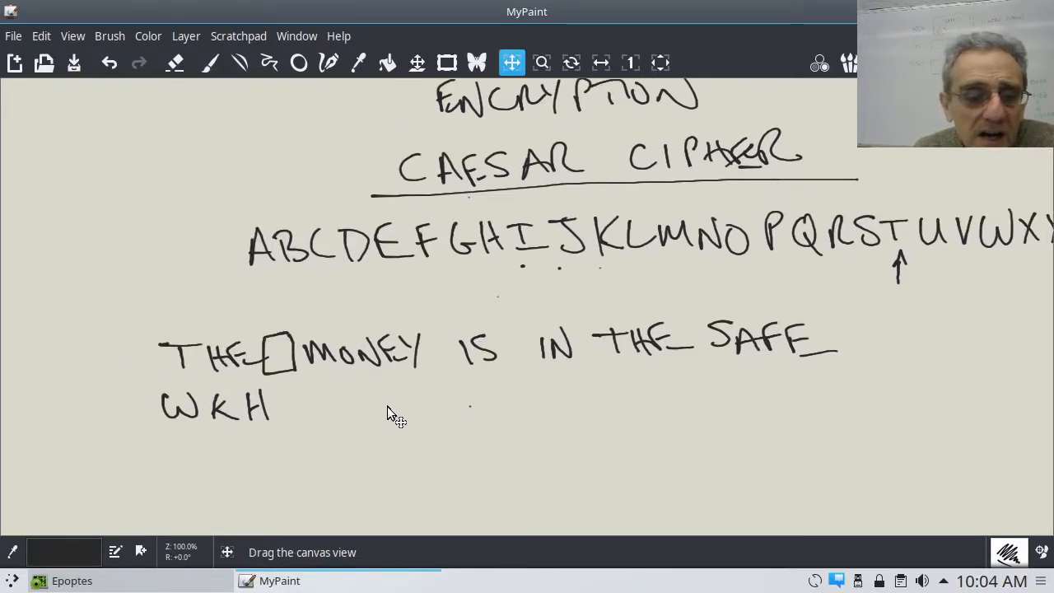
click(210, 63)
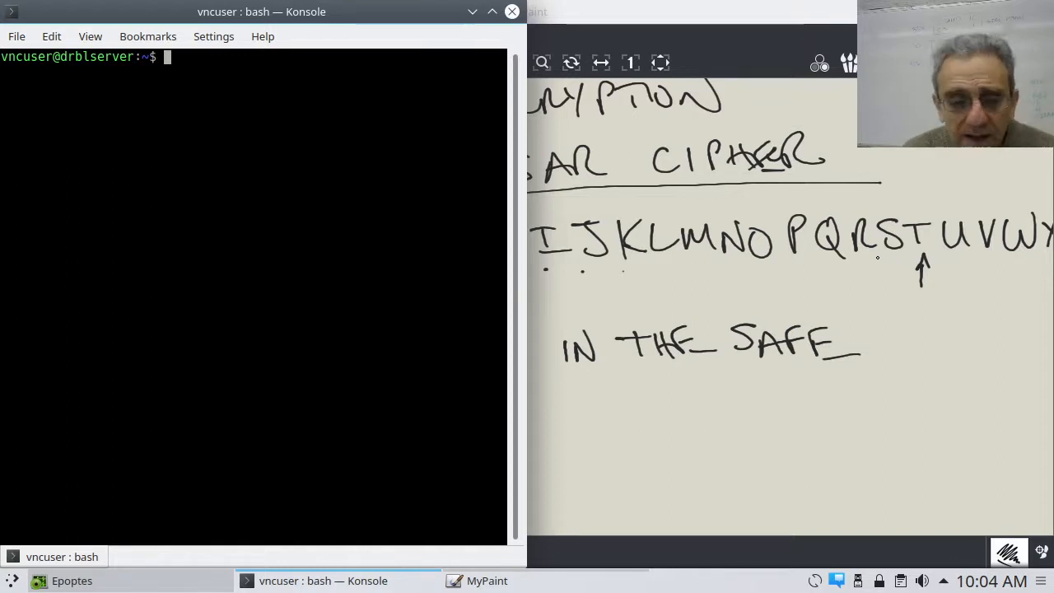
Step: Start ipython3 in Konsole and evaluate ord('A') to get 65
text(ipython3)
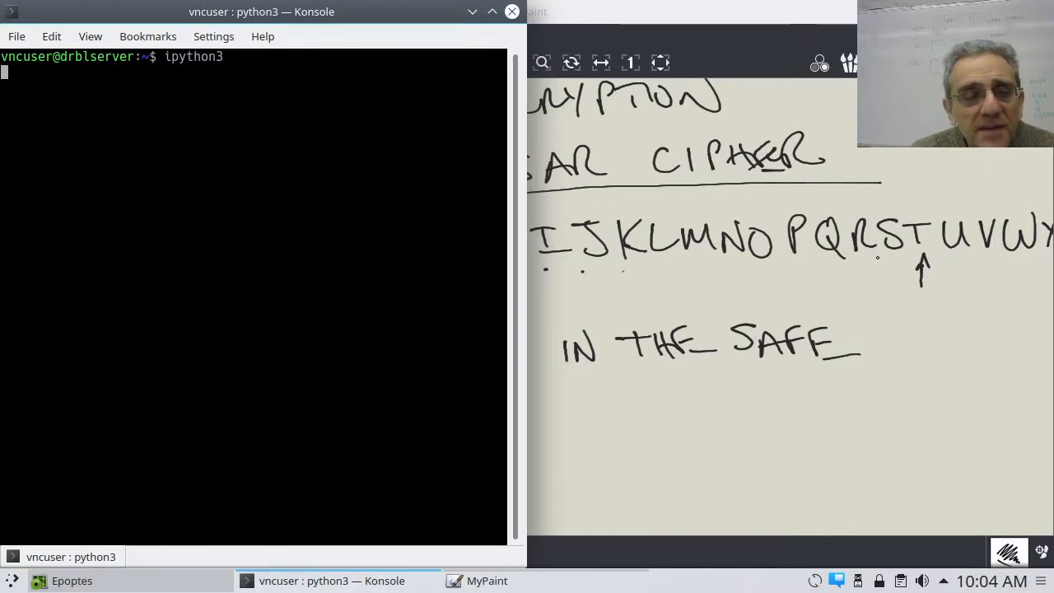
key(Return)
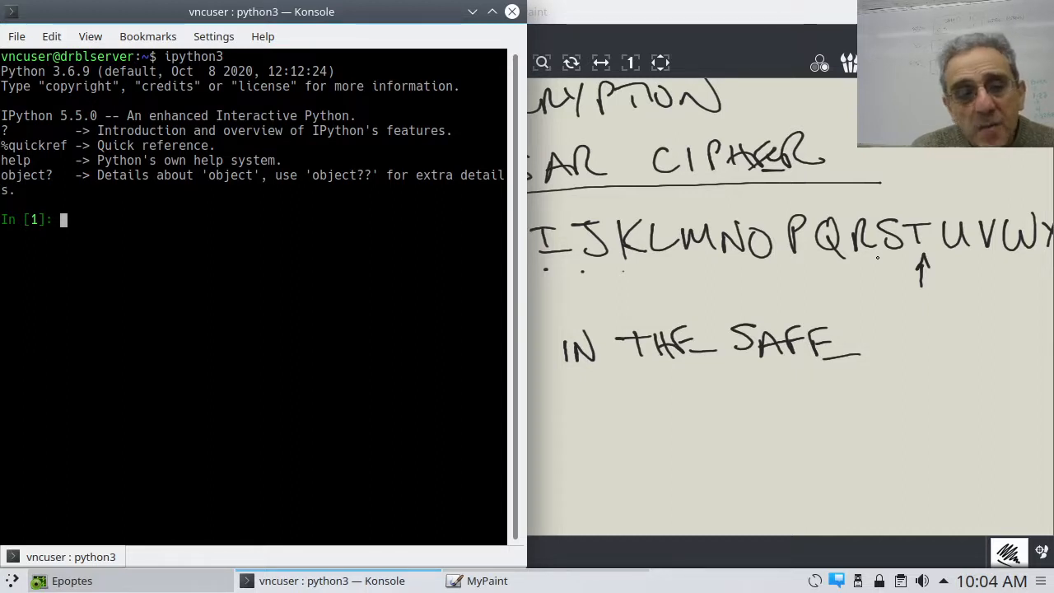
text(ord()
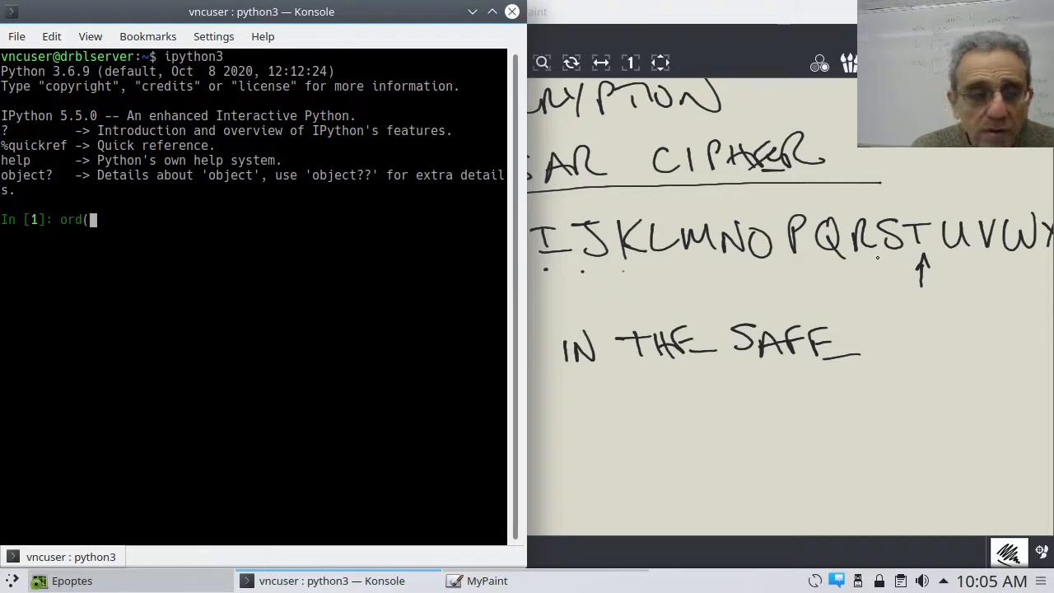
text('A)
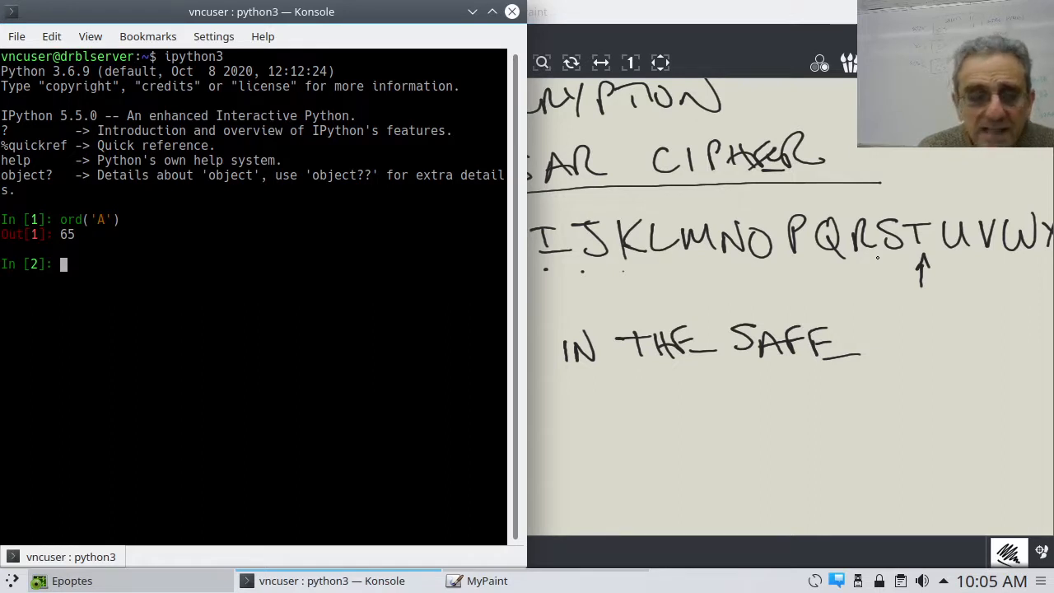
Step: Evaluate chr(68) and another ord check, then return to the MyPaint drawing
text(chr)
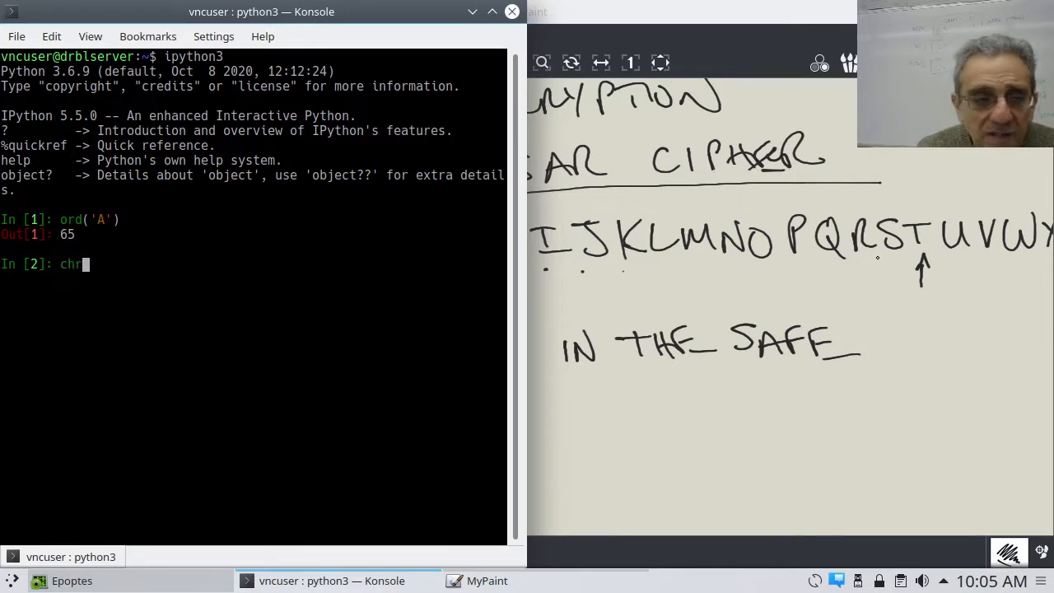
text(()
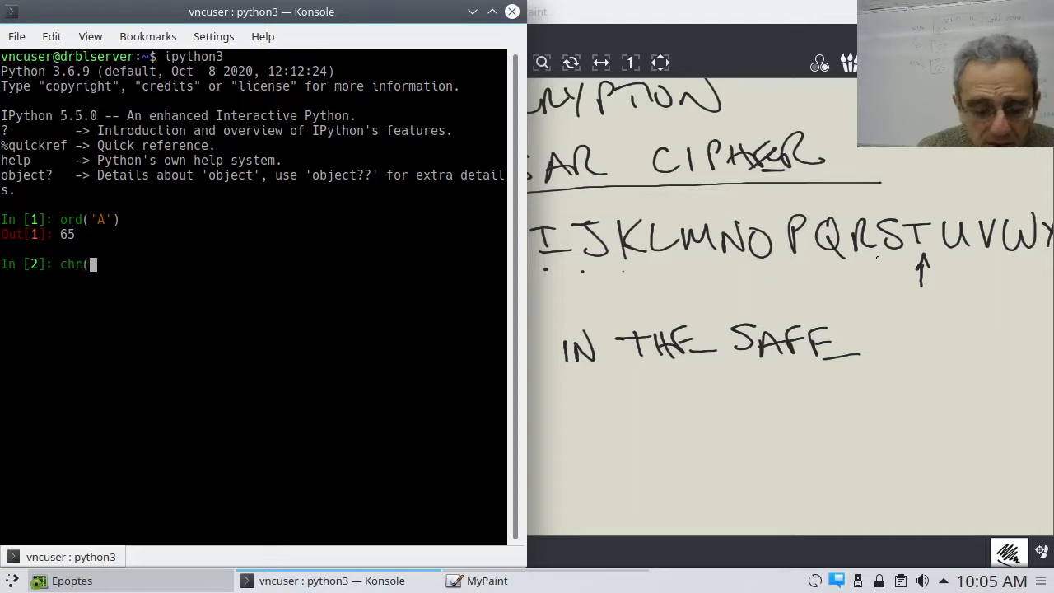
text(68))
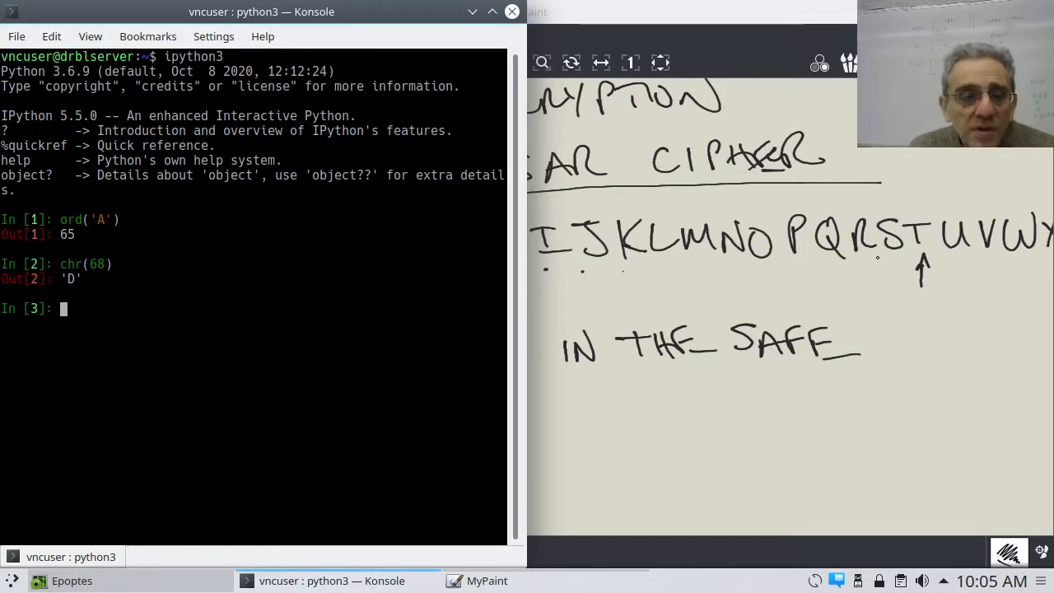
text(ord('A'))
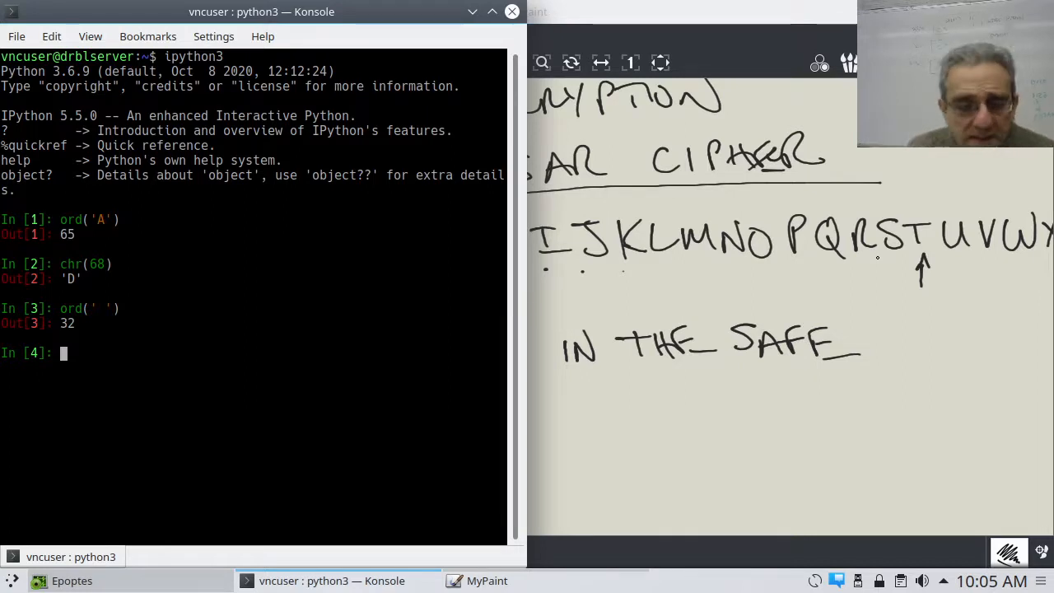
click(486, 580)
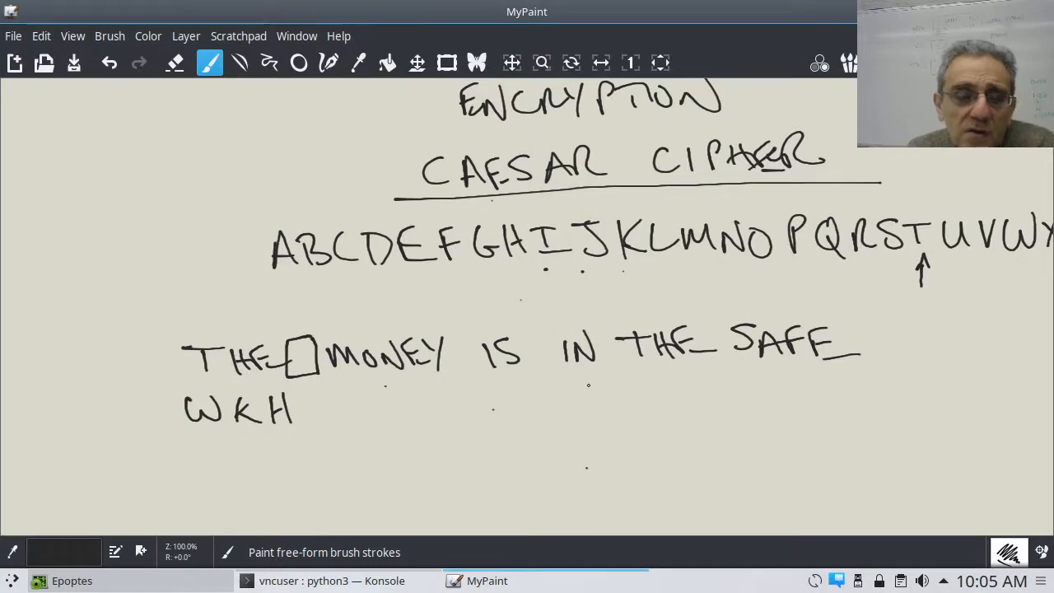
Step: Draw bracket marks beneath WKH, MONEY and IS, then bring the Python shell forward
drag(212, 400, 596, 386)
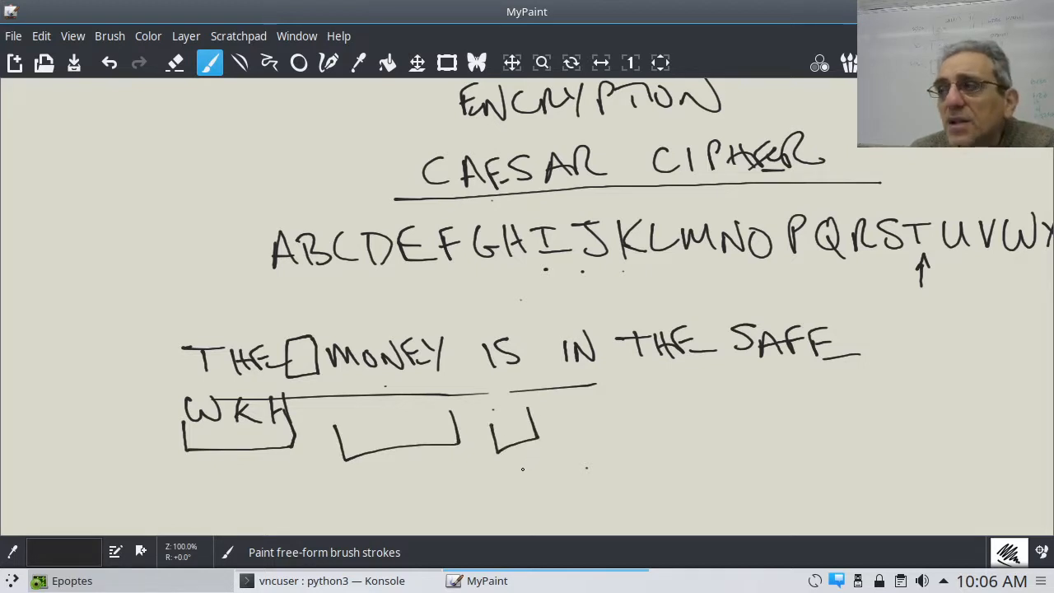
click(329, 431)
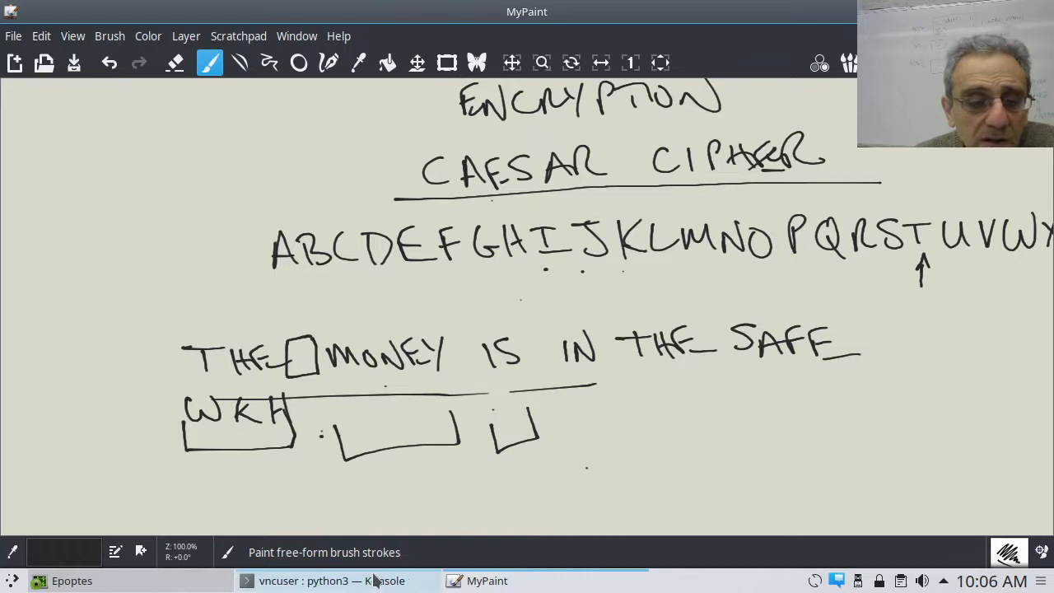
click(333, 580)
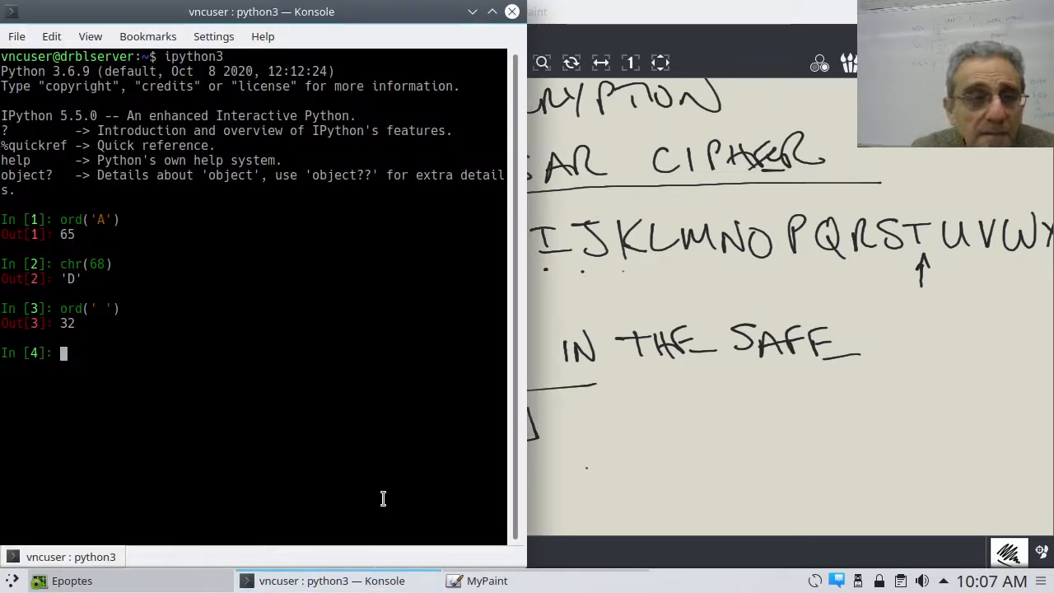
Step: Evaluate chr(35) to get '#' in IPython and return to the drawing
text(chr(35)
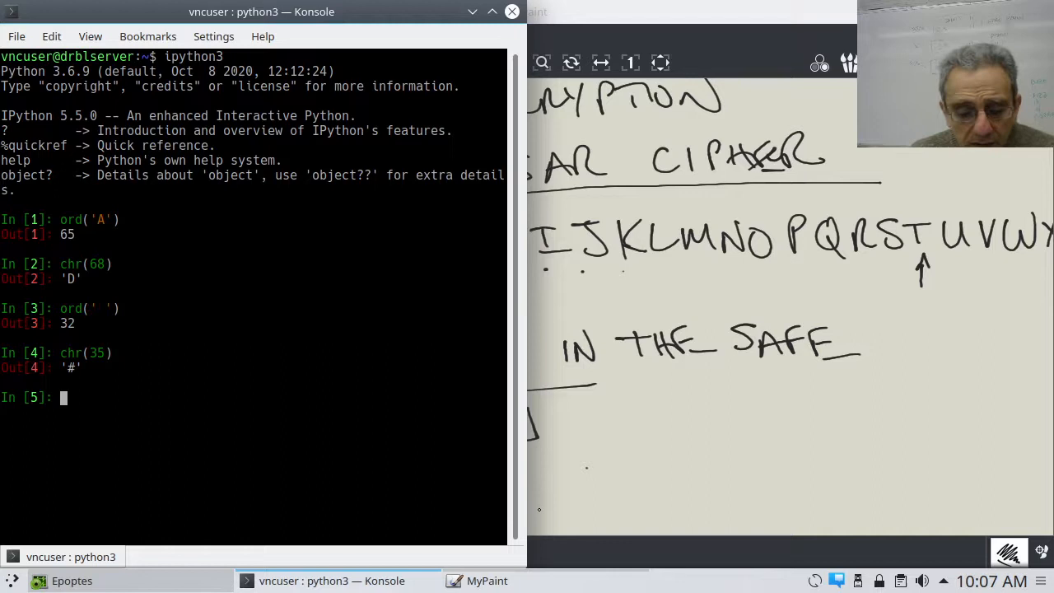
click(488, 580)
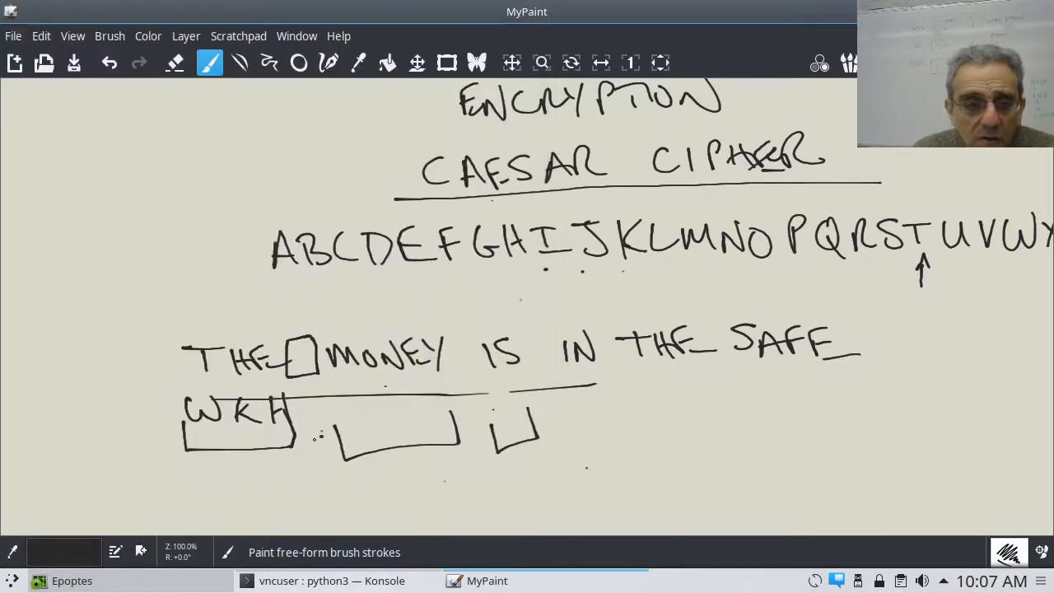
Step: Write the shifted letters PR under MONEY and dismiss an accidental popup
drag(300, 412, 321, 437)
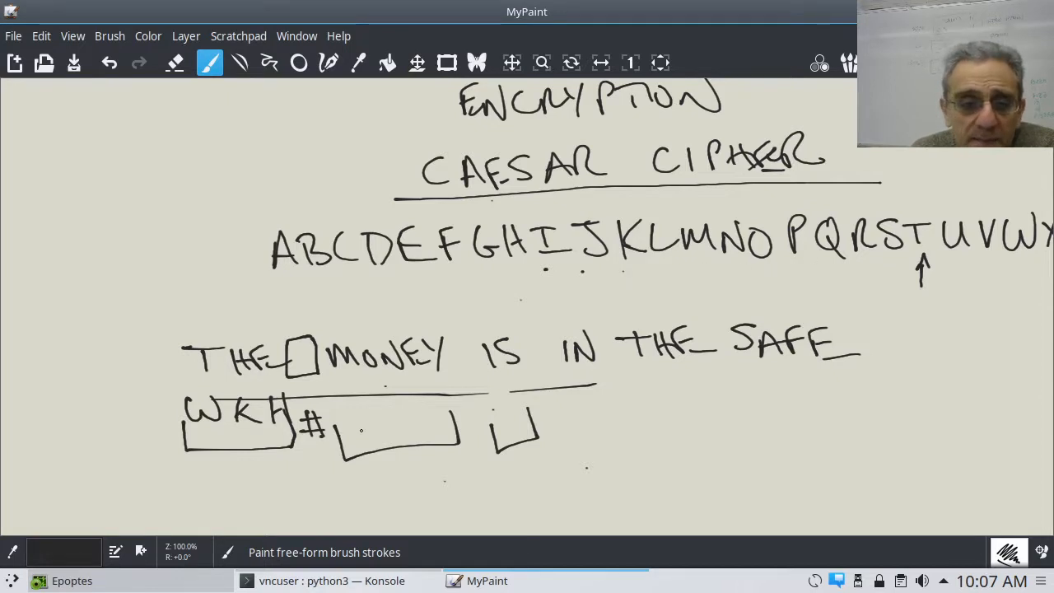
drag(342, 411, 355, 441)
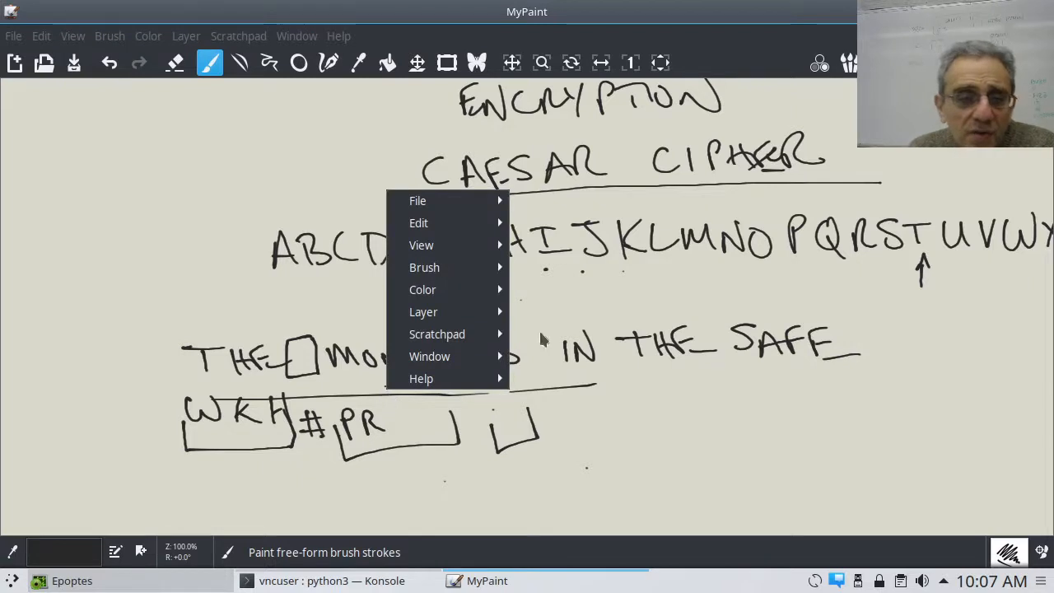
click(544, 339)
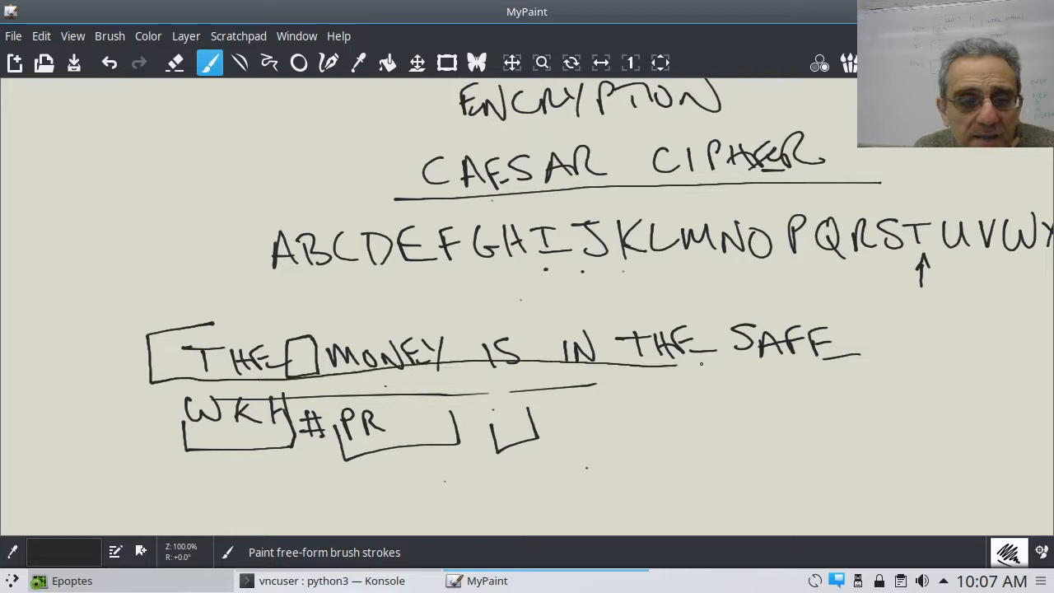
Step: Box the plaintext sentence and add a boxed SECRET.TXT label with an arrow pointing to it
drag(337, 317, 860, 359)
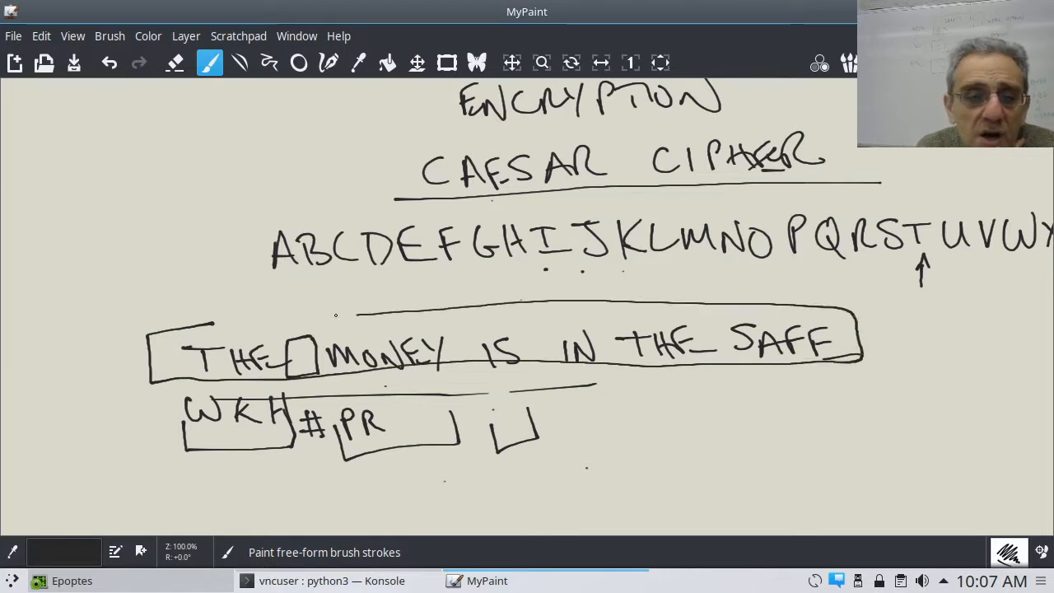
drag(198, 320, 354, 315)
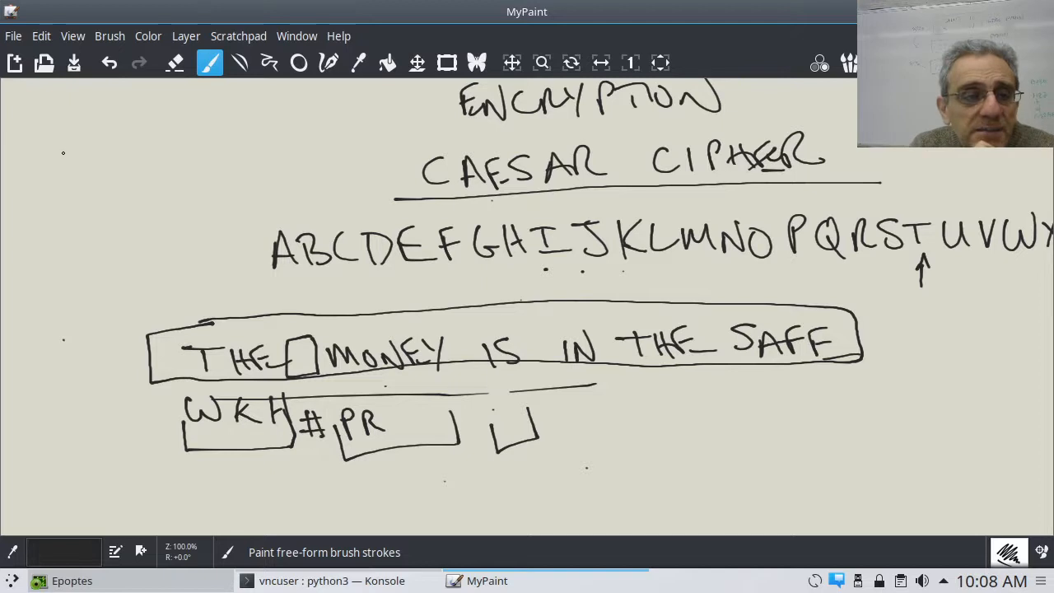
drag(49, 165, 148, 173)
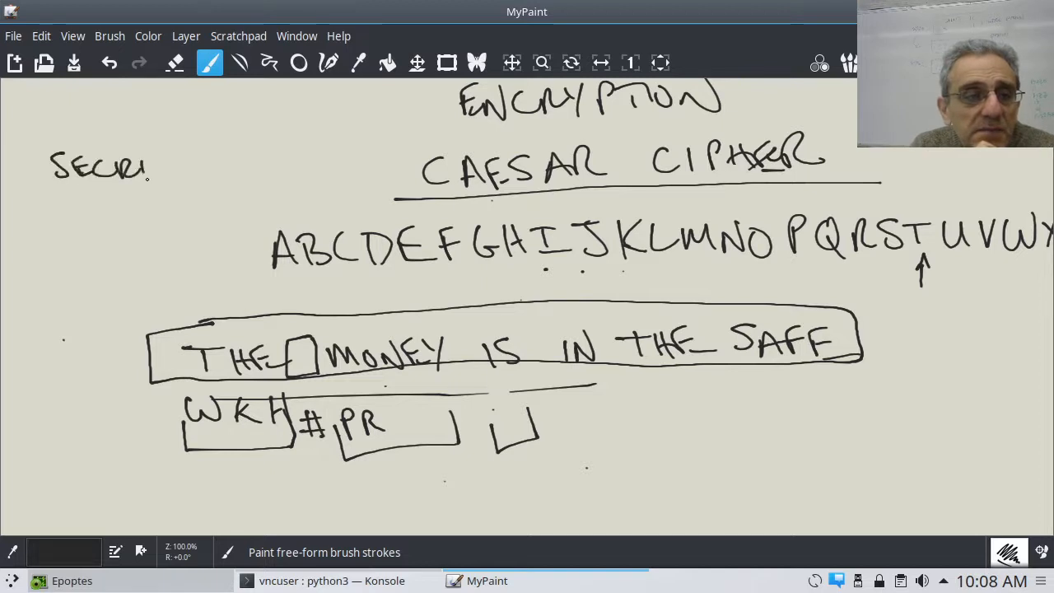
drag(131, 173, 222, 164)
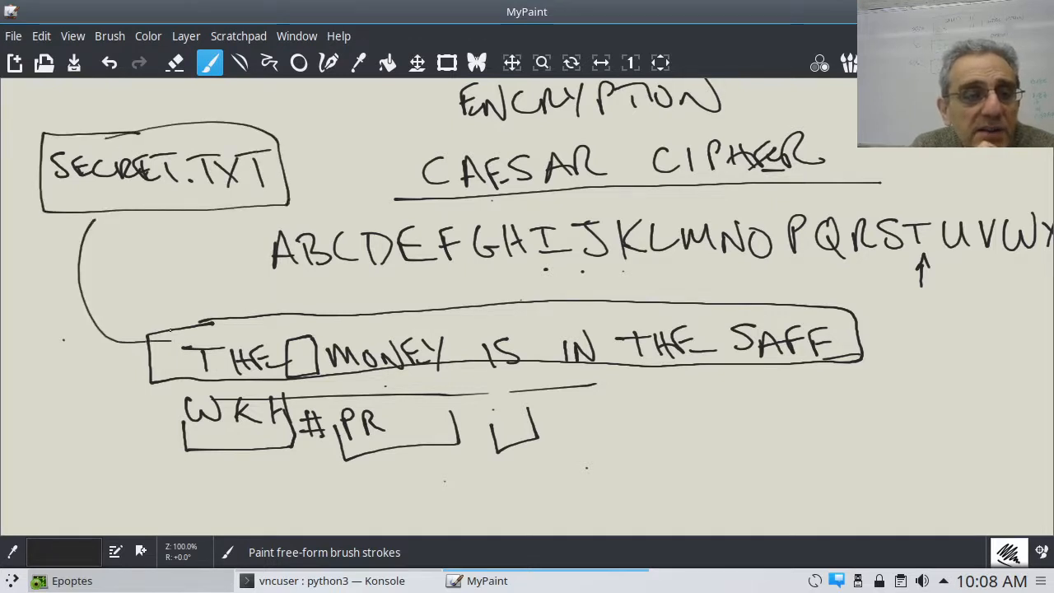
drag(124, 346, 164, 338)
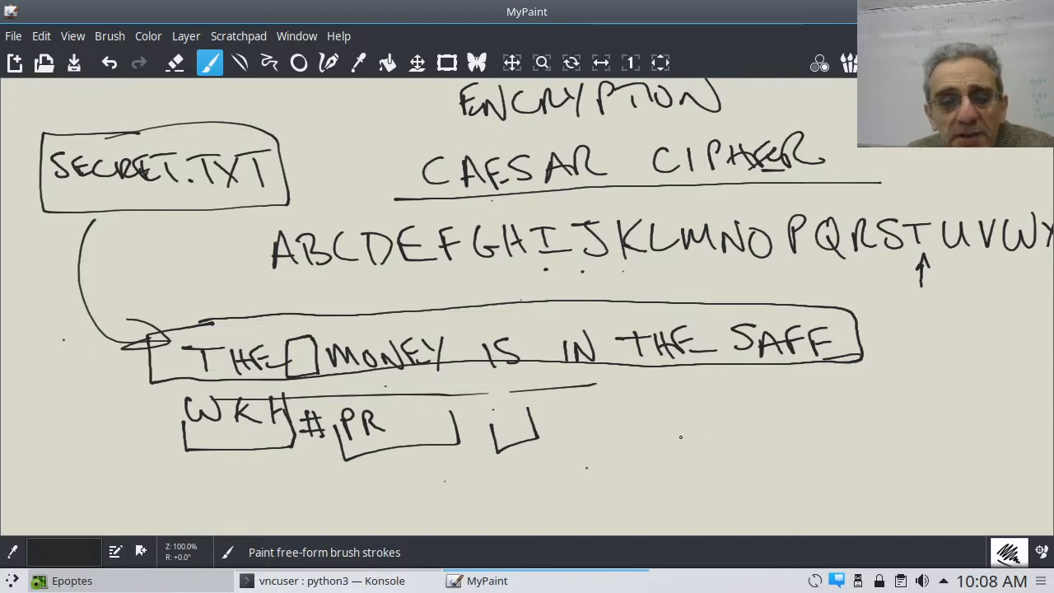
Step: Write and box the ENCRYPT.PY label and draw an upward arrow beneath SECRET.TXT
drag(679, 445, 761, 445)
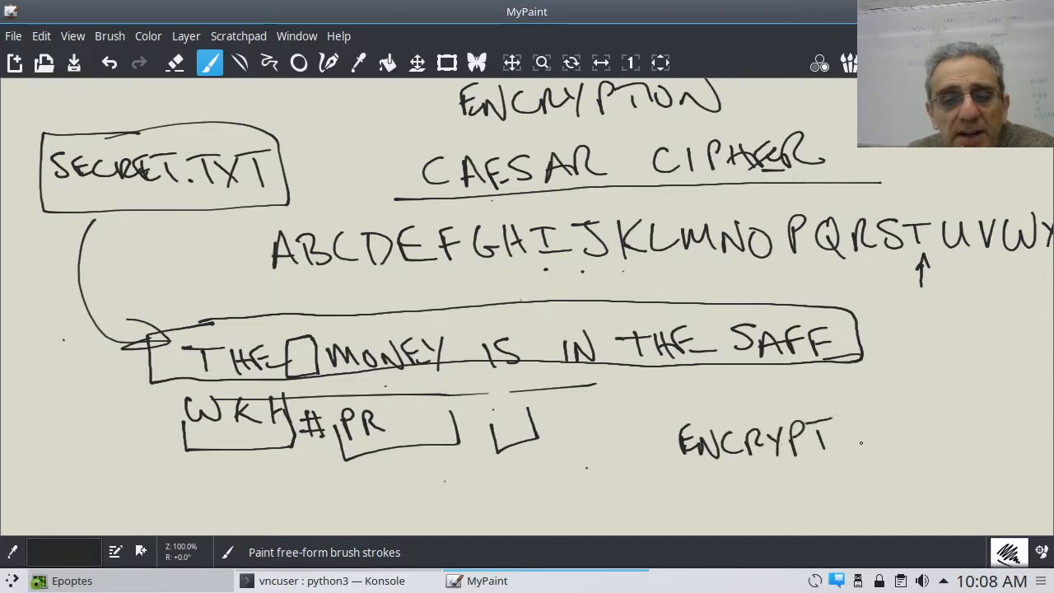
drag(840, 441, 898, 441)
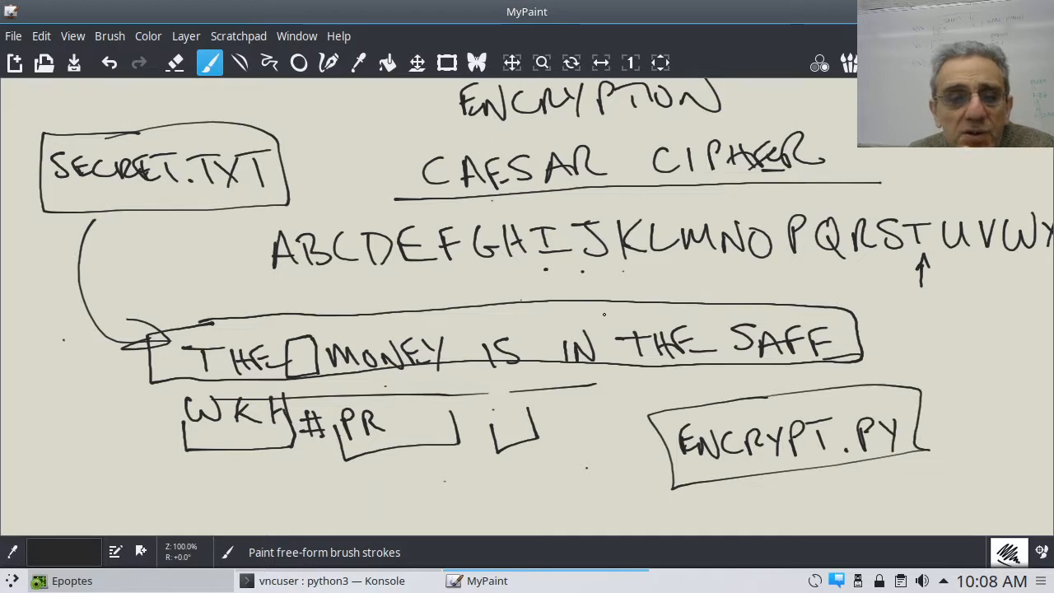
drag(173, 263, 173, 211)
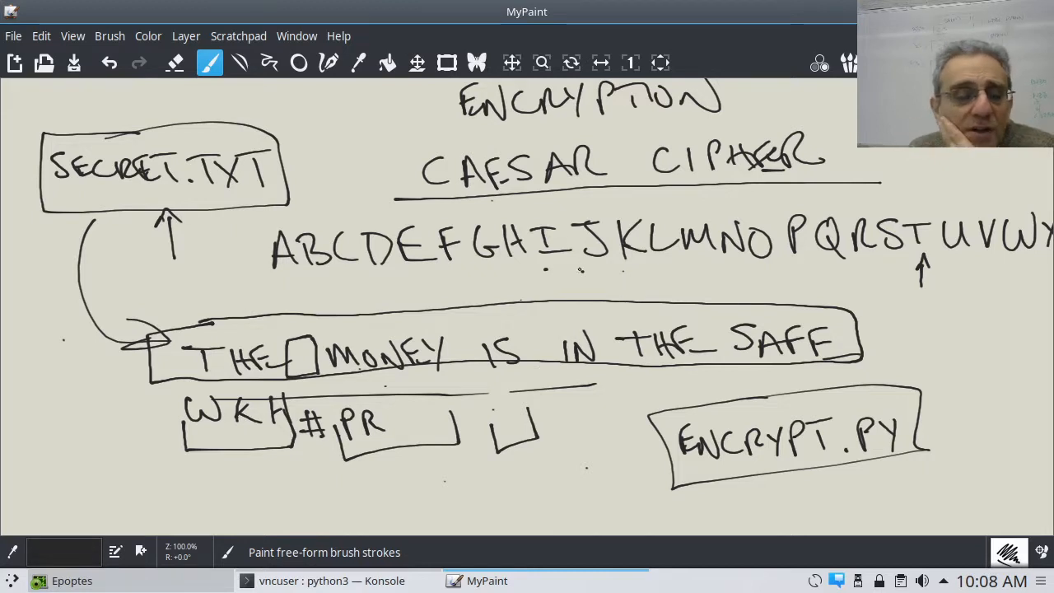
Step: Draw a wrap-around arrow after Z leading to a boxed question mark
click(512, 63)
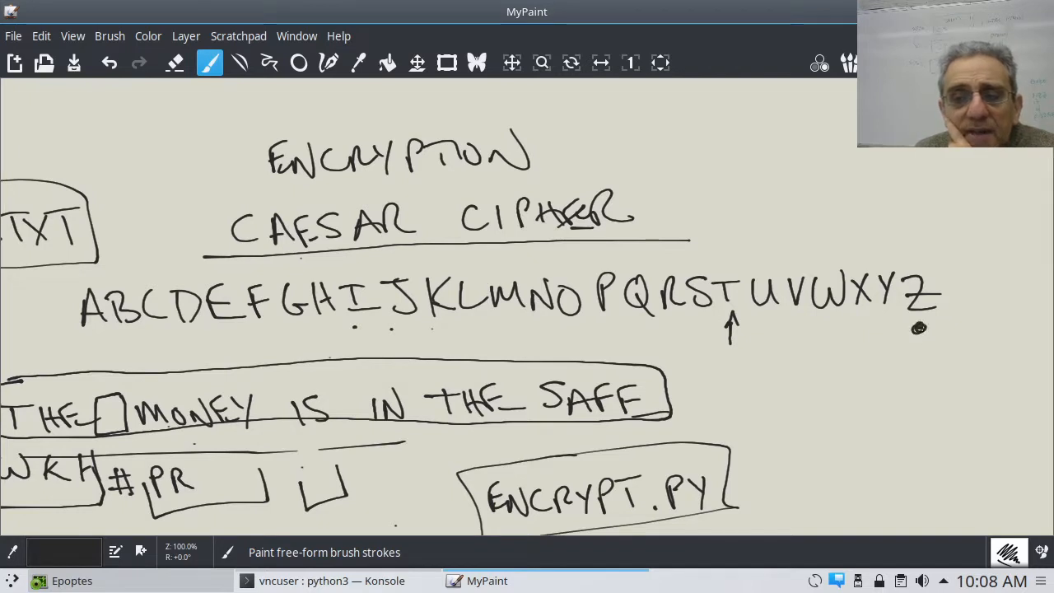
drag(914, 332, 1018, 330)
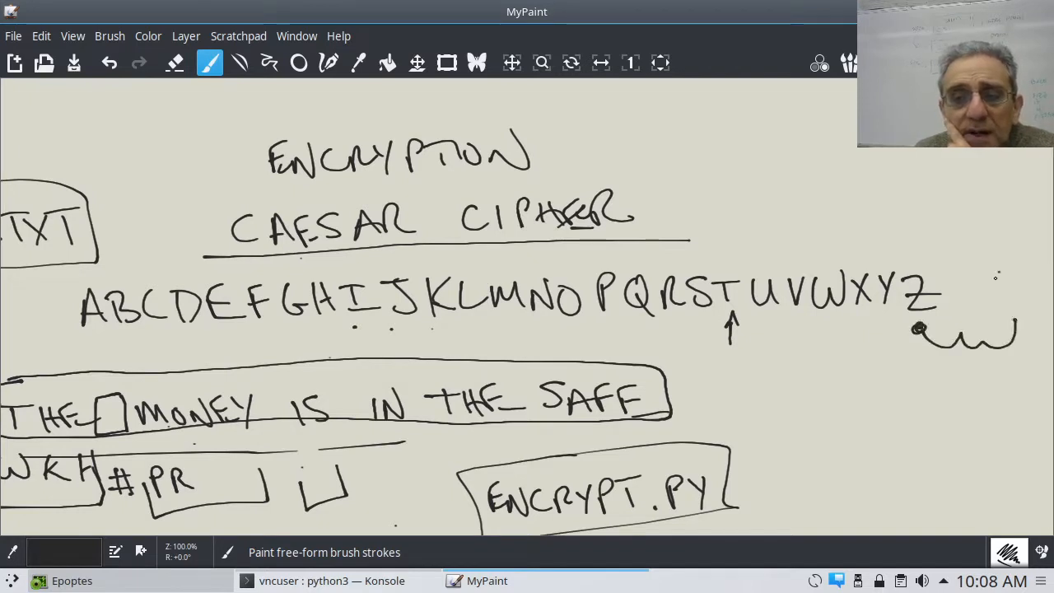
drag(988, 272, 1038, 321)
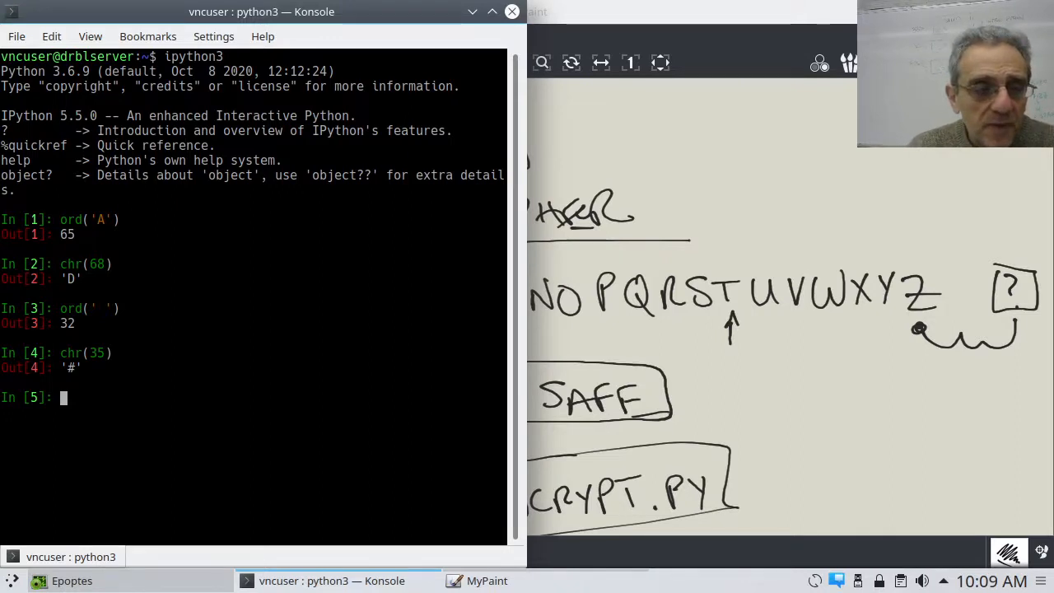
Step: Evaluate ord('Z') as 90 and chr(93) as ']' in IPython, then return to the drawing
text(ord)
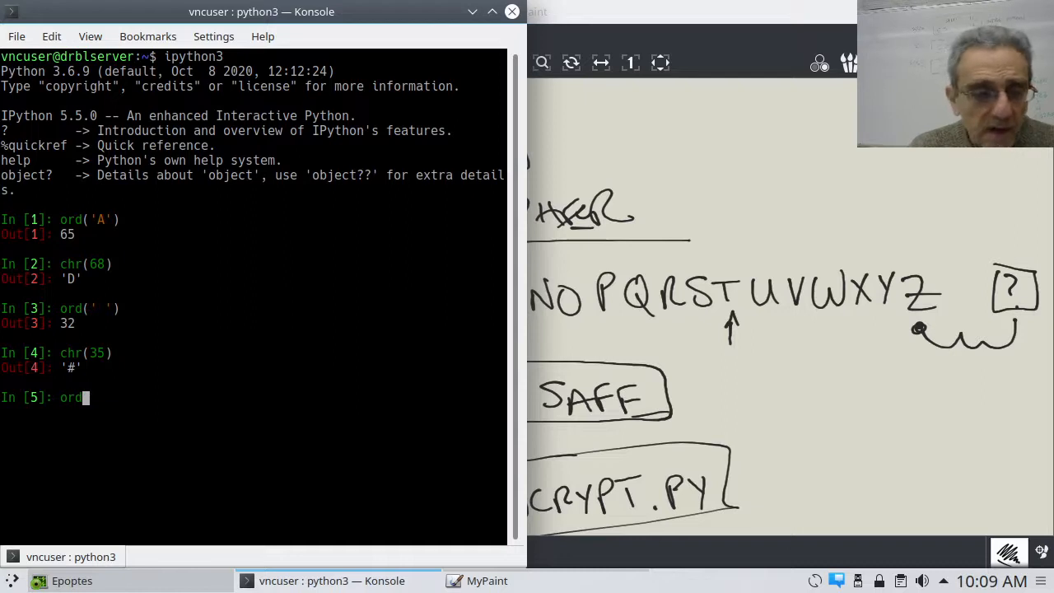
text(('Z)
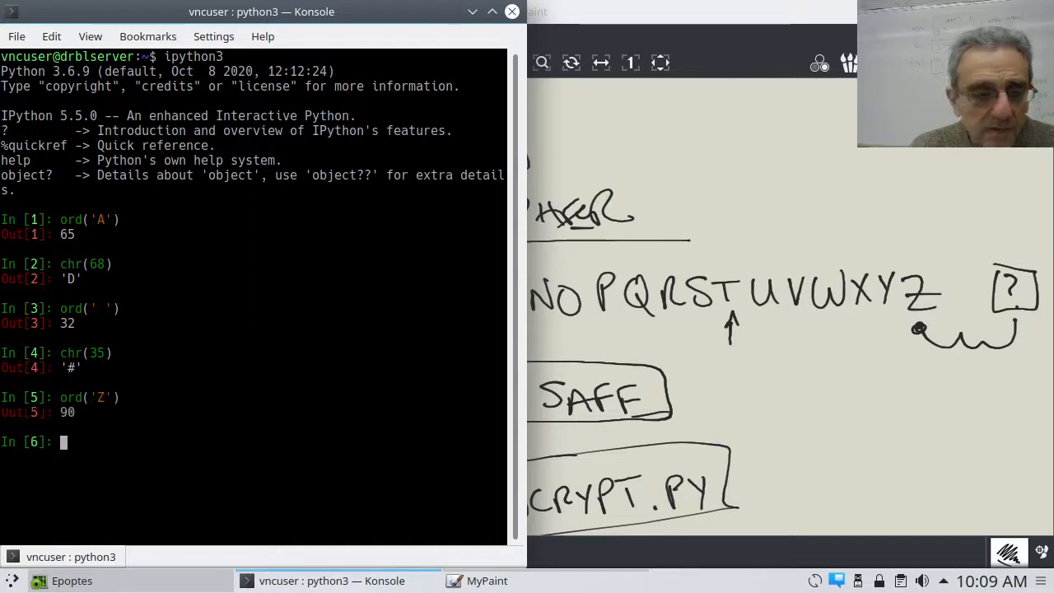
text(chr)
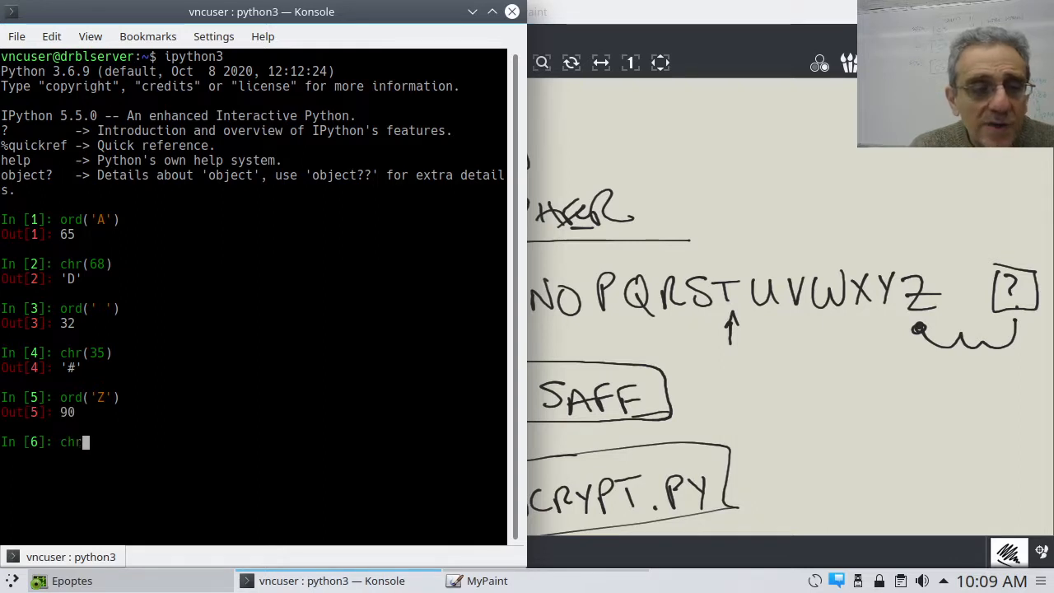
text((93)
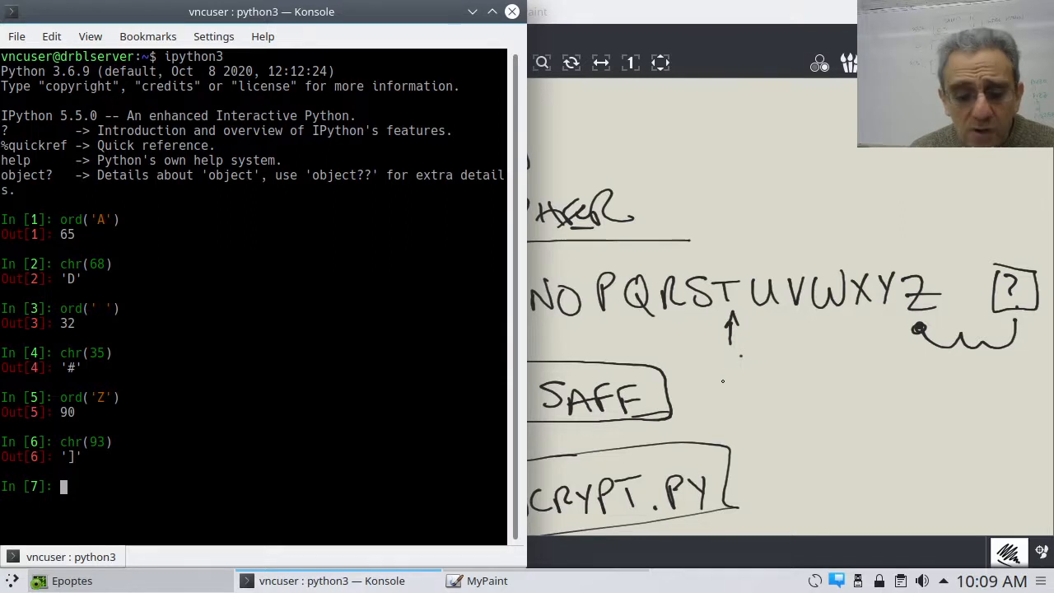
click(487, 580)
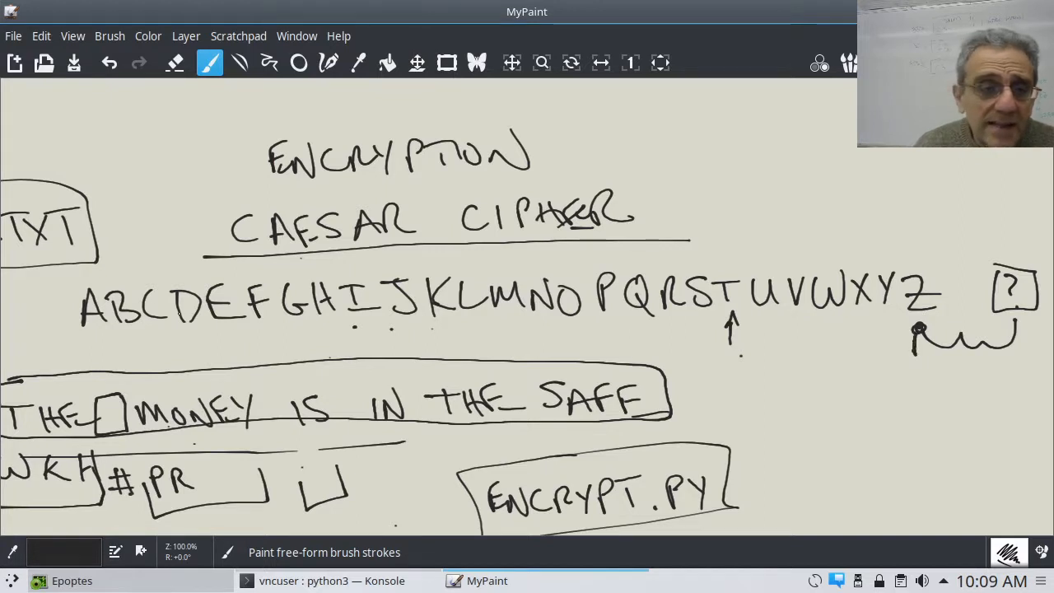
Step: Draw a small curved arrow under A-C showing the wrap from Z back to A, then return to the terminal
drag(96, 338, 116, 349)
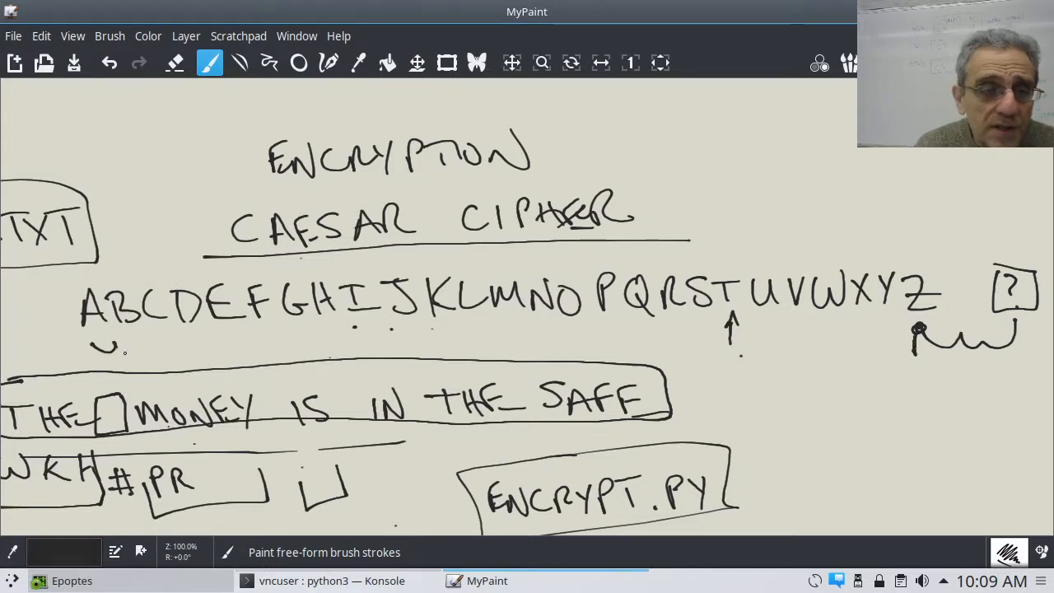
drag(99, 354, 157, 321)
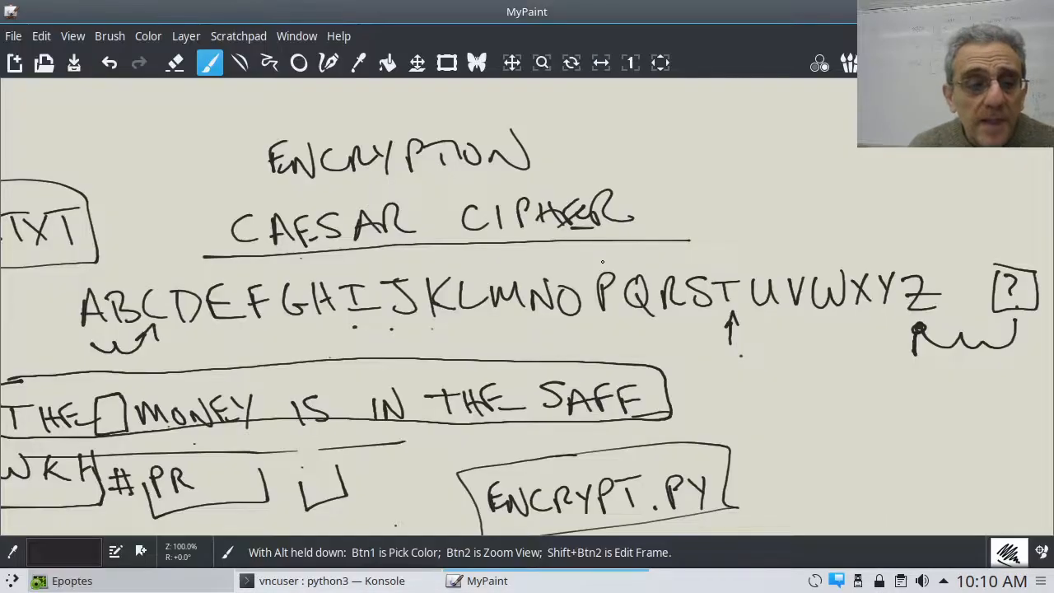
click(333, 580)
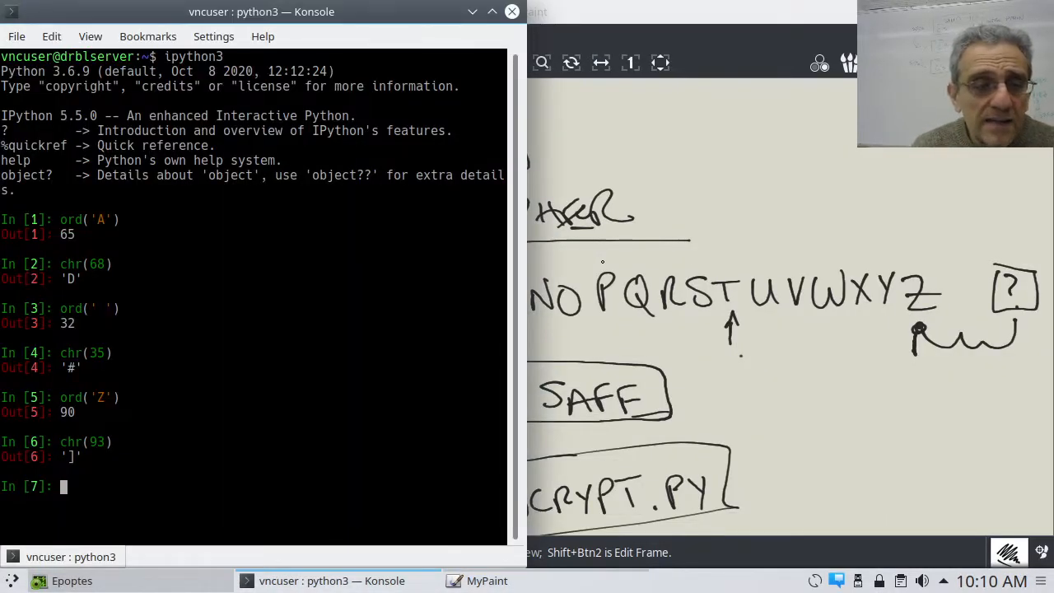
Step: Evaluate ord('.') as 46 and chr(49) as '1' in IPython
text(o)
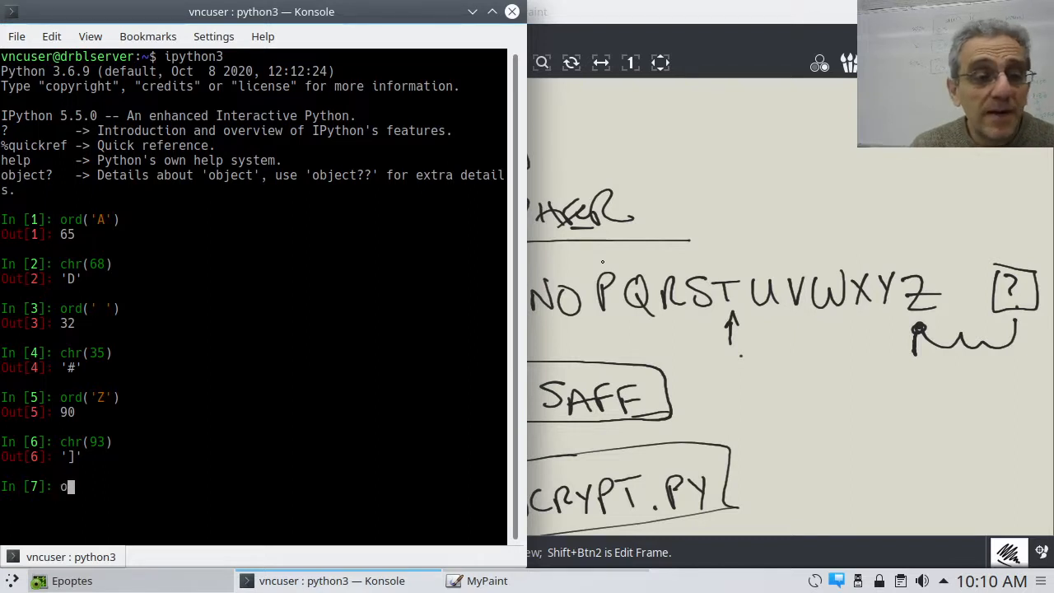
text(rd)
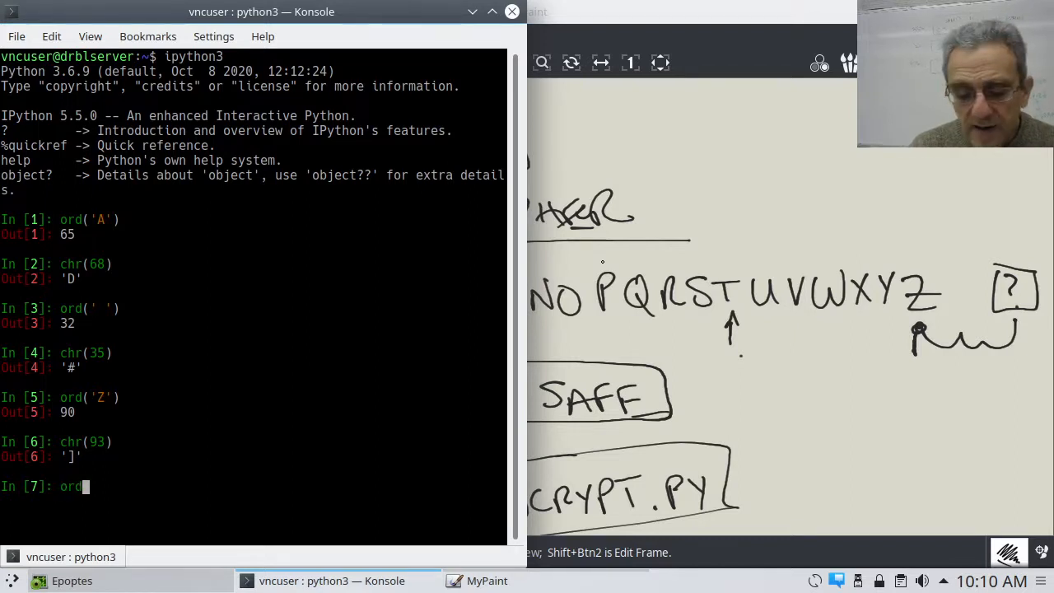
text(('.)
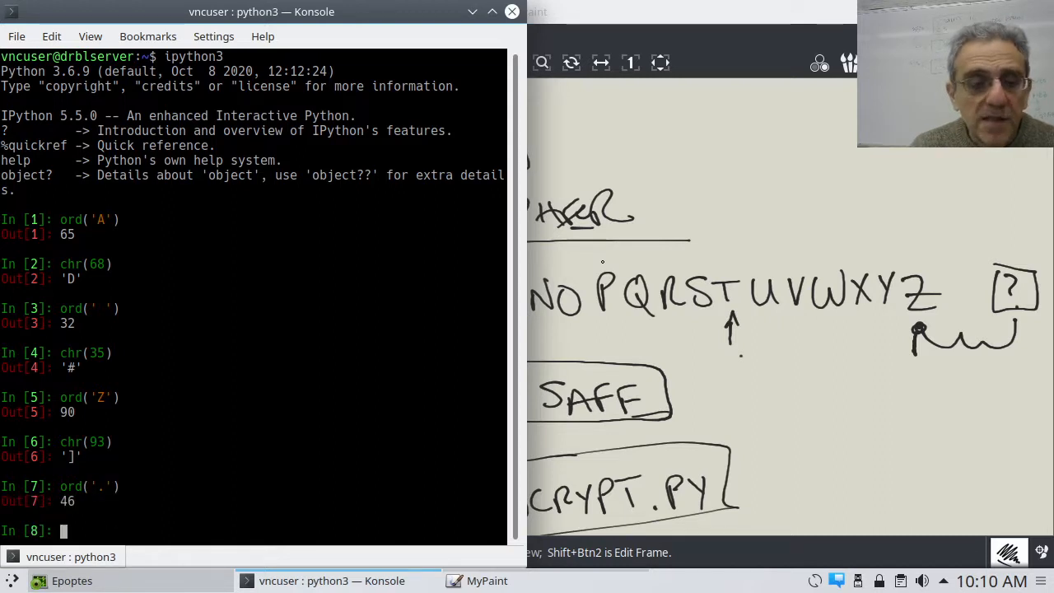
text(chr)
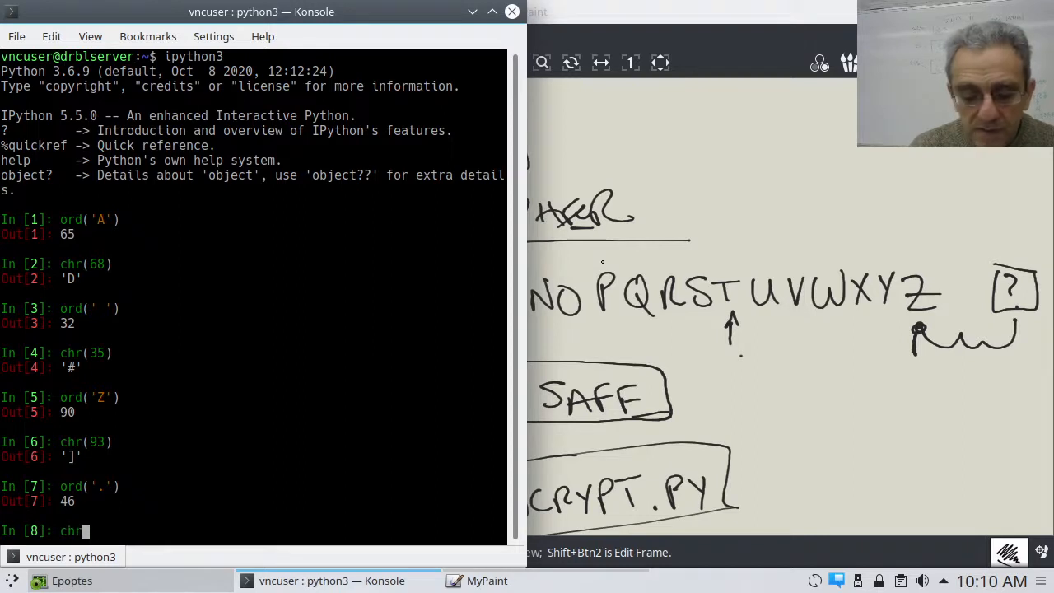
text((49)
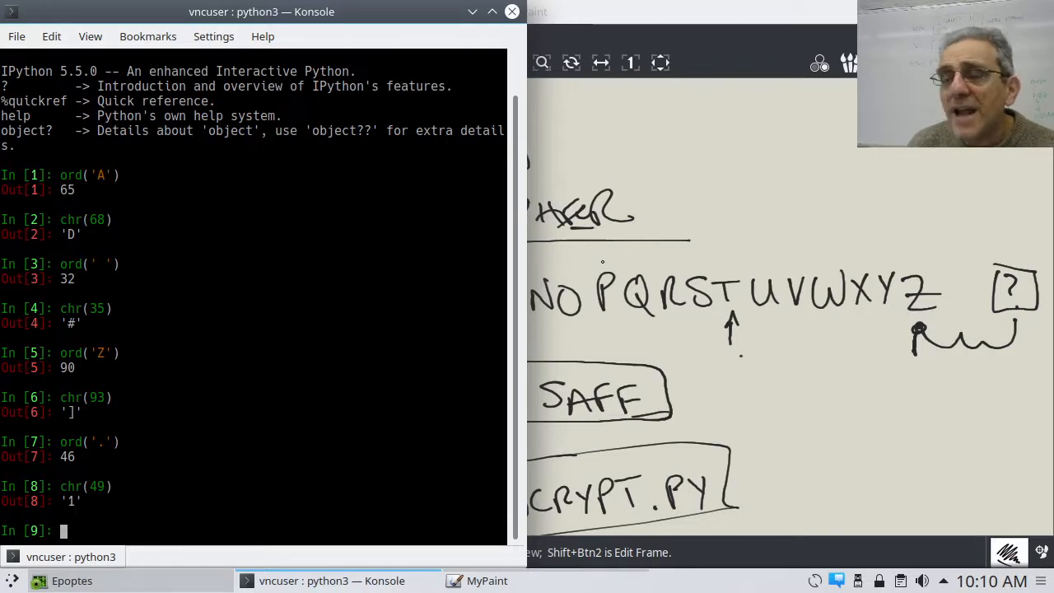
Step: Evaluate chr(254) and chr(255) as 'þ' and 'ÿ' in IPython, then start chr(256)
text(chr(49))
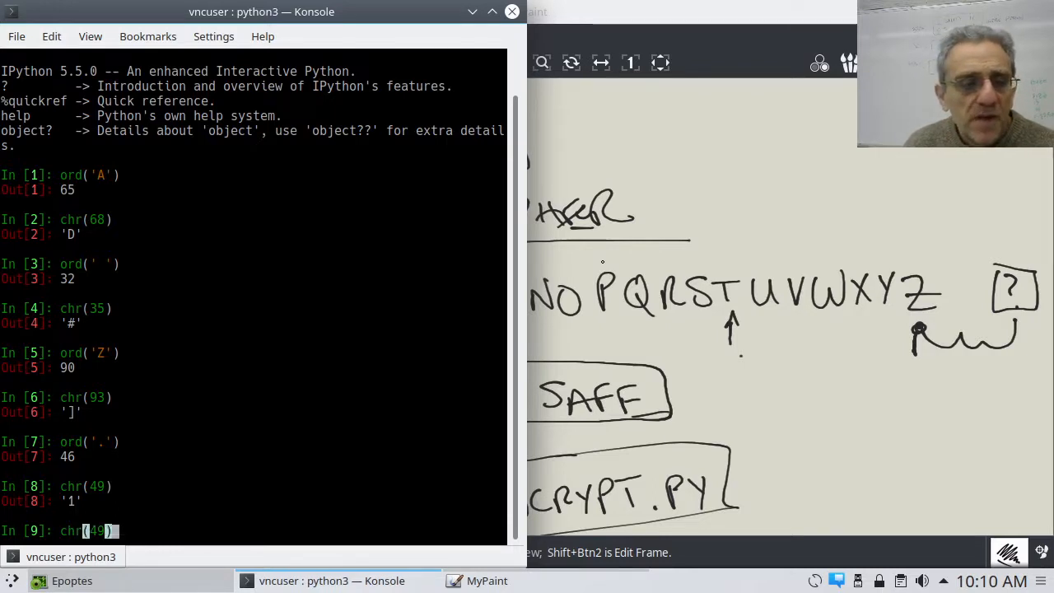
key(BackSpace)
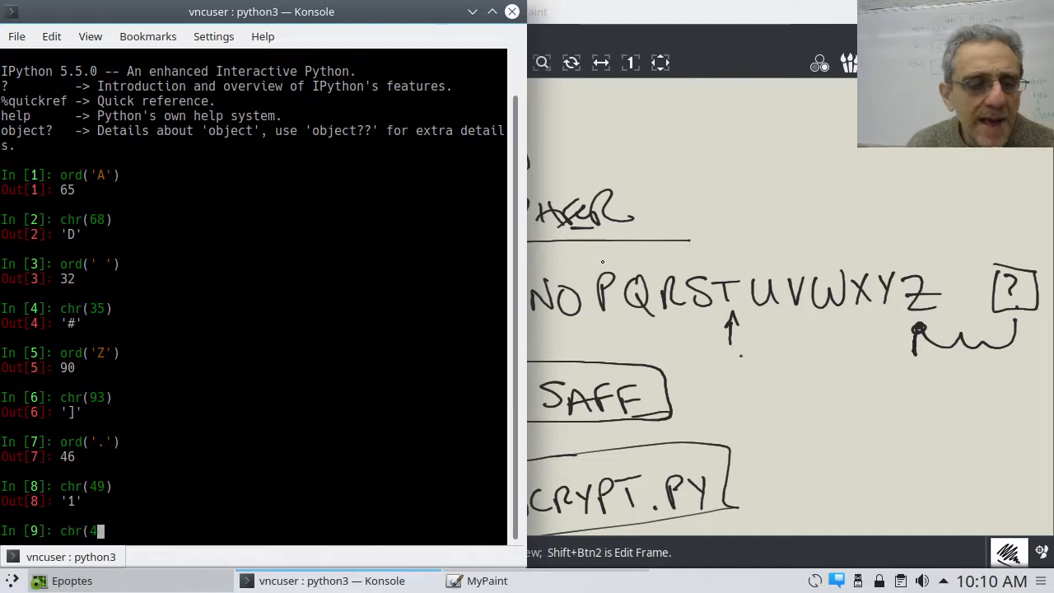
key(Backspace)
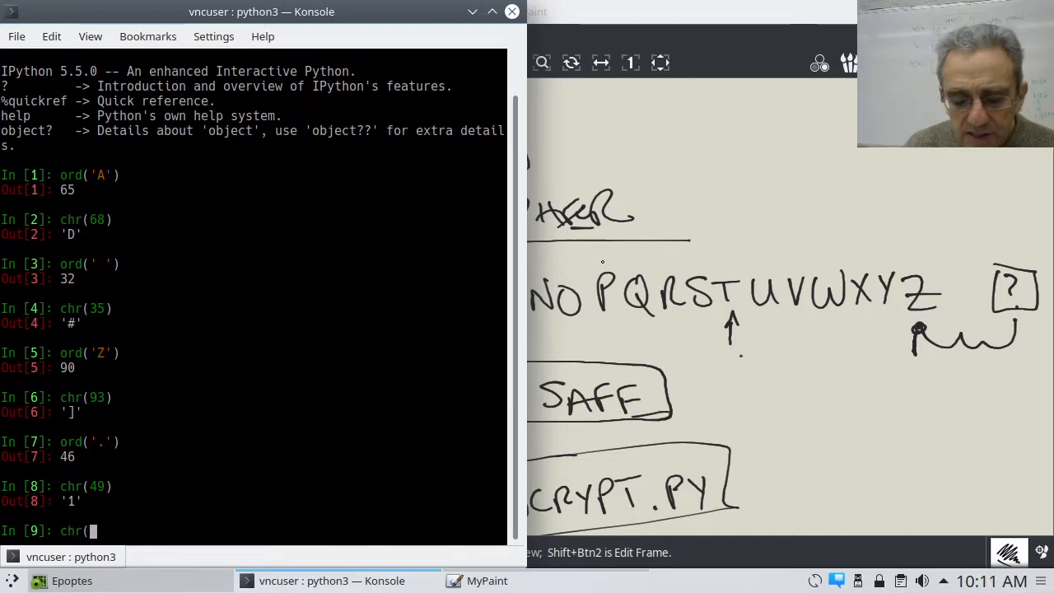
text(2)
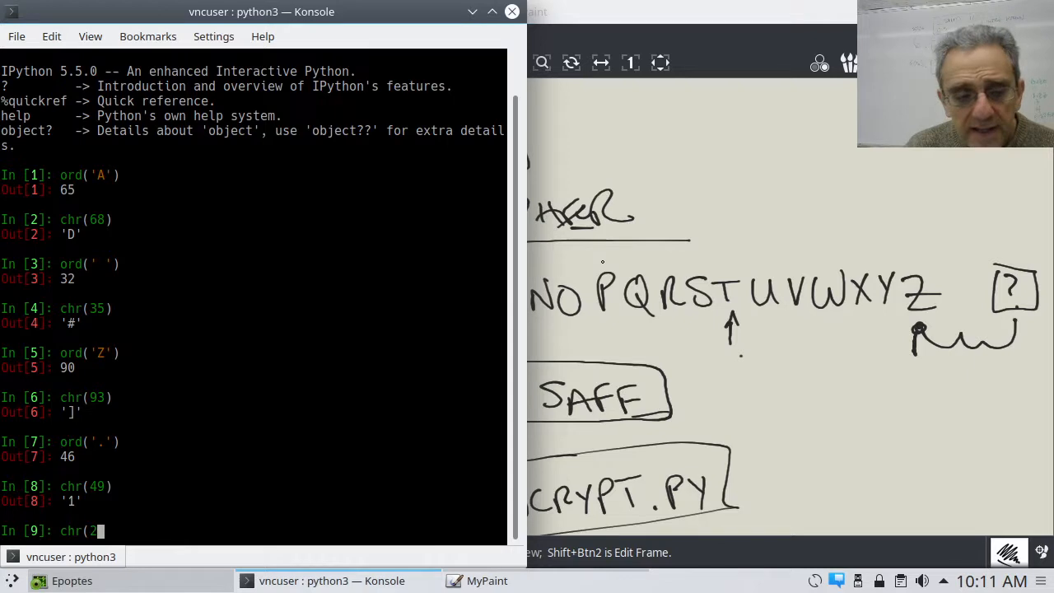
text(54))
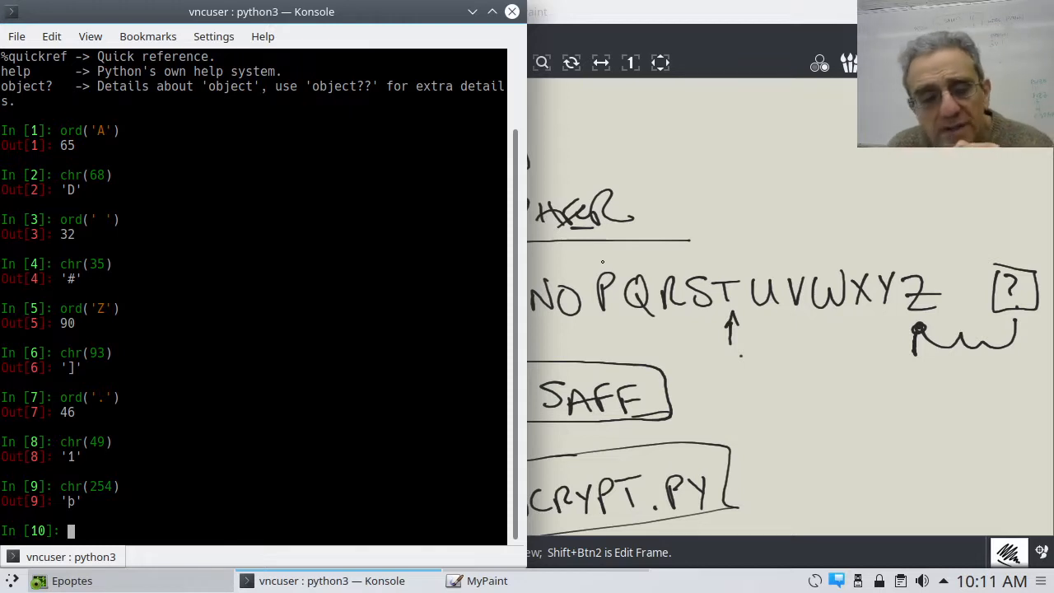
text(chr(254))
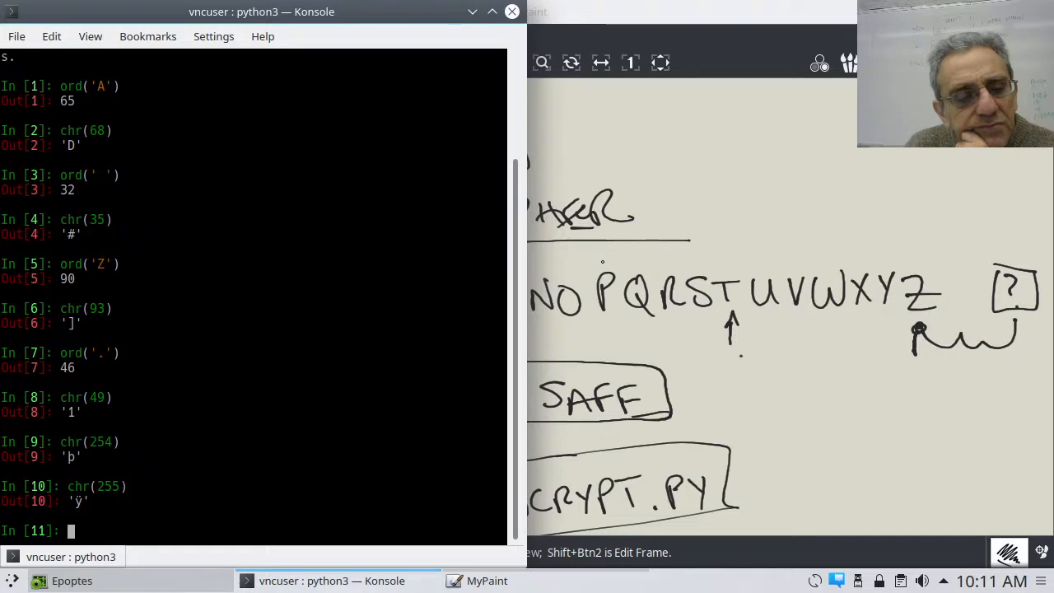
text(chr(256))
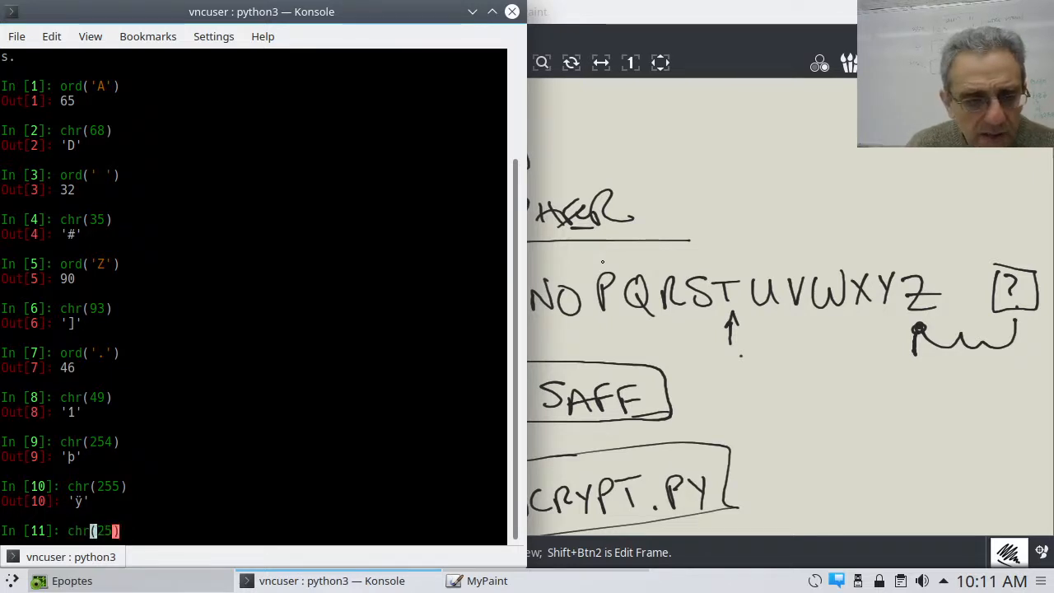
key(Return)
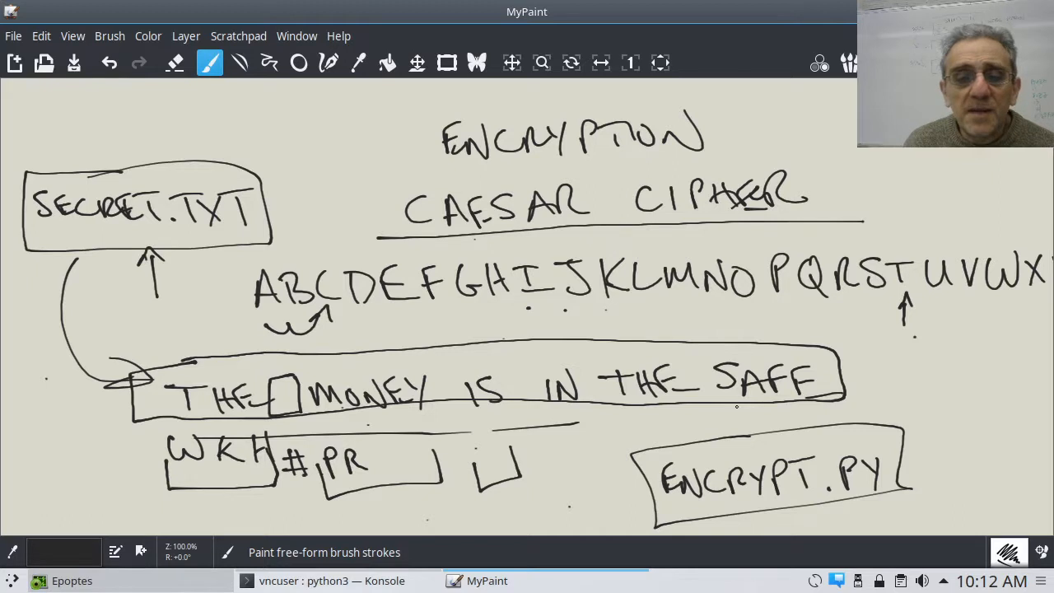
Step: Handwrite an ENCRYPTED.T output file name below the diagram and cross it out
click(512, 62)
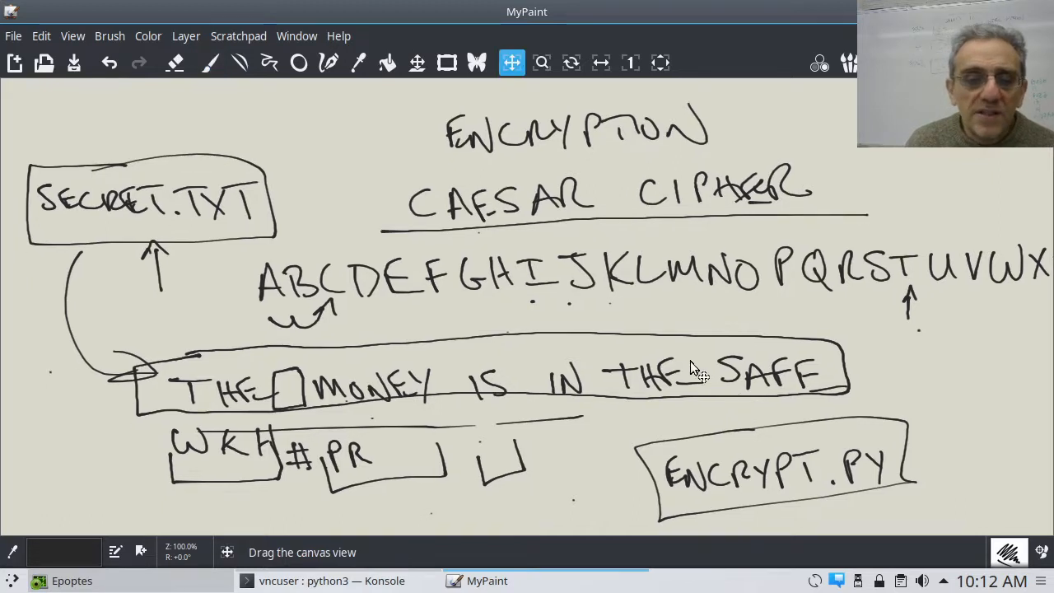
scroll(down, 3)
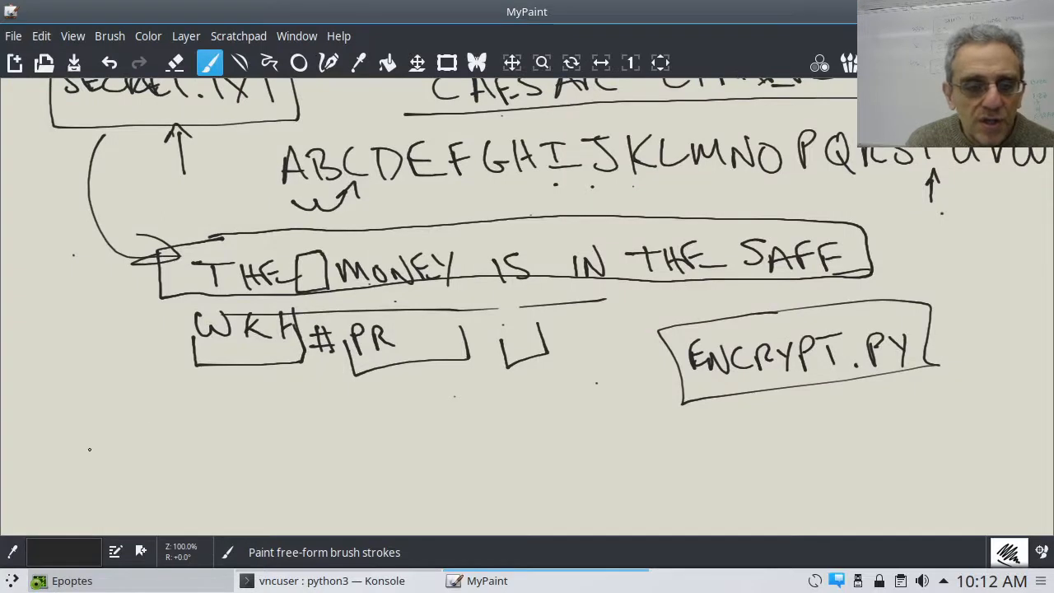
drag(86, 458, 102, 481)
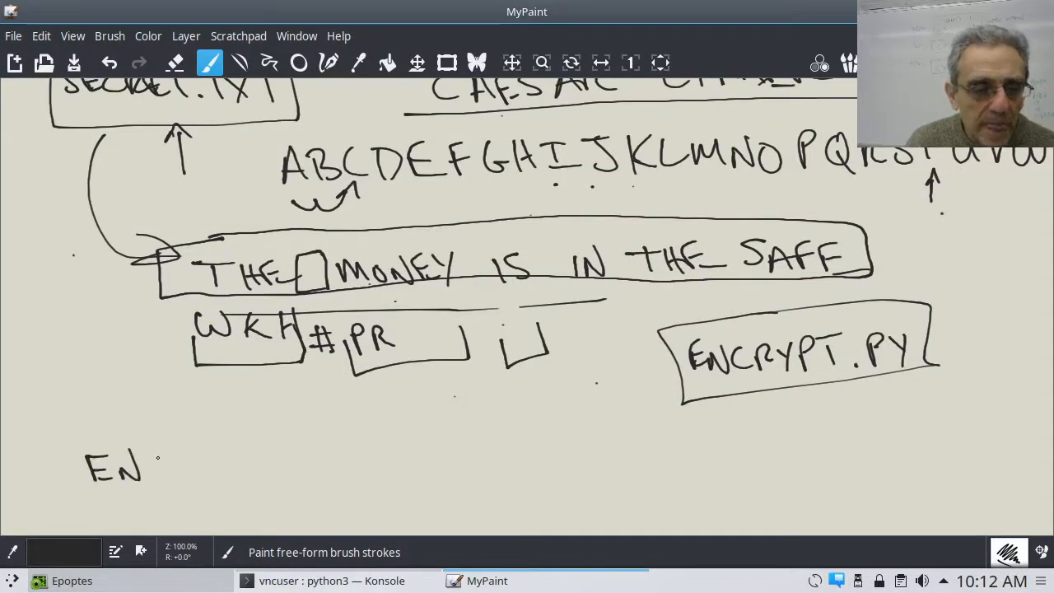
drag(140, 469, 247, 470)
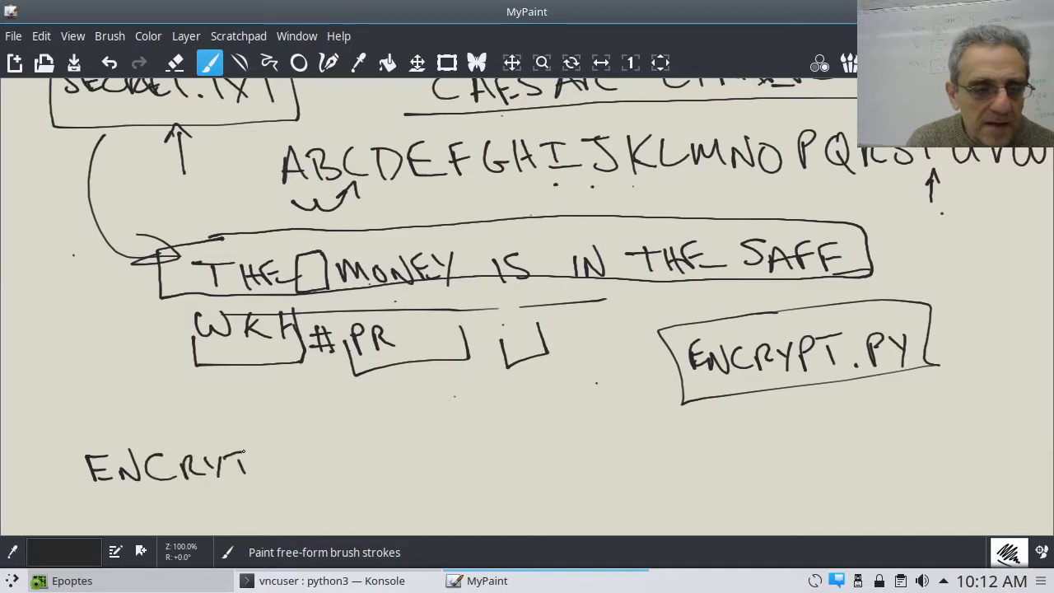
mouse_move(107, 486)
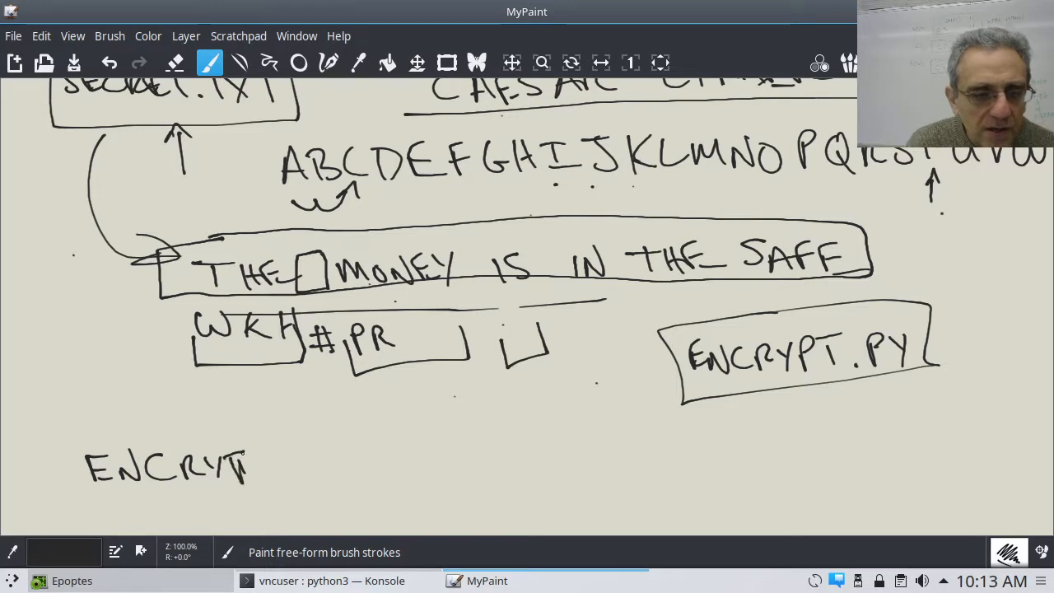
drag(248, 462, 346, 461)
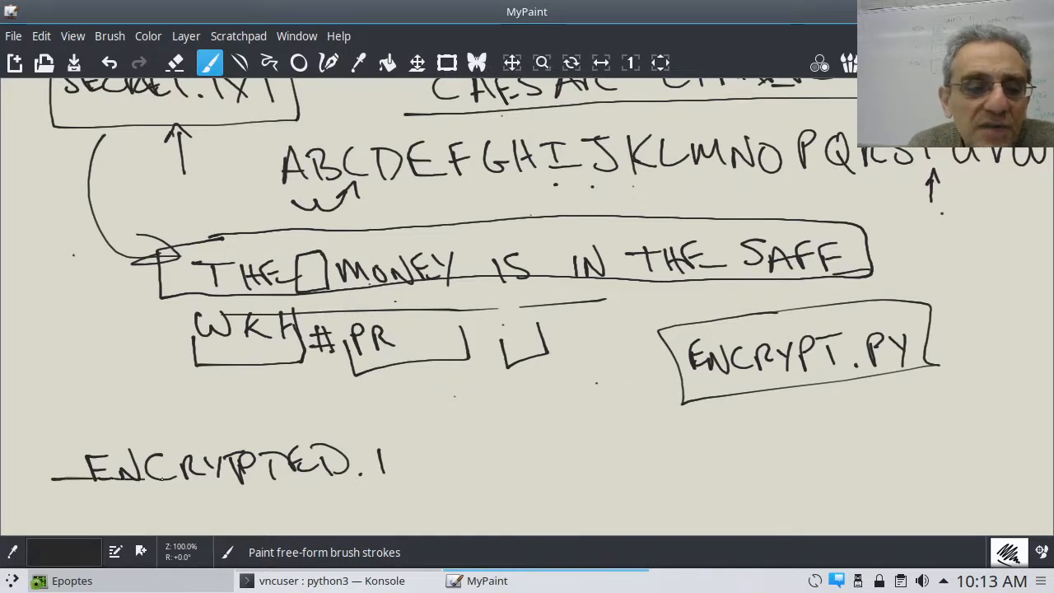
drag(107, 475, 399, 452)
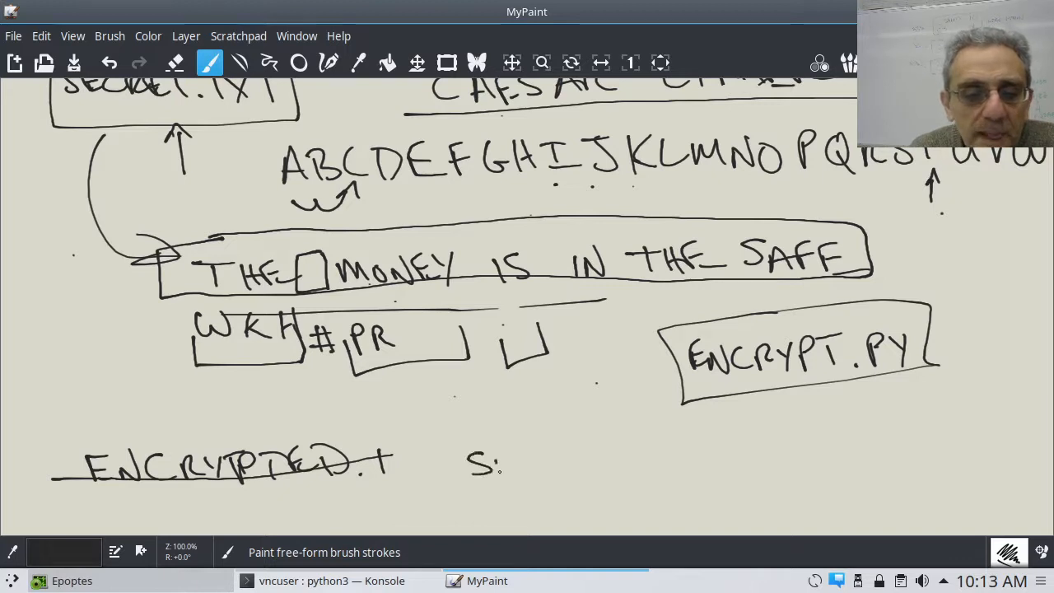
Step: Write the file name SECRET.ENC to the right of the struck-out name
drag(495, 464, 576, 464)
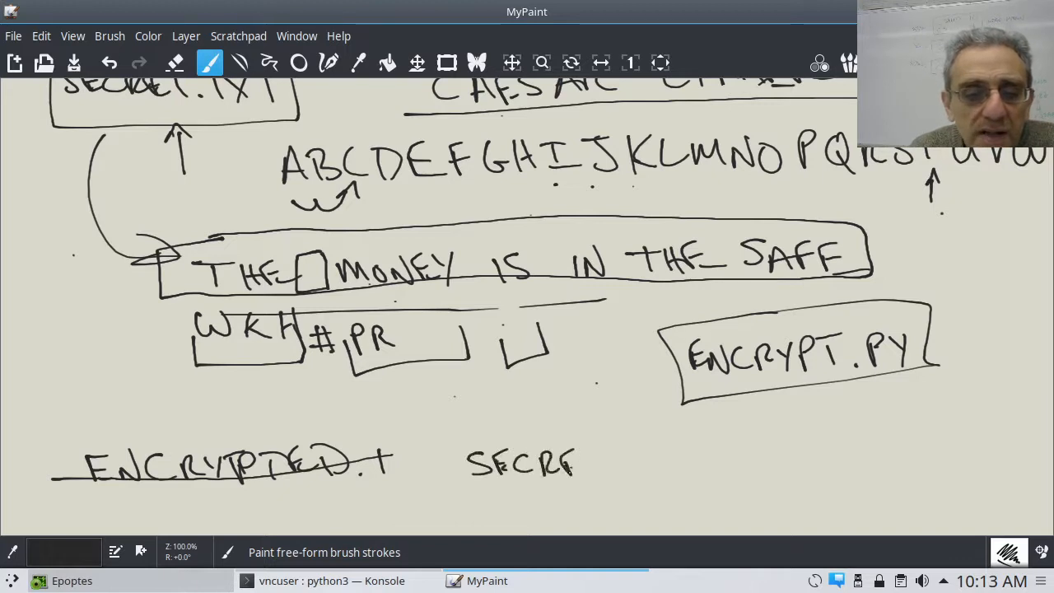
drag(577, 464, 635, 461)
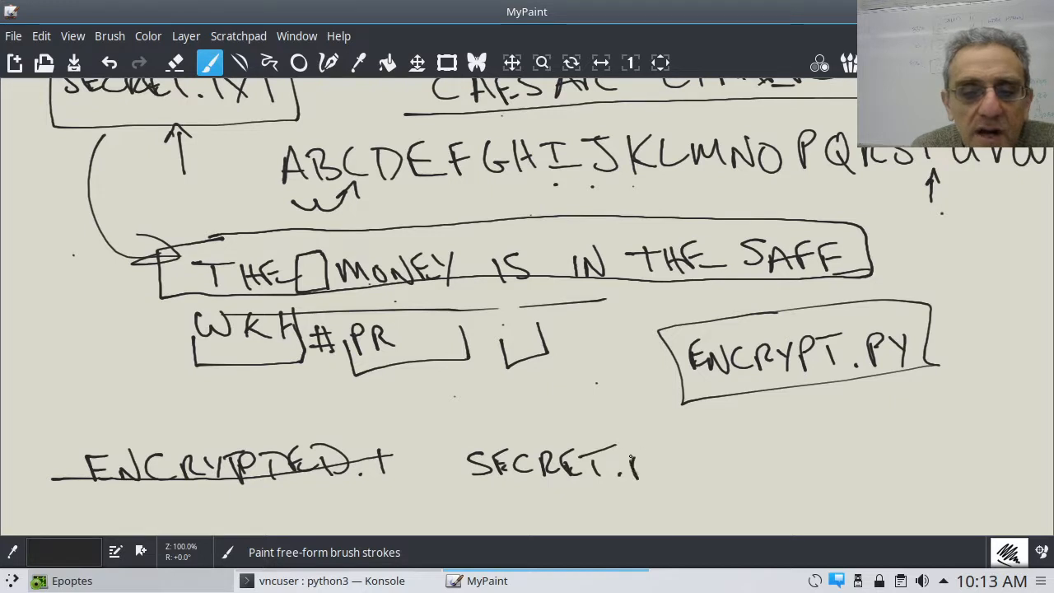
drag(634, 461, 708, 465)
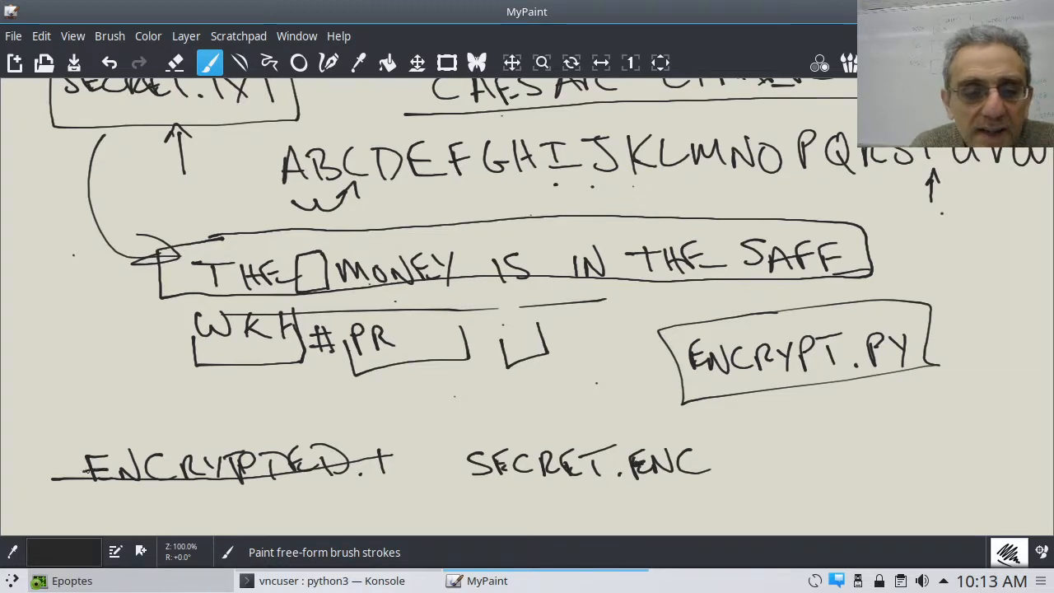
click(511, 62)
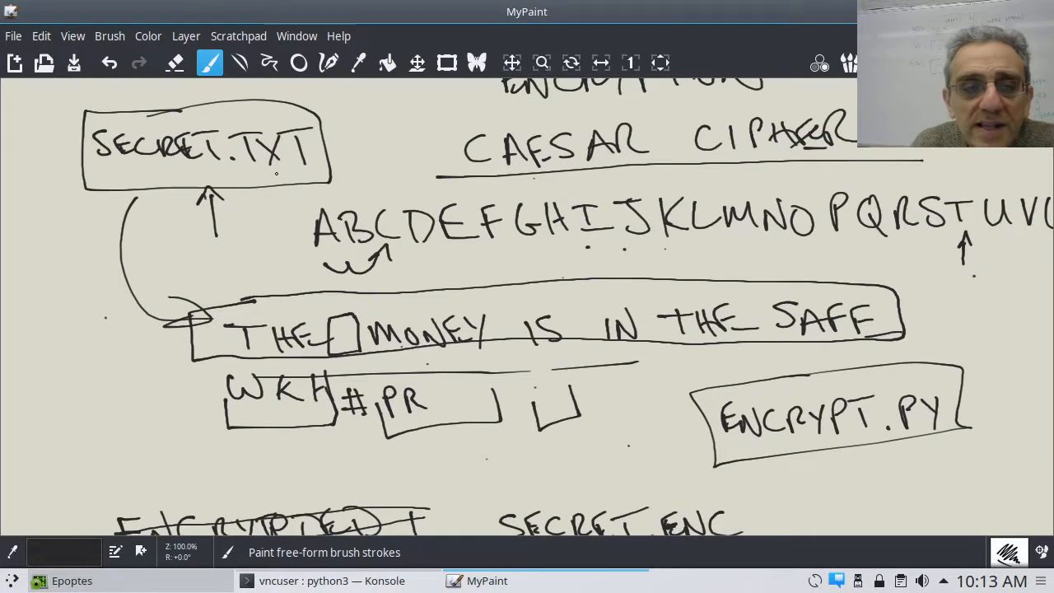
Step: Box SECRET.ENC, point an arrow labelled 'w' at it and add a small upward arrow beneath
click(513, 63)
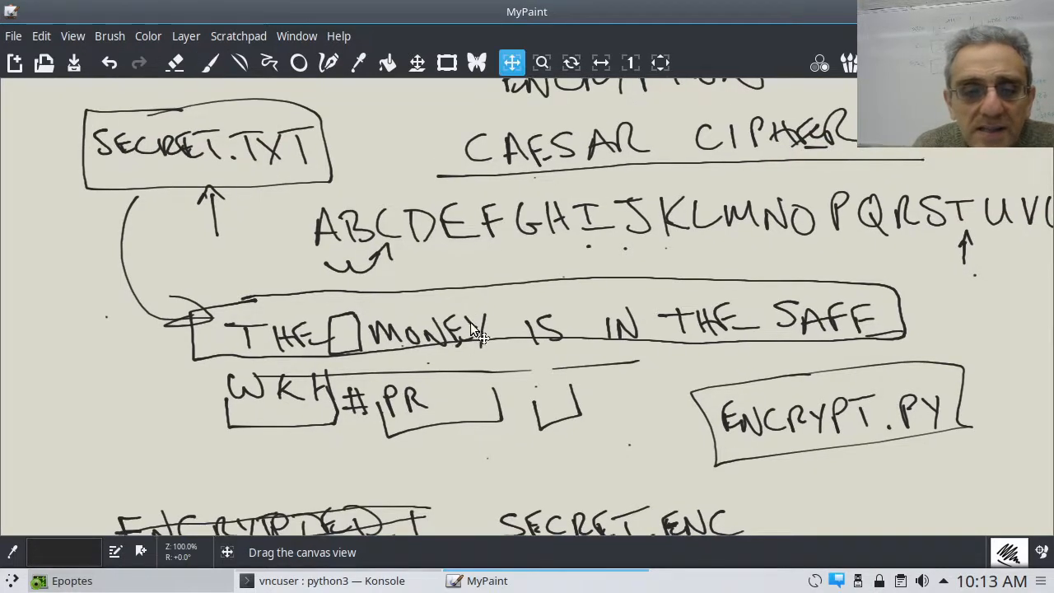
click(211, 62)
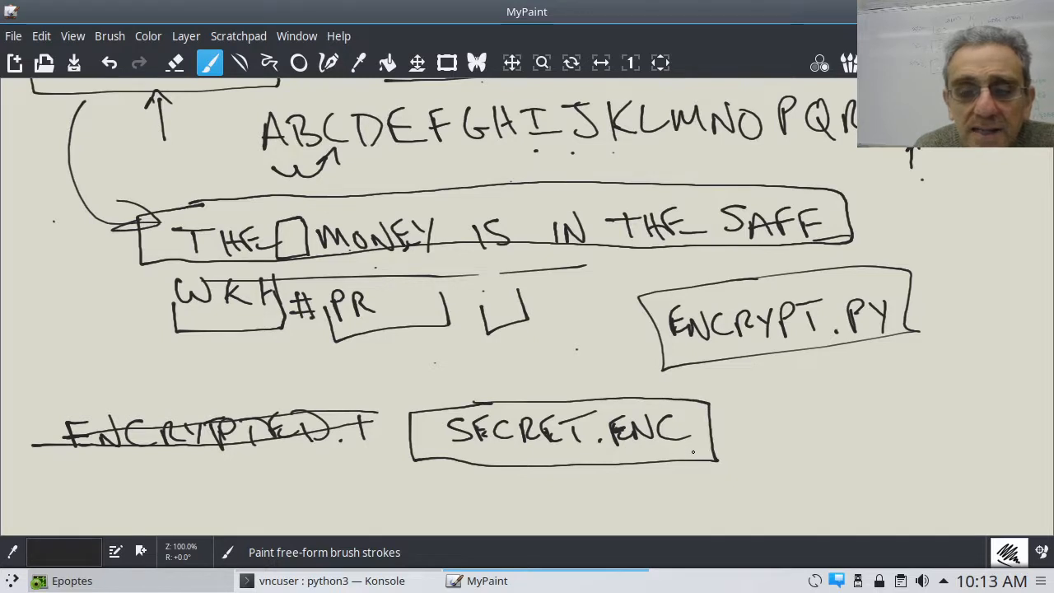
drag(733, 428, 783, 427)
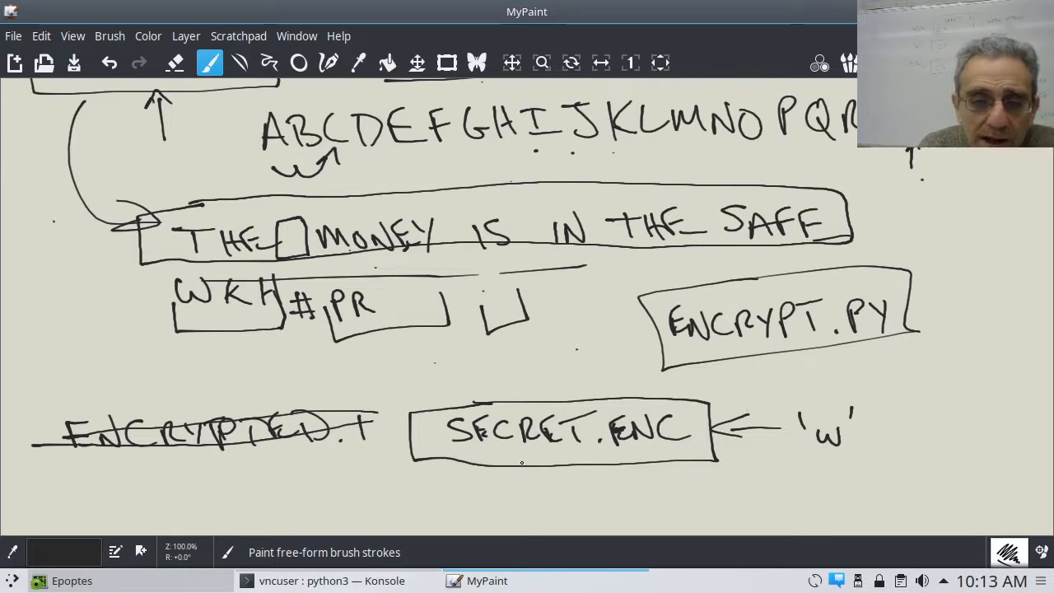
drag(530, 486, 524, 458)
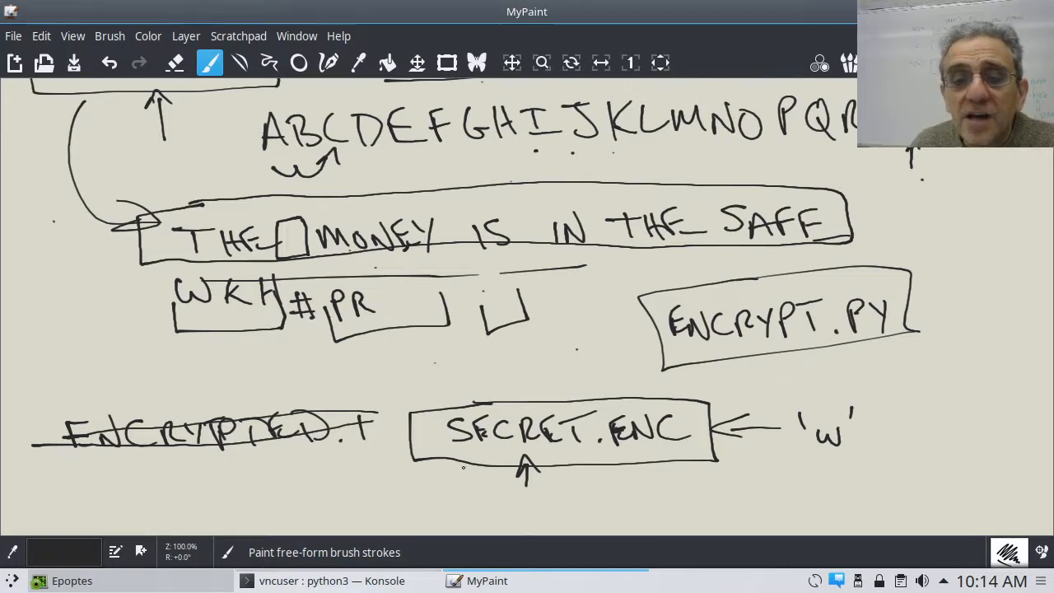
drag(448, 468, 672, 463)
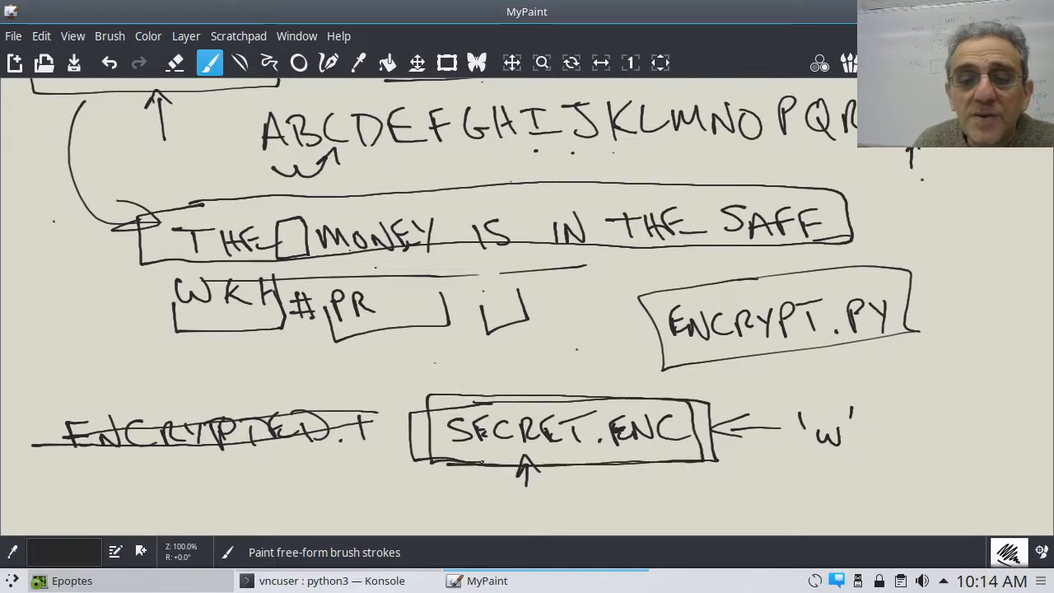
Step: Scribble beneath SECRET.ENC, add arrows toward it from the lower left, and strike a line through the SECRET.TXT box
drag(461, 458, 577, 503)
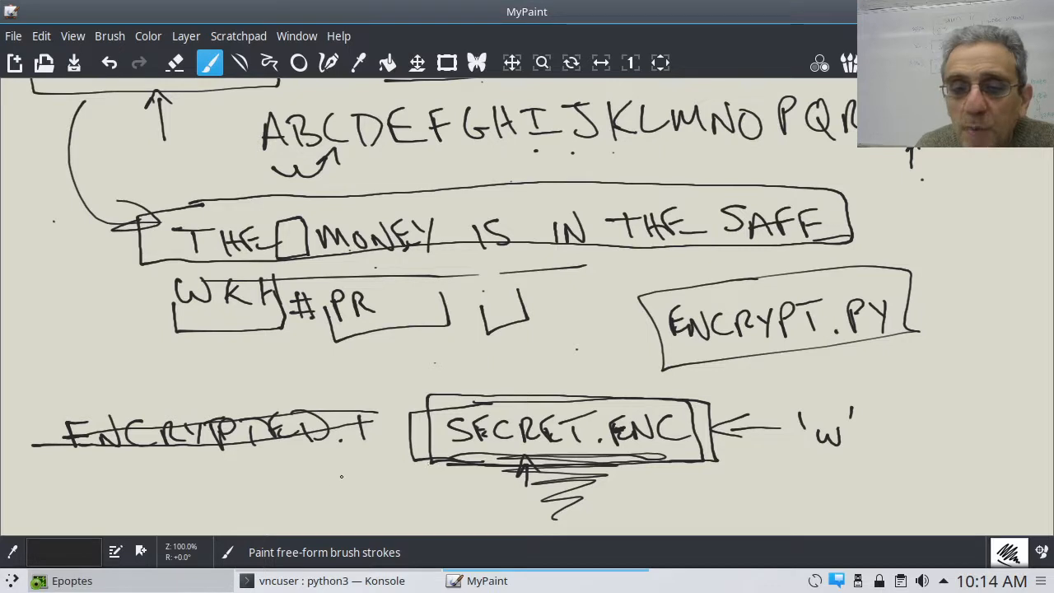
drag(346, 486, 420, 453)
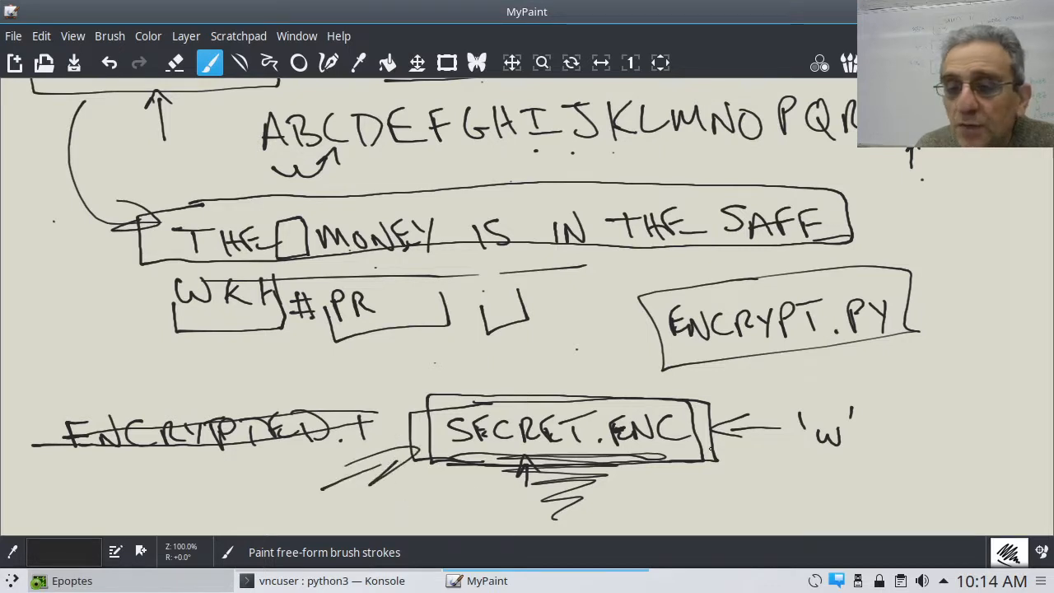
mouse_move(633, 567)
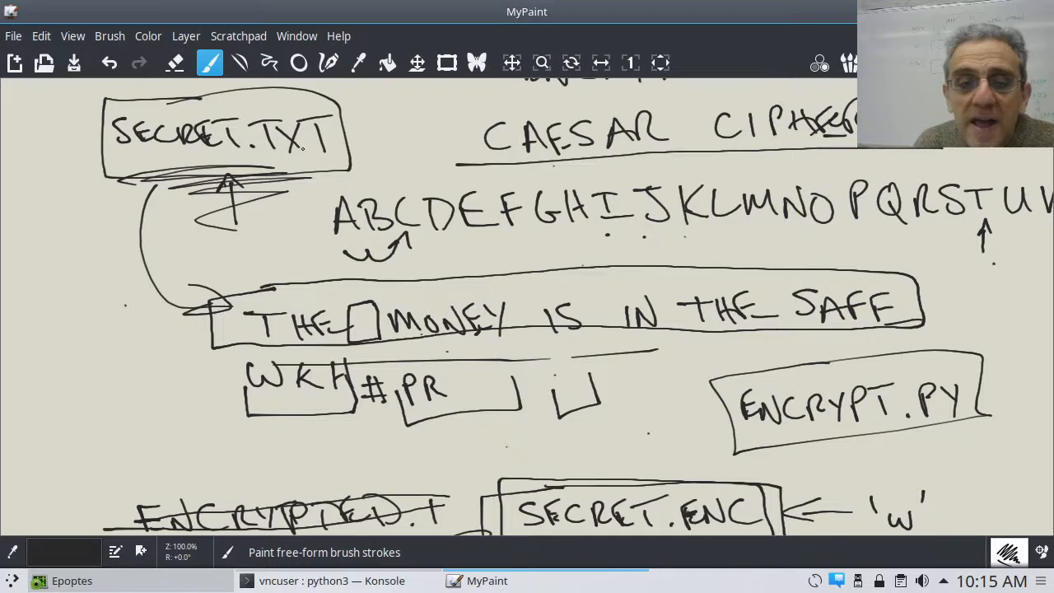
scroll(down, 3)
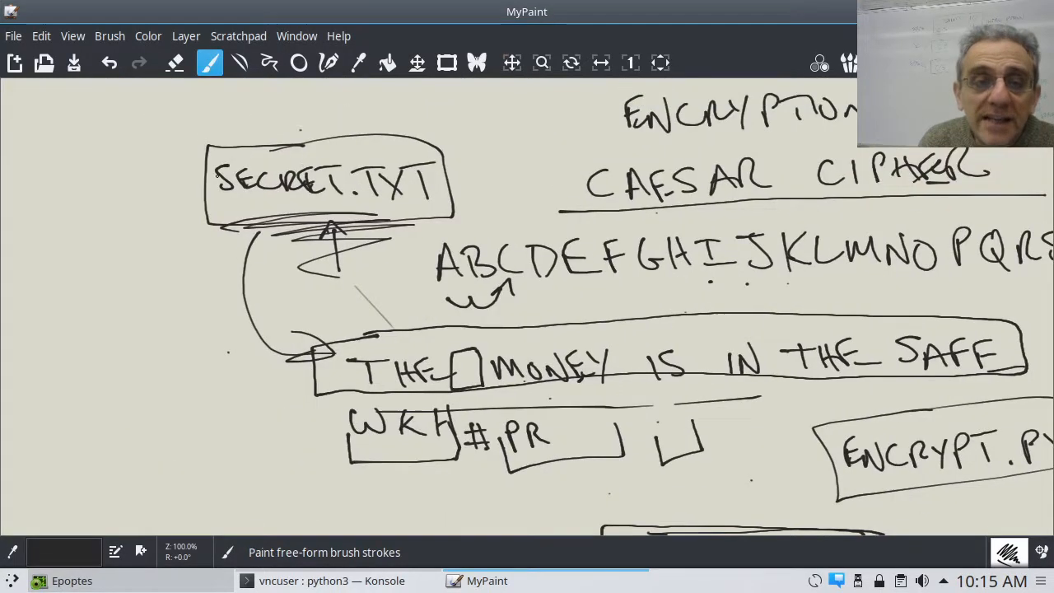
drag(178, 246, 434, 97)
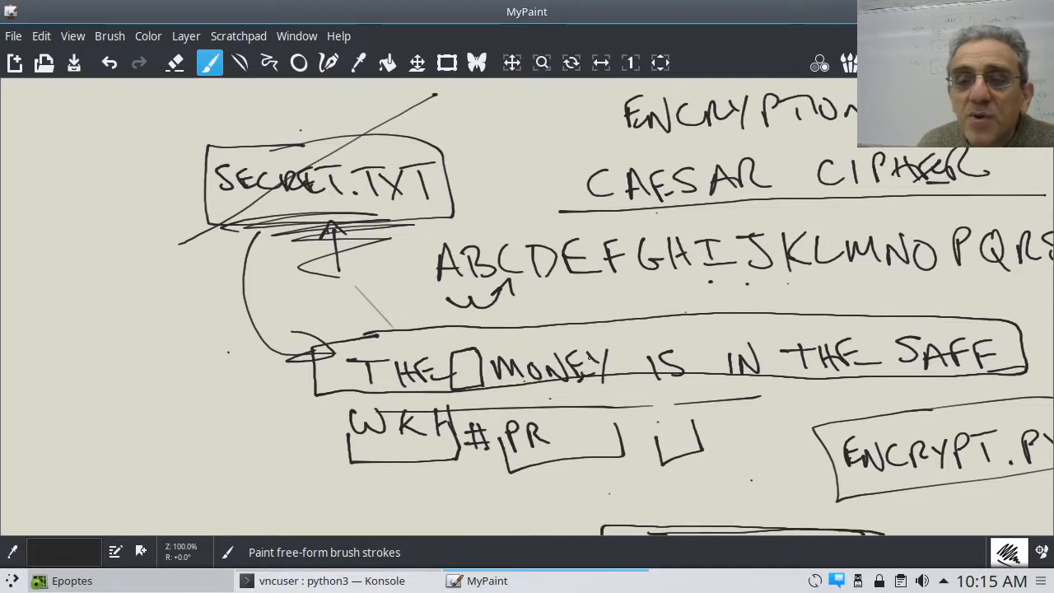
scroll(down, 3)
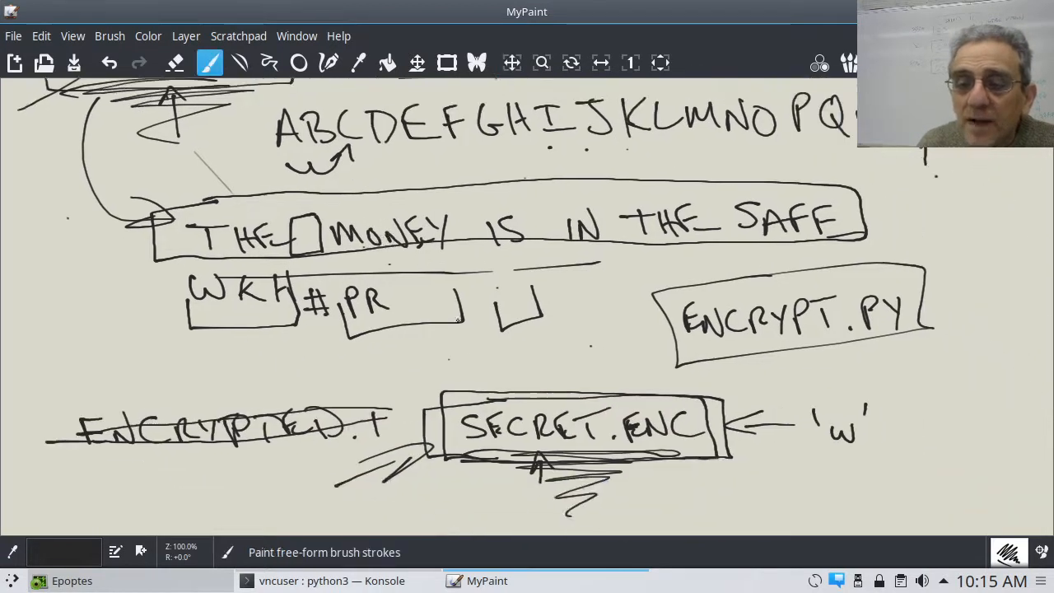